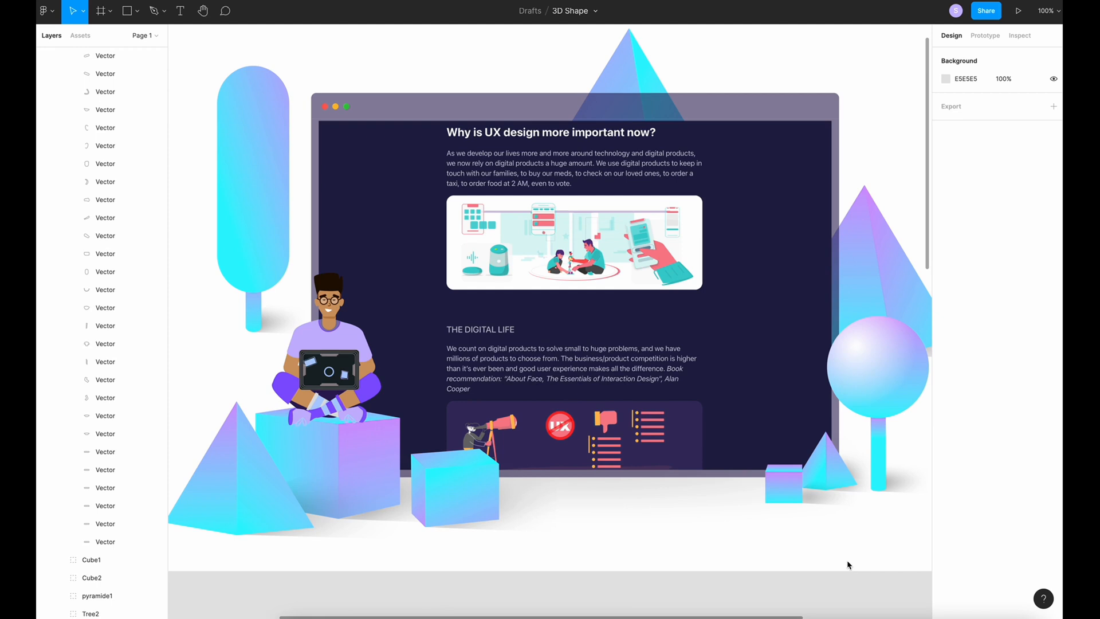
mouse_move(815, 556)
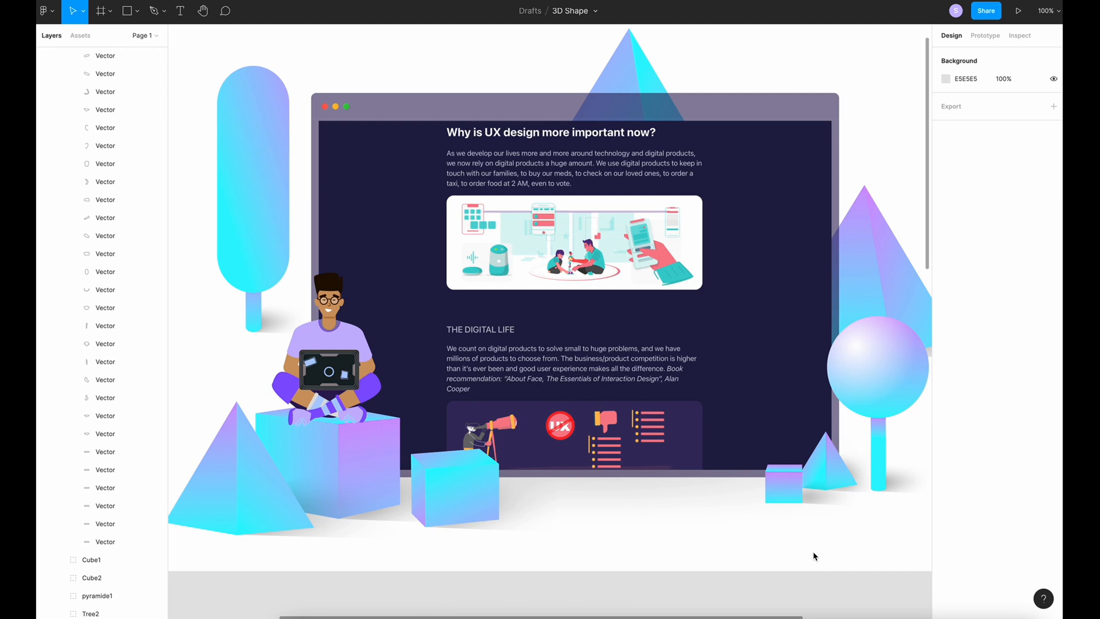
mouse_move(837, 569)
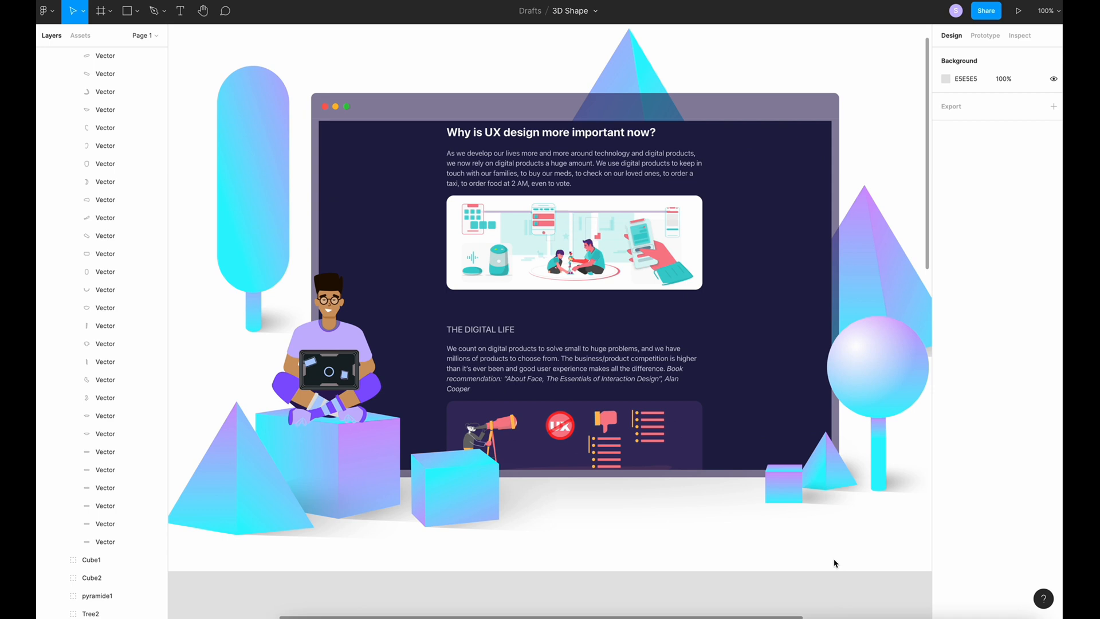
mouse_move(814, 561)
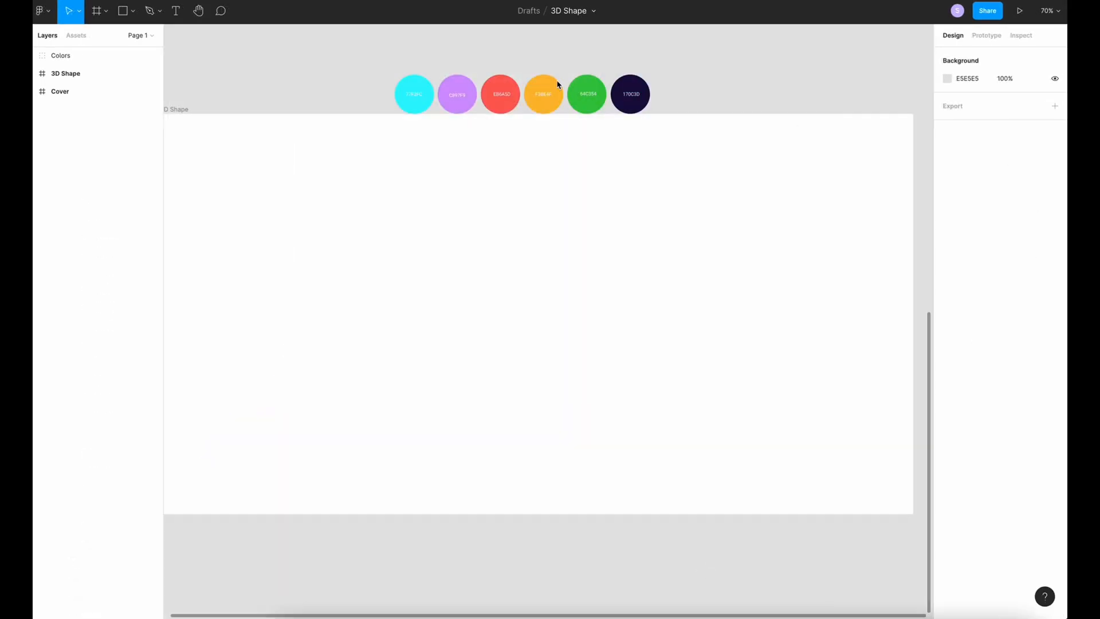
mouse_move(710, 114)
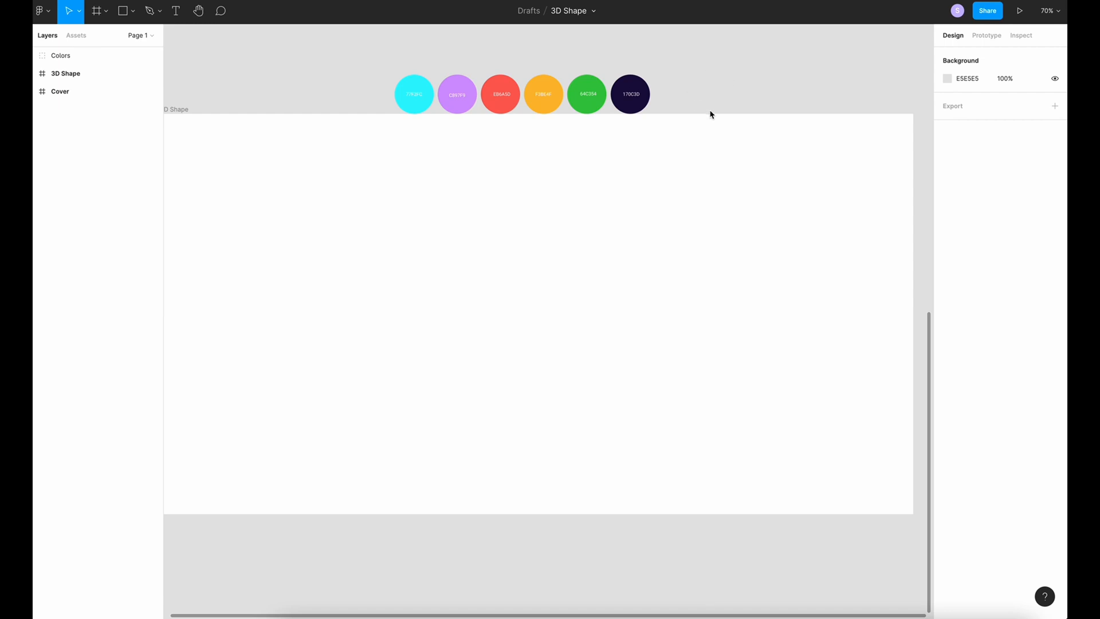
mouse_move(681, 337)
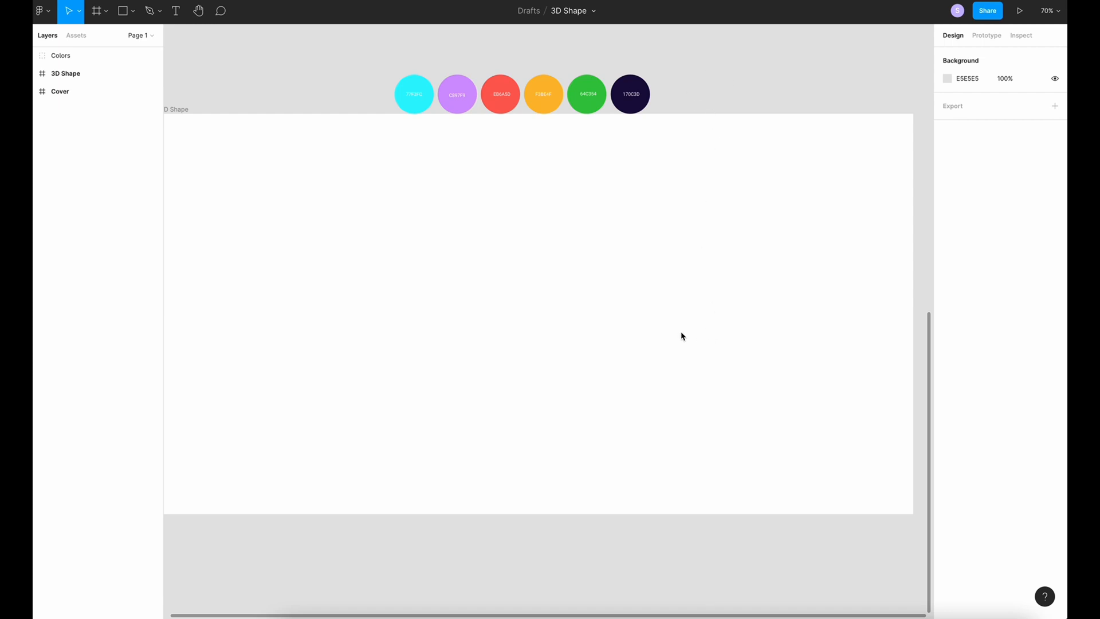
mouse_move(860, 495)
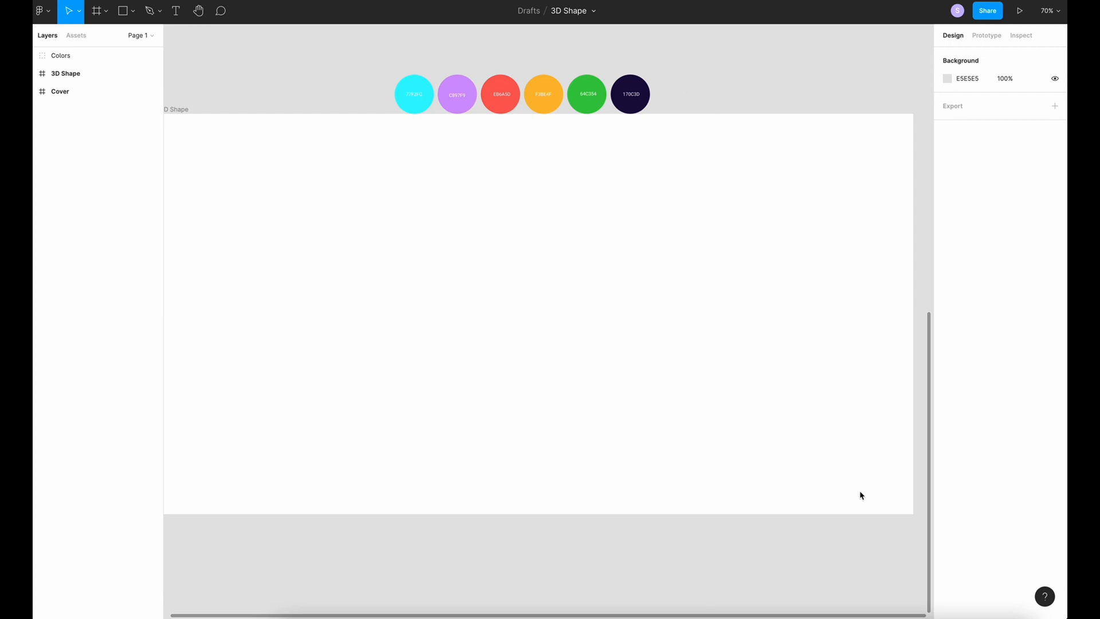
mouse_move(679, 238)
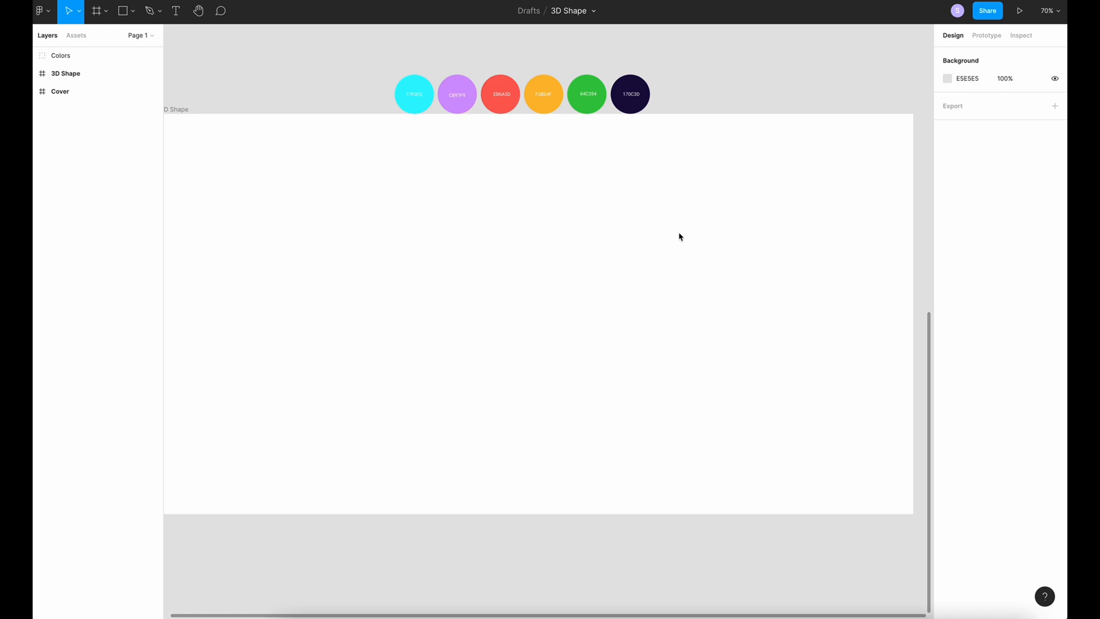
Draw a triangle with the Polygon tool and reshape its vertices into the first pyramid face
left_click(133, 10)
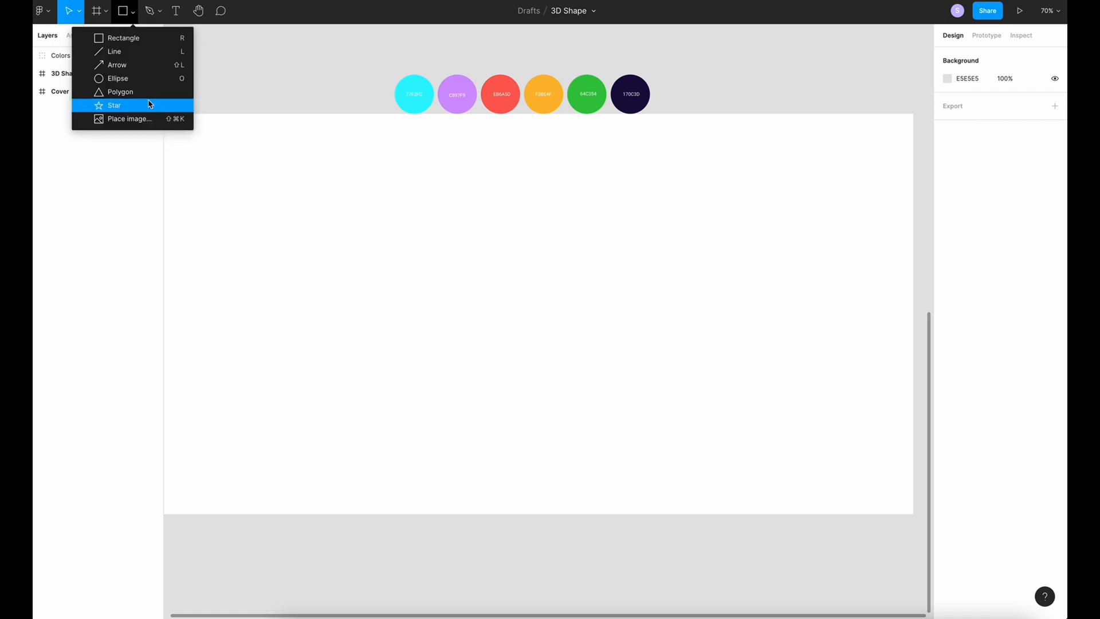
left_click(121, 92)
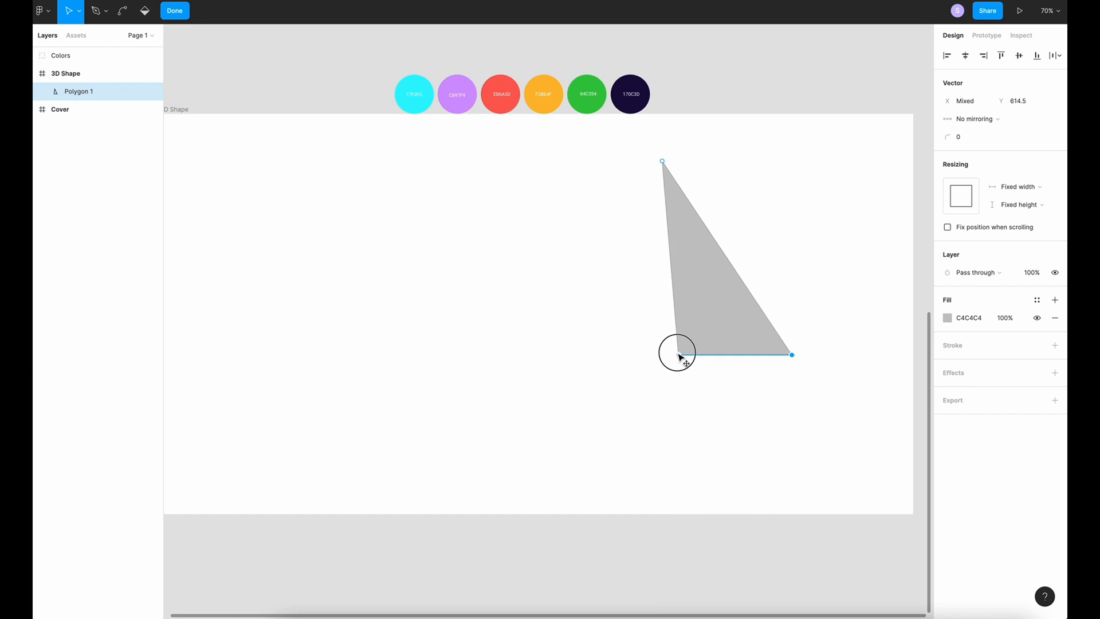
left_click(174, 10)
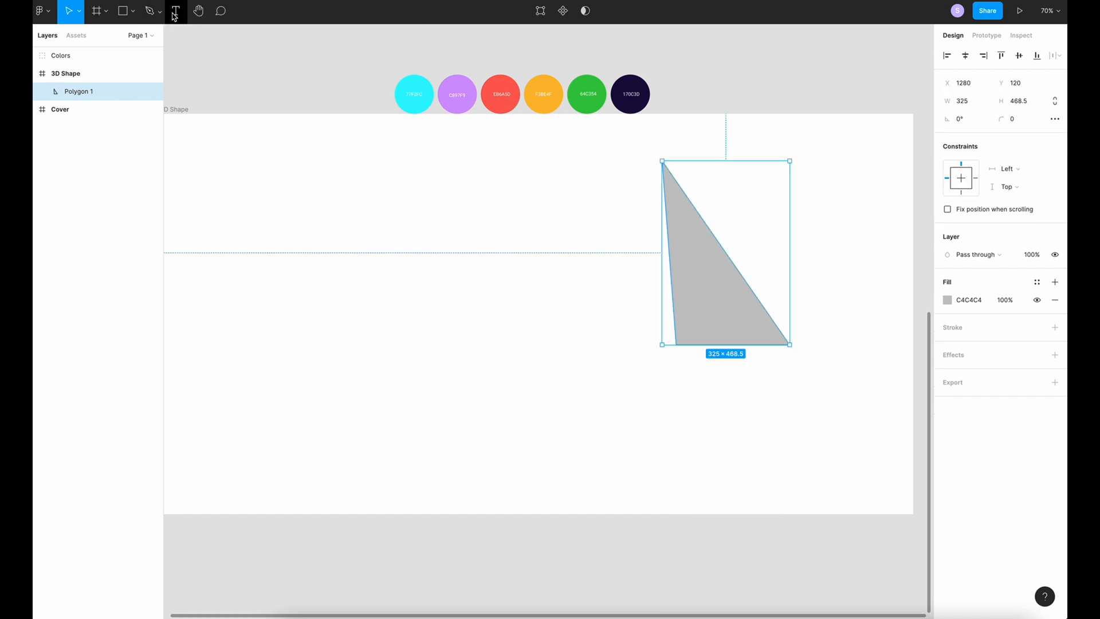
Draw a second triangle and reshape its points into the adjoining pyramid face
left_click(121, 11)
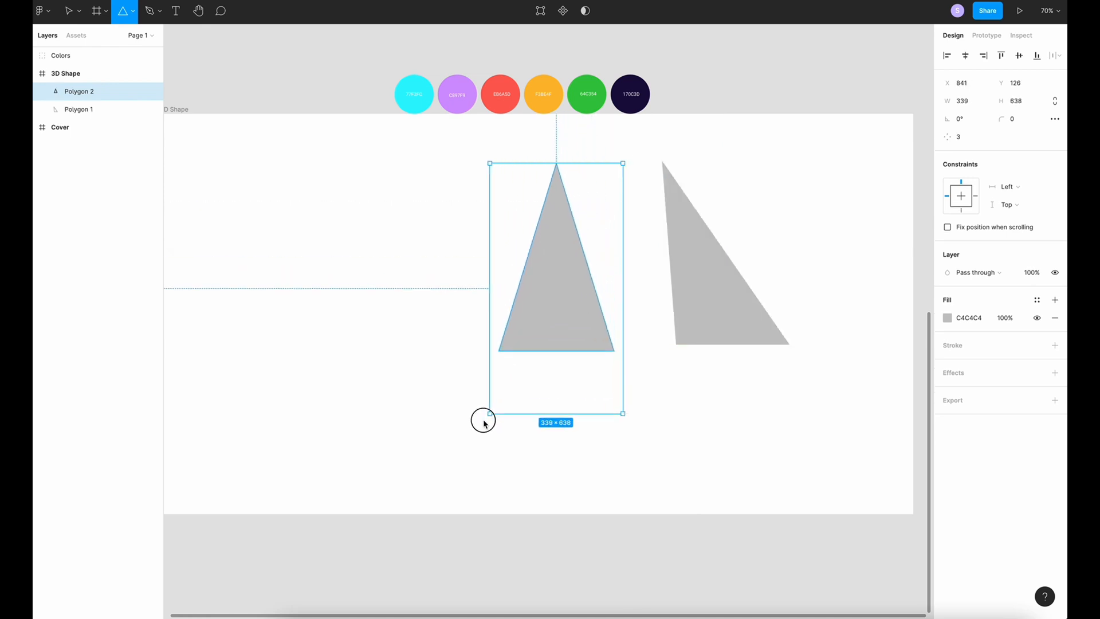
double_click(556, 252)
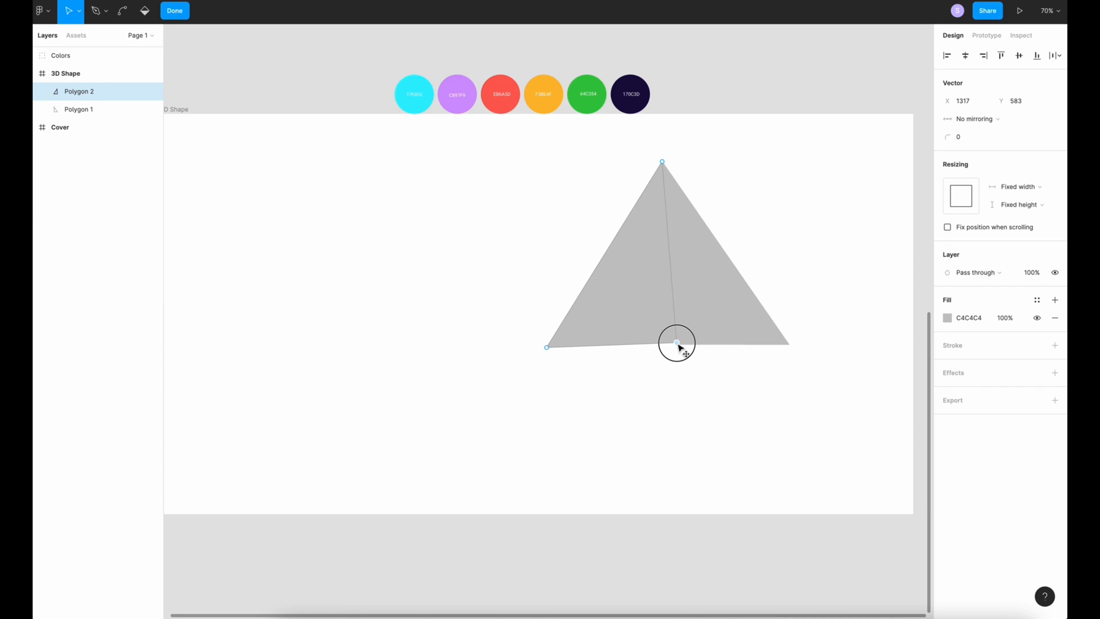
left_click(174, 10)
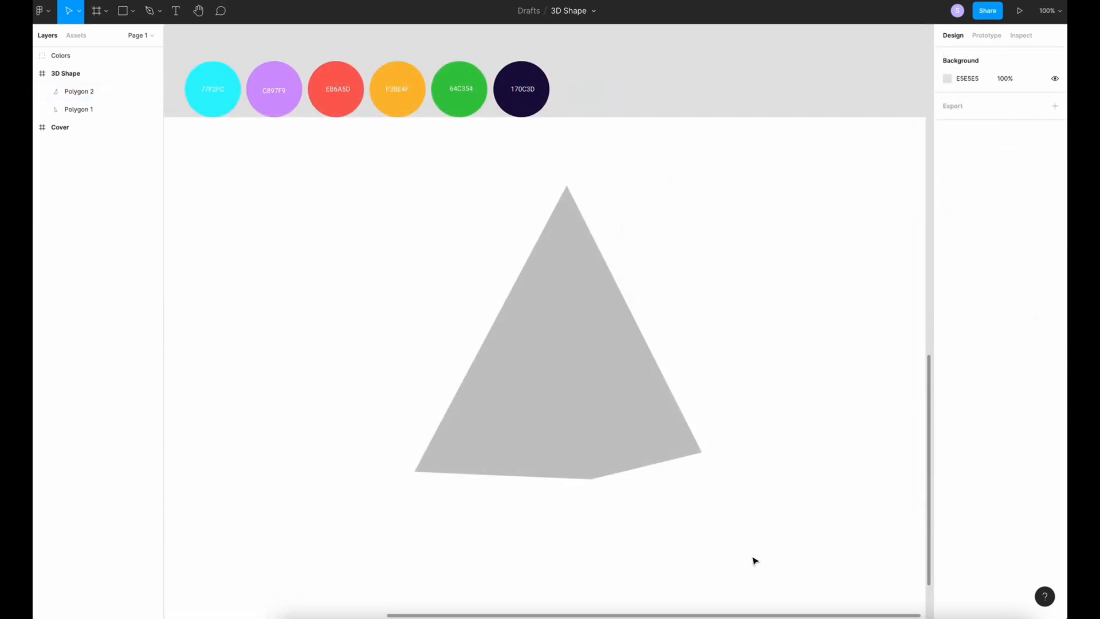
mouse_move(792, 558)
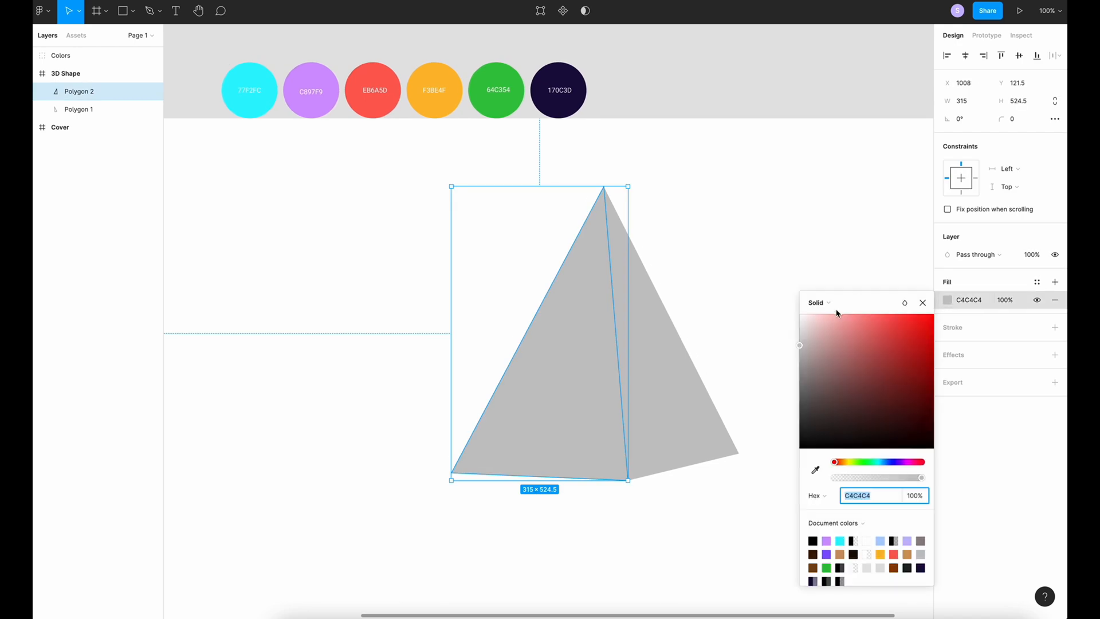
Give the left face a linear gradient with stops 77F2FC and C897F9
left_click(818, 302)
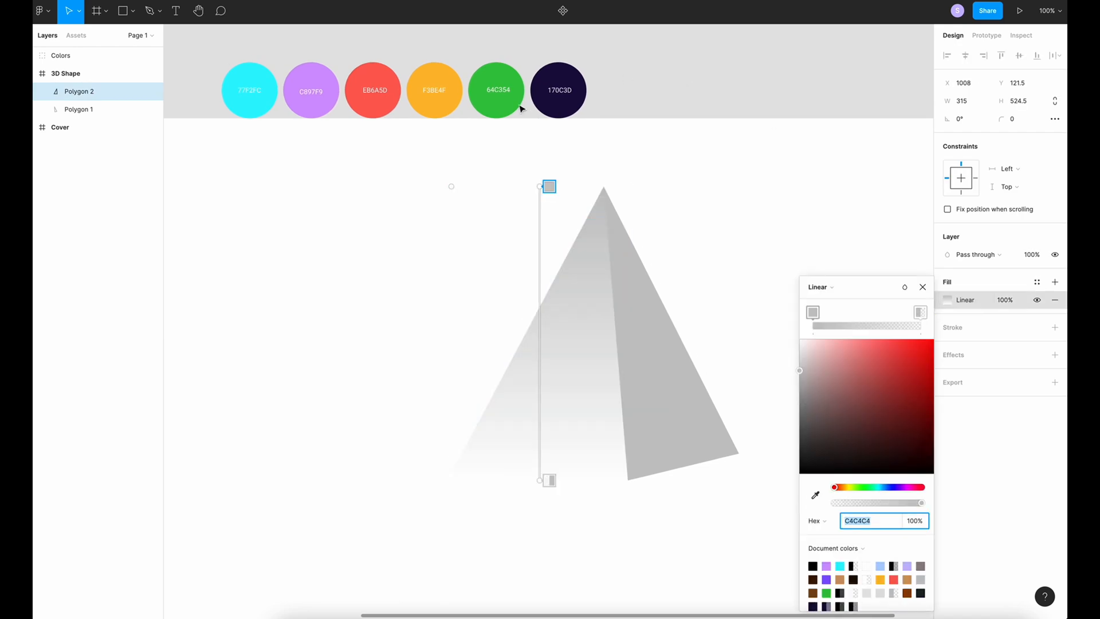
left_click(814, 495)
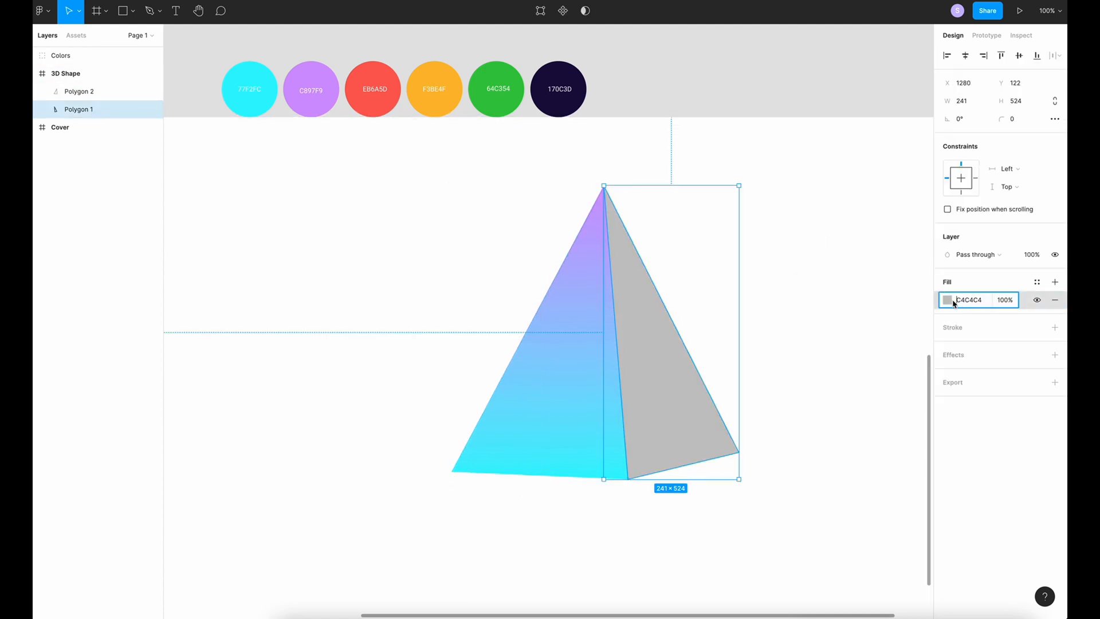
Give the right face the same 77F2FC-to-C897F9 linear gradient and adjust its handles
left_click(951, 299)
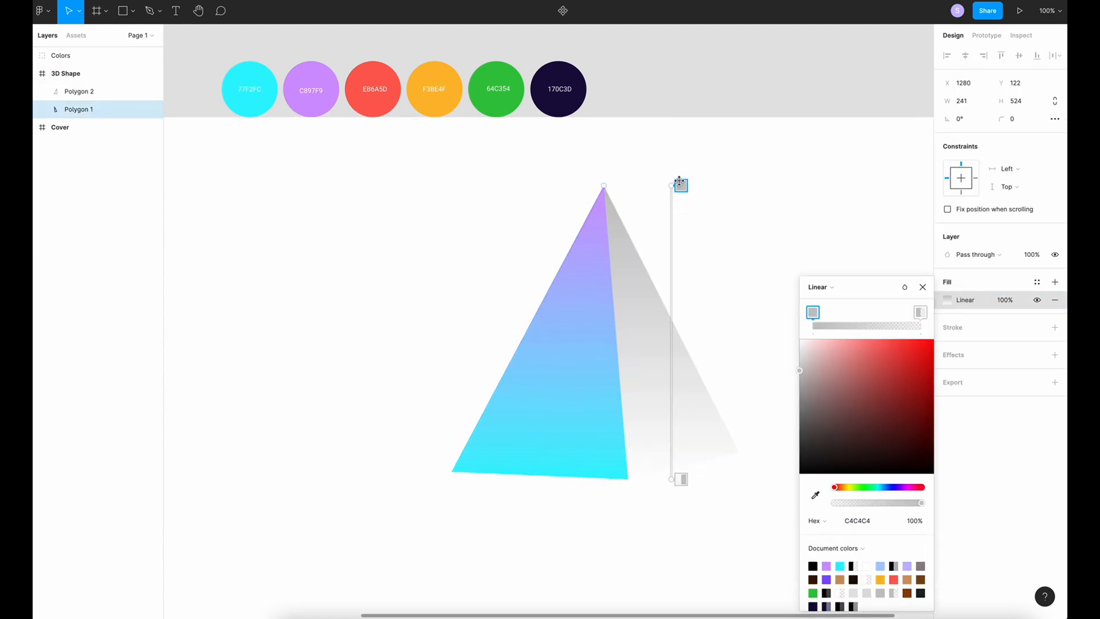
left_click(920, 312)
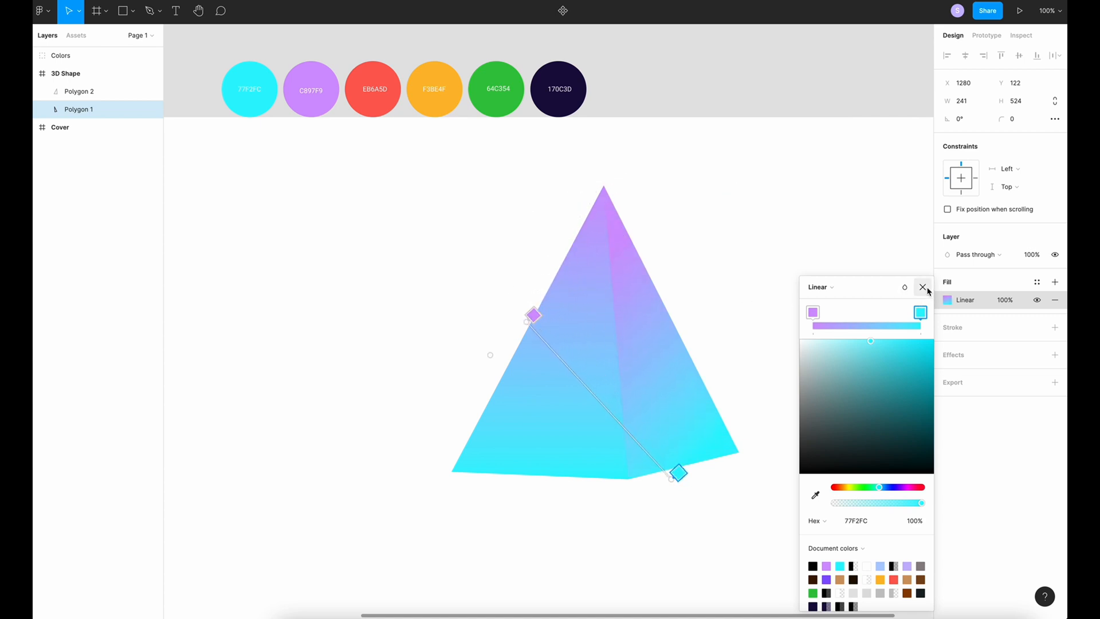
left_click(922, 286)
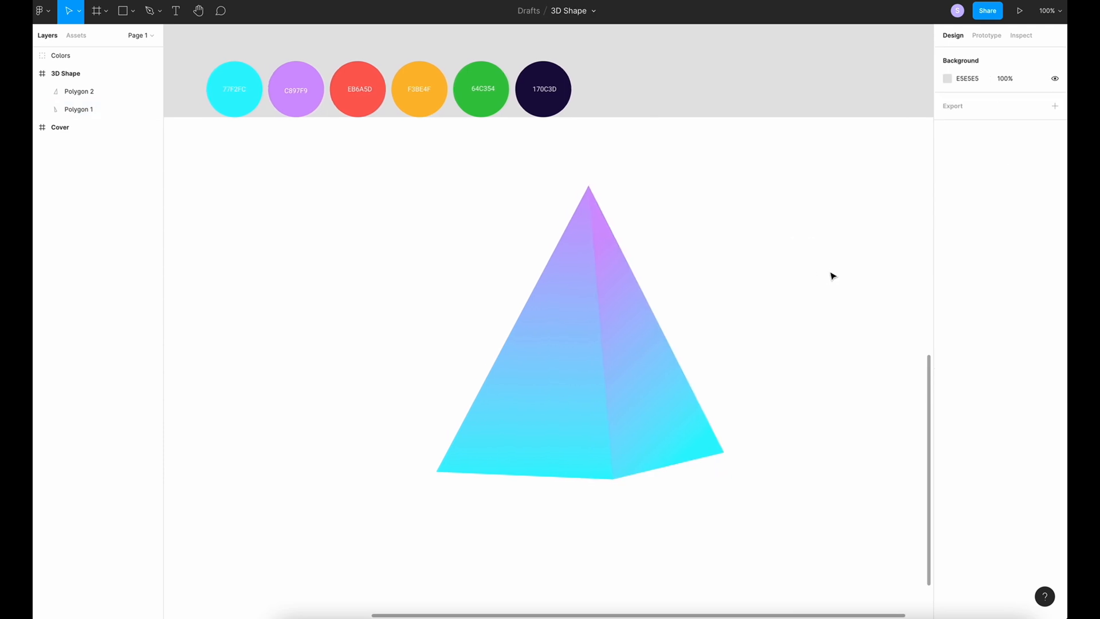
scroll("left", 3)
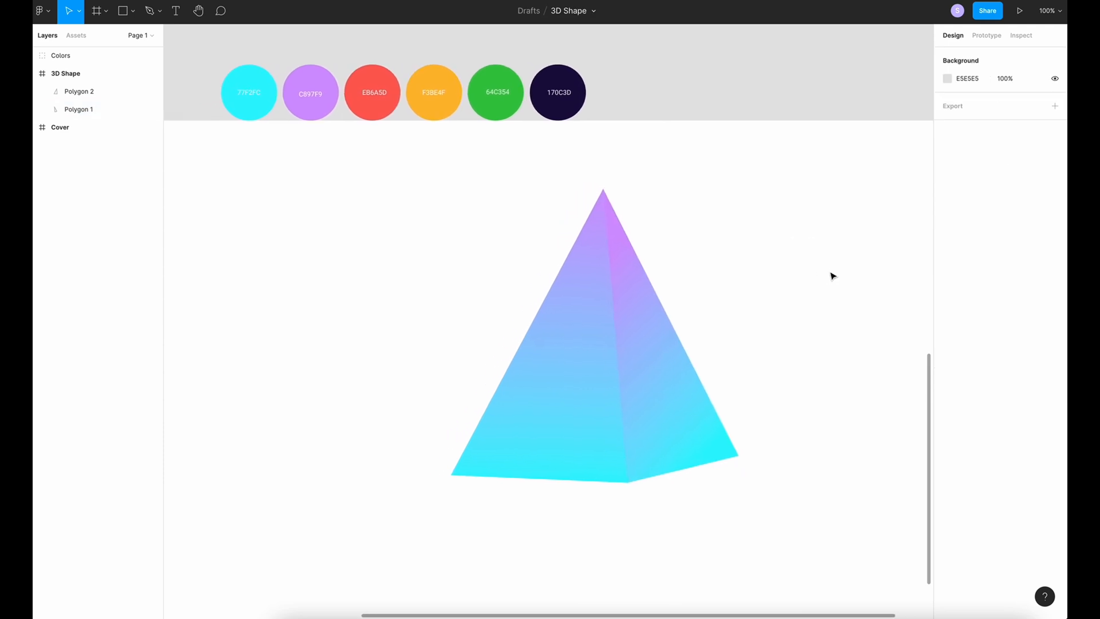
Group both triangle faces, name the group 'Pyramide', and duplicate it beside the original
left_click(79, 92)
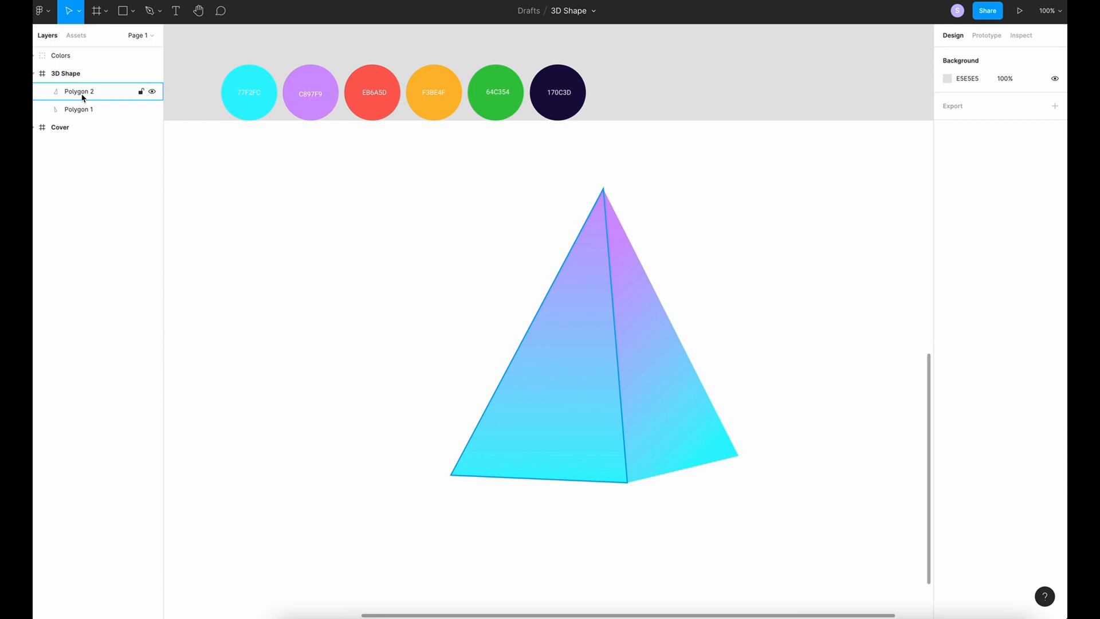
left_click(79, 110)
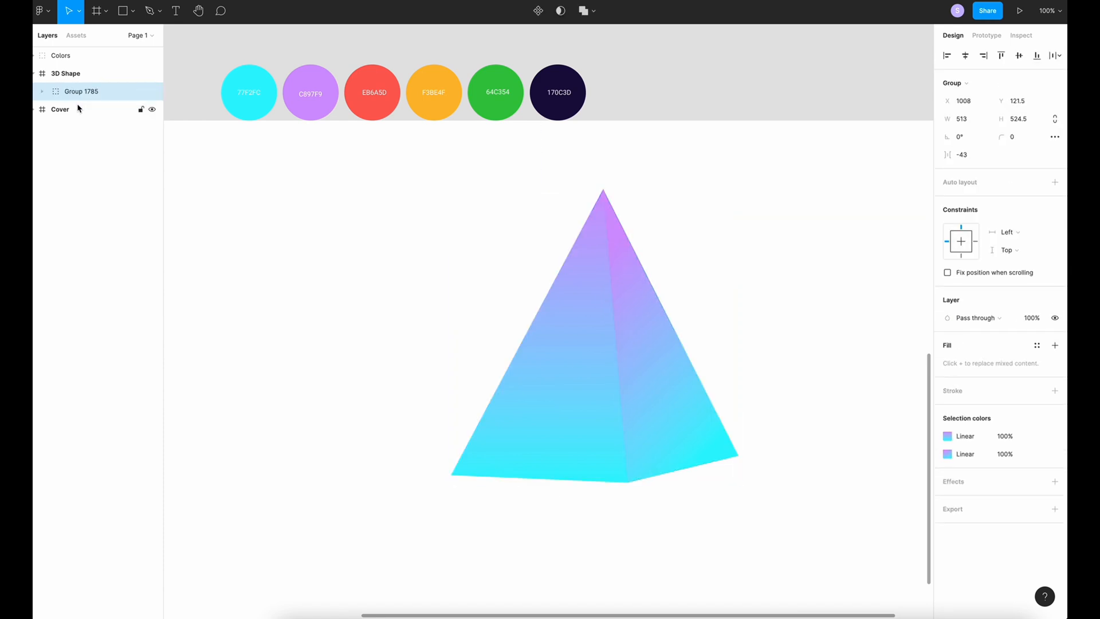
left_click(81, 92)
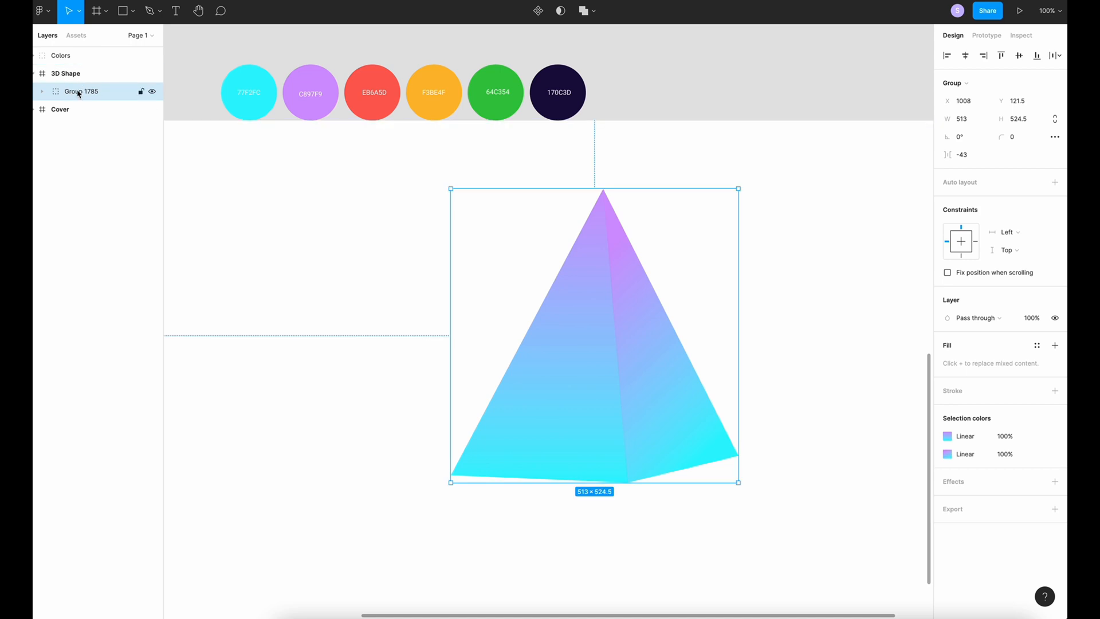
double_click(81, 92)
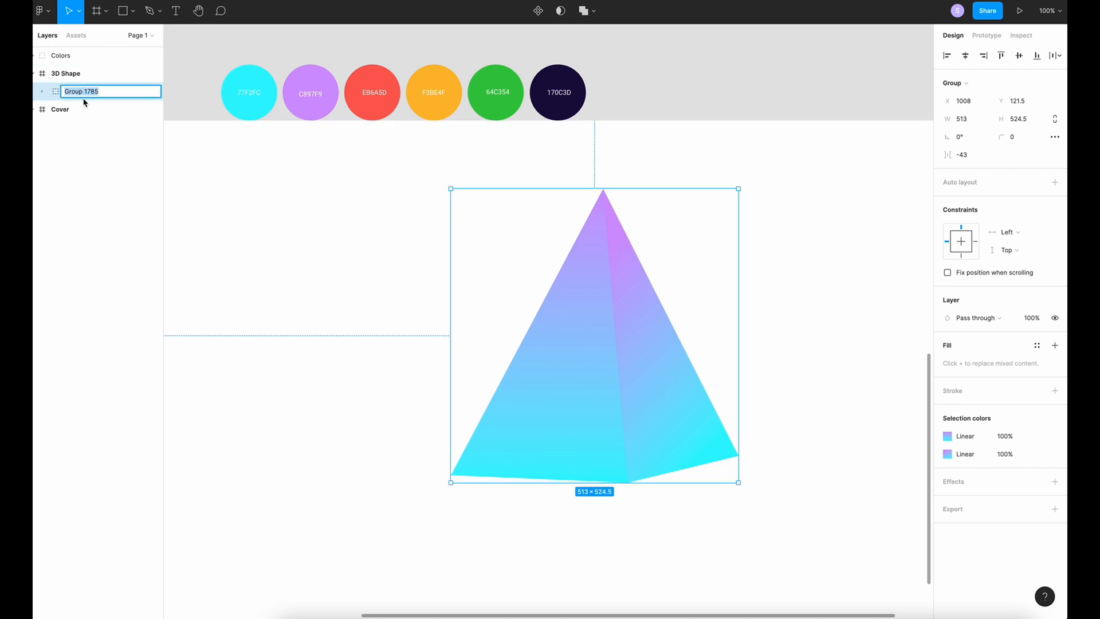
type("Pyramide")
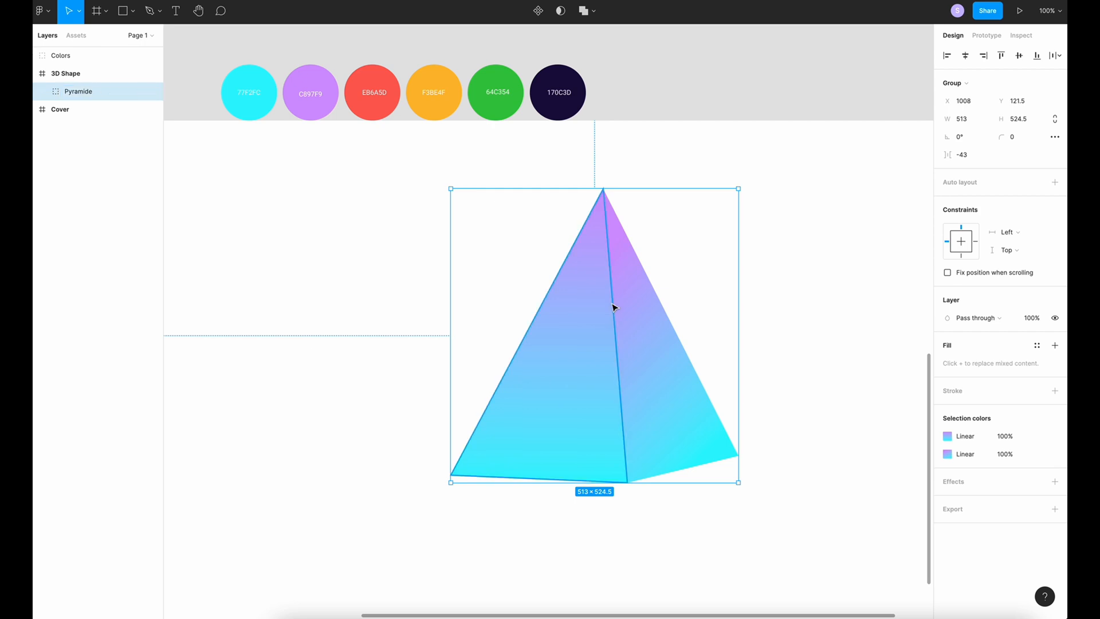
key("ctrl+v")
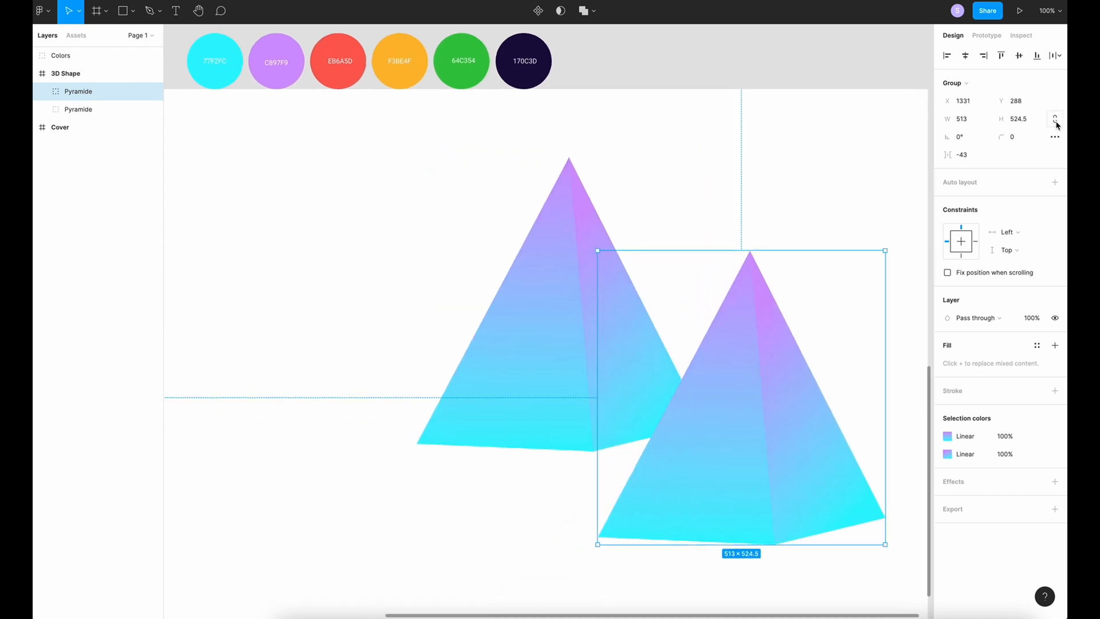
mouse_move(1056, 118)
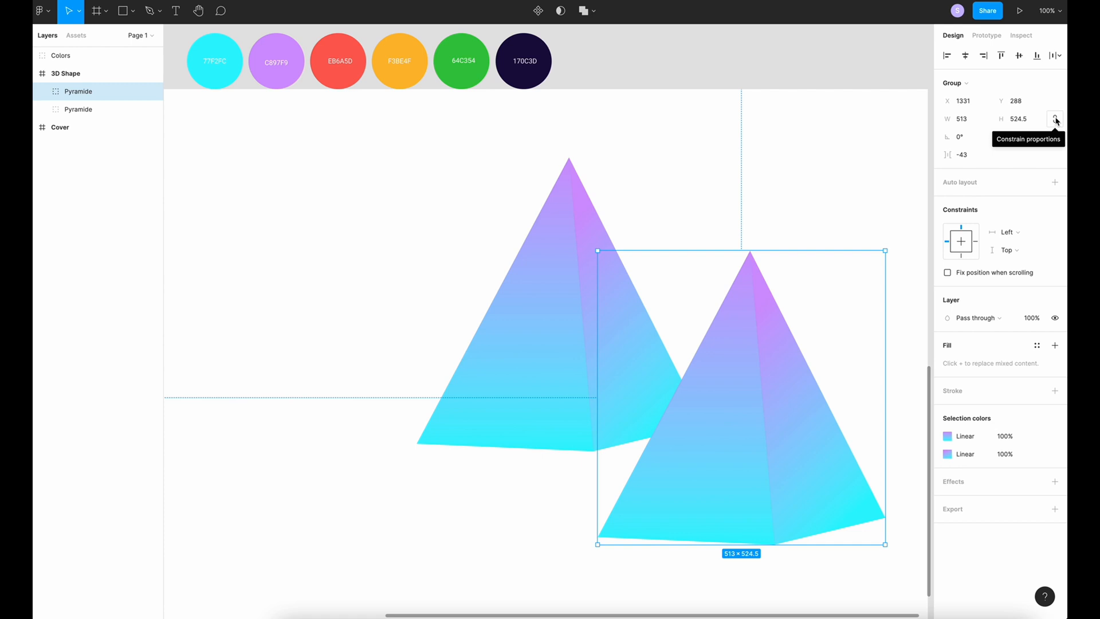
mouse_move(730, 236)
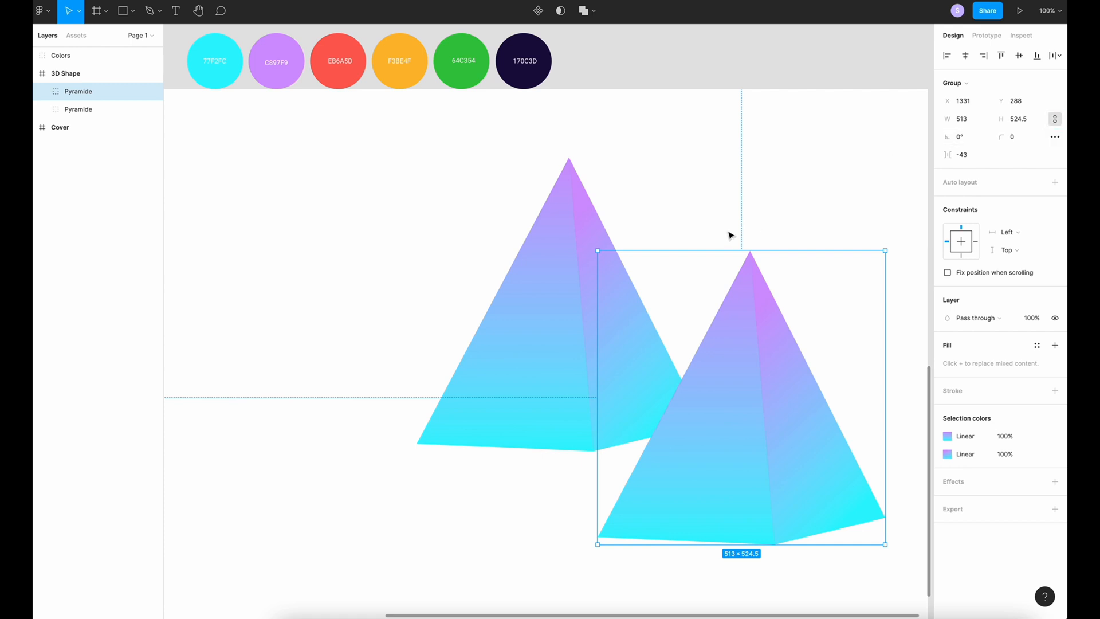
mouse_move(886, 545)
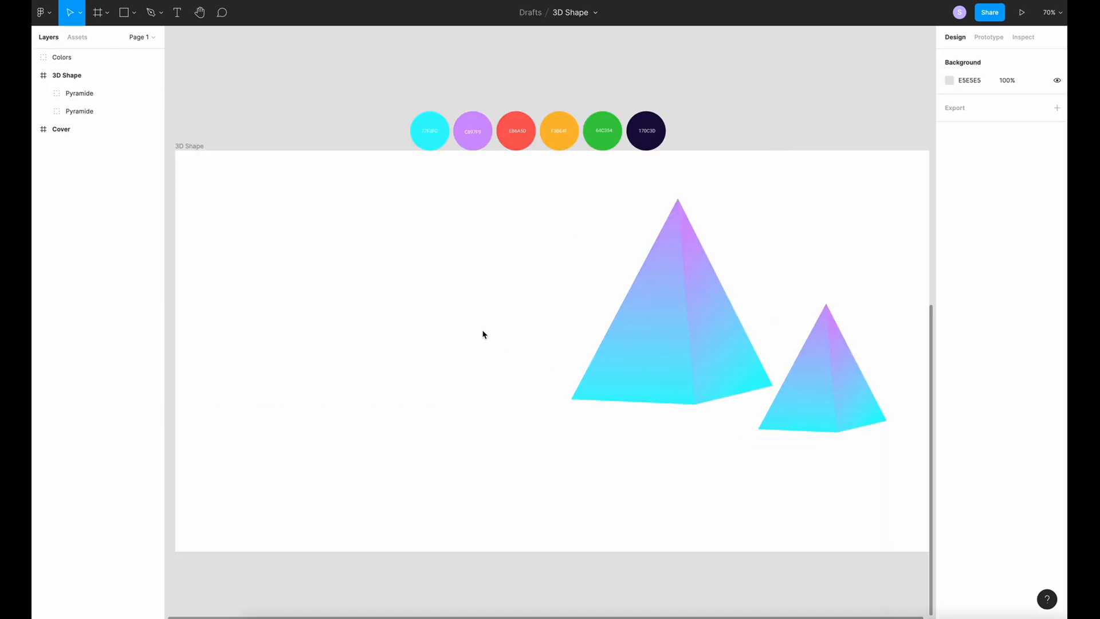
Draw the cylinder's ellipse left of the pyramids and flatten its height to 75
left_click(133, 12)
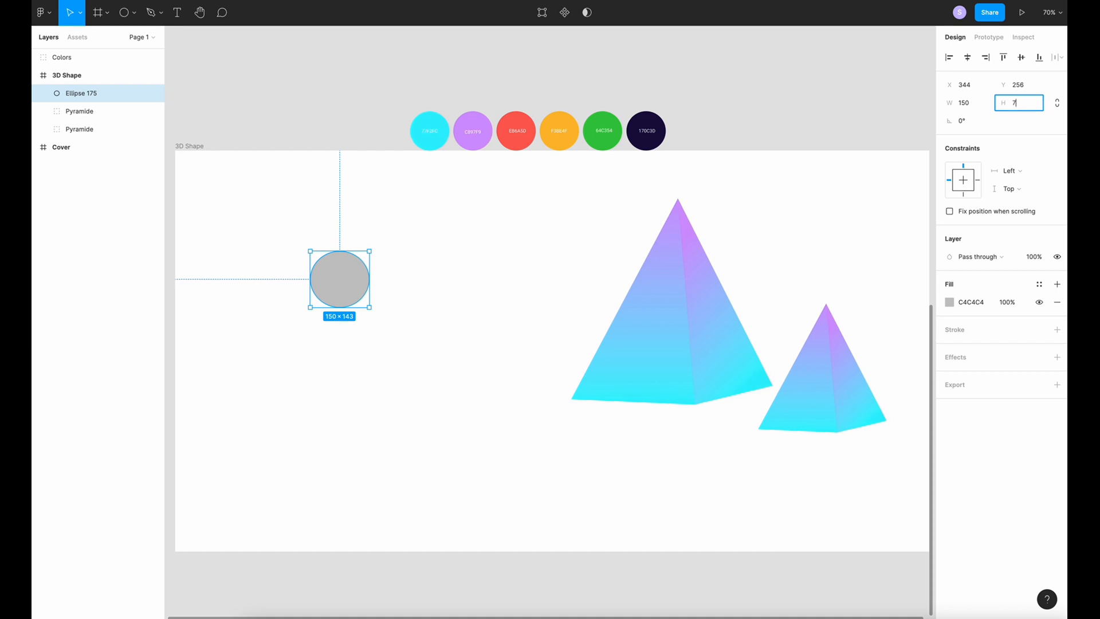
type("75")
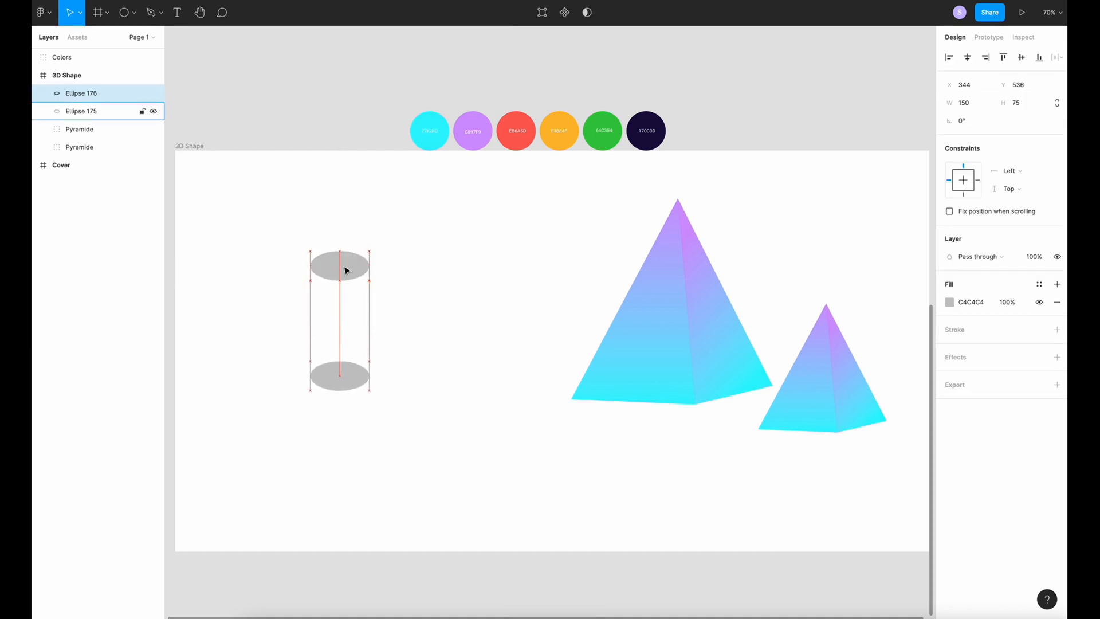
Draw the rectangle body between the ellipses with width 150
left_click(124, 12)
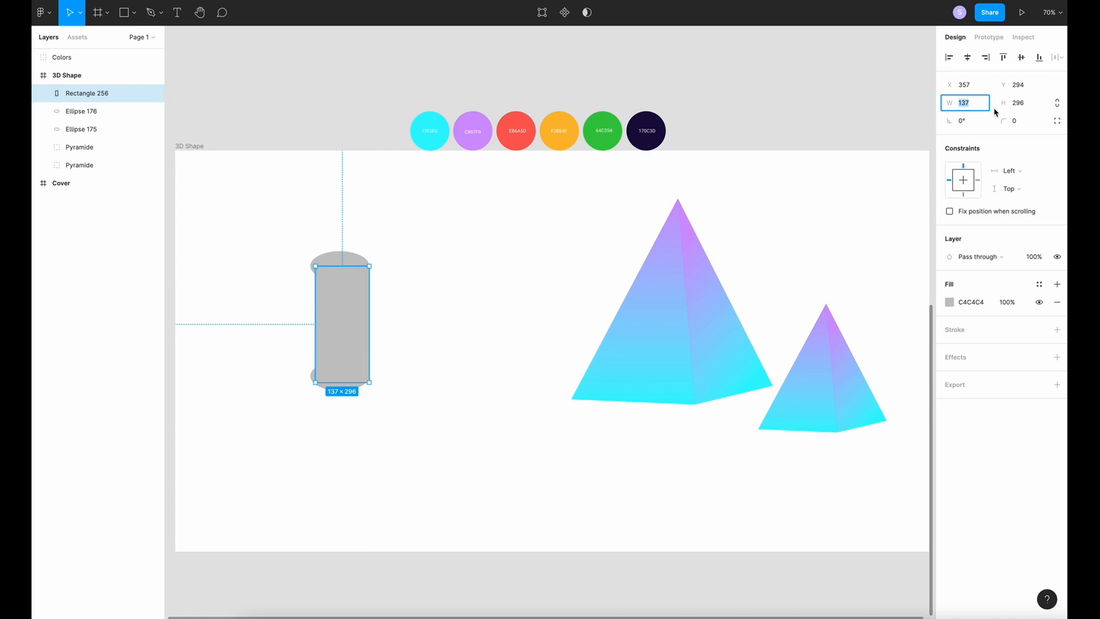
type("150")
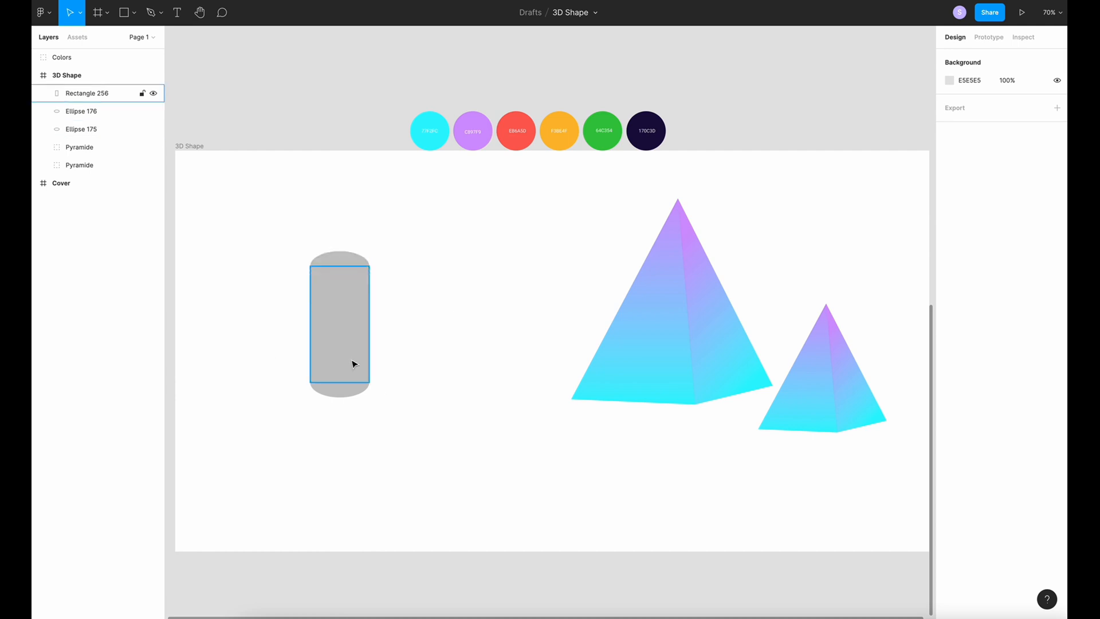
Paste the pyramid gradient onto the cylinder body and give the top ellipse a linear gradient
left_click(412, 272)
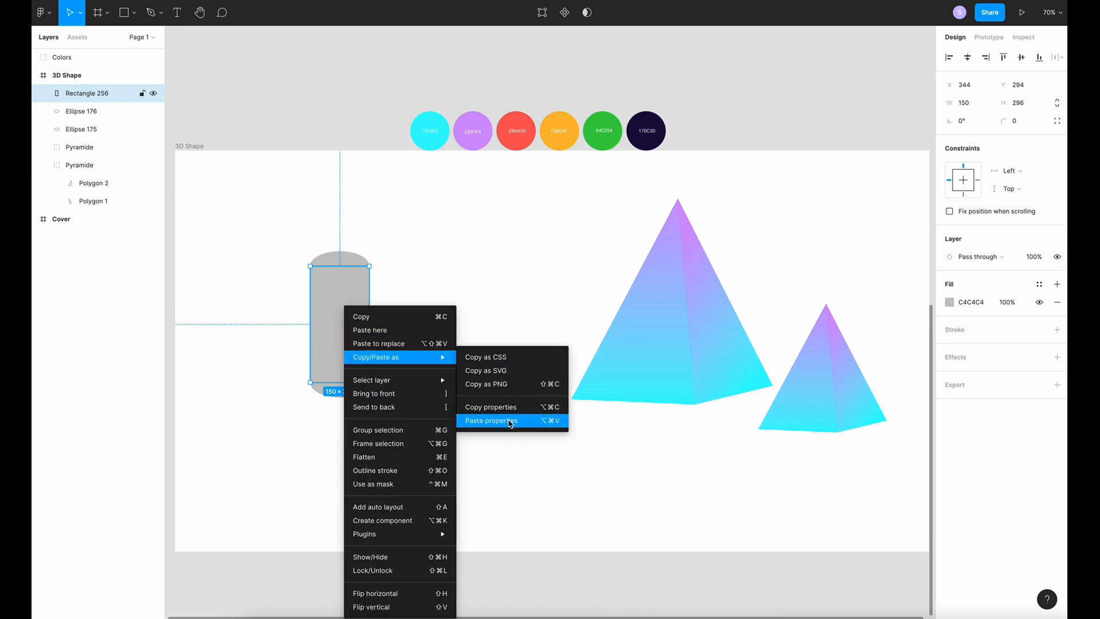
left_click(490, 421)
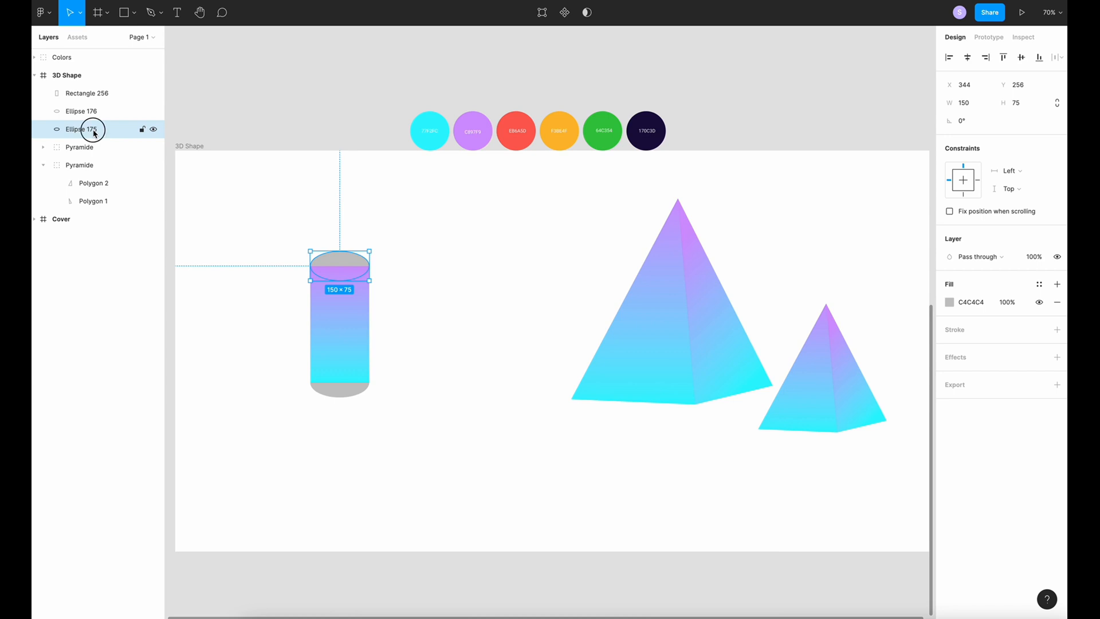
left_click(950, 302)
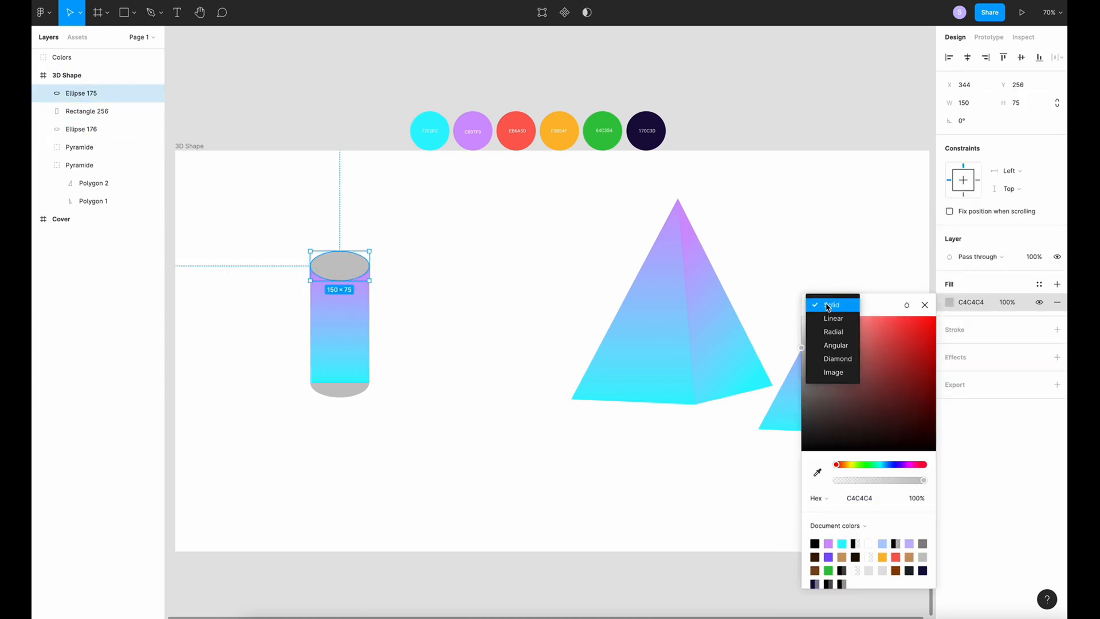
left_click(833, 317)
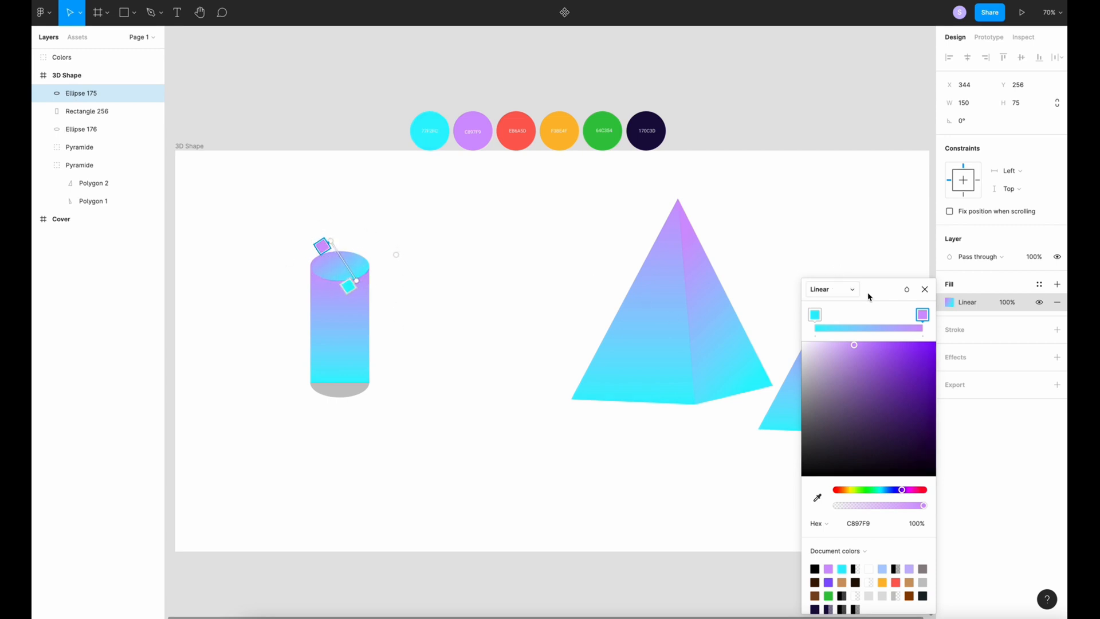
Fill the cylinder's bottom ellipse with solid cyan 77F2FC
left_click(80, 130)
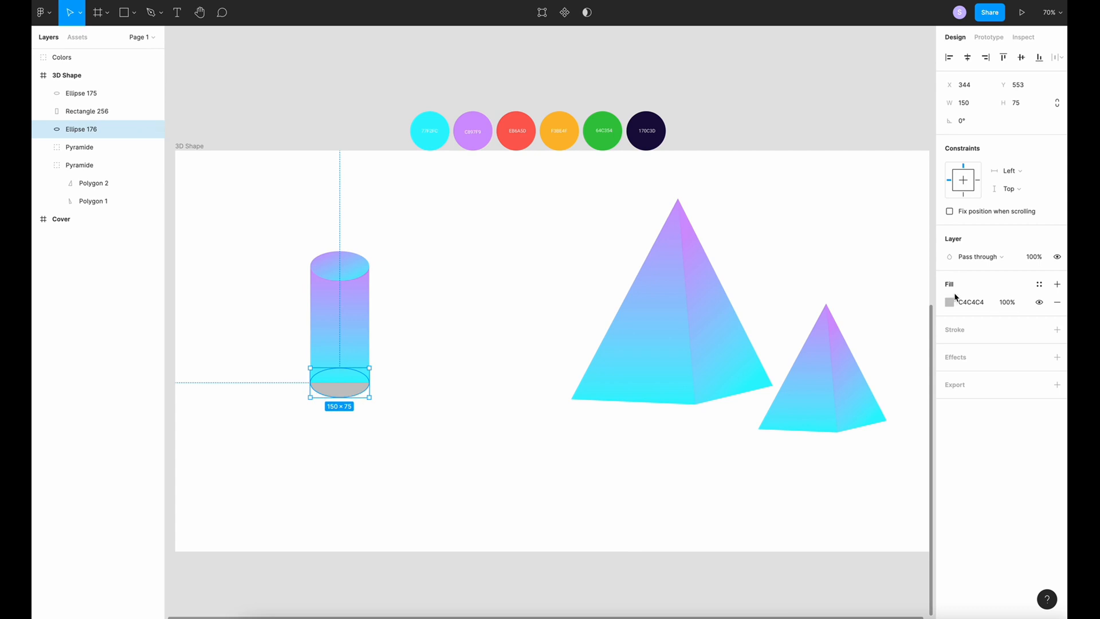
left_click(951, 301)
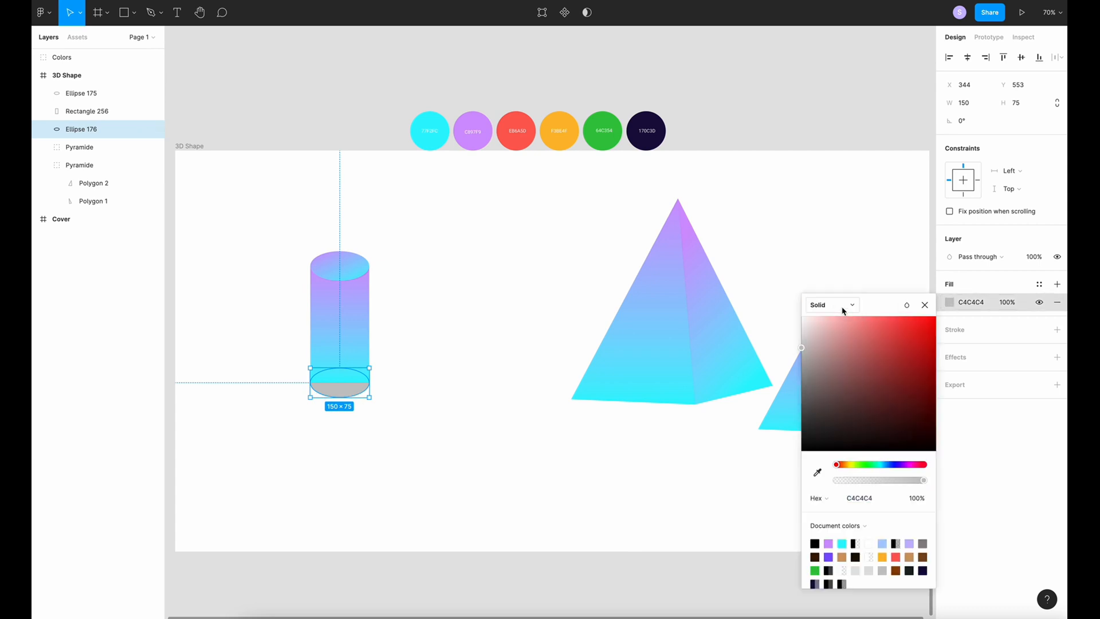
left_click(433, 125)
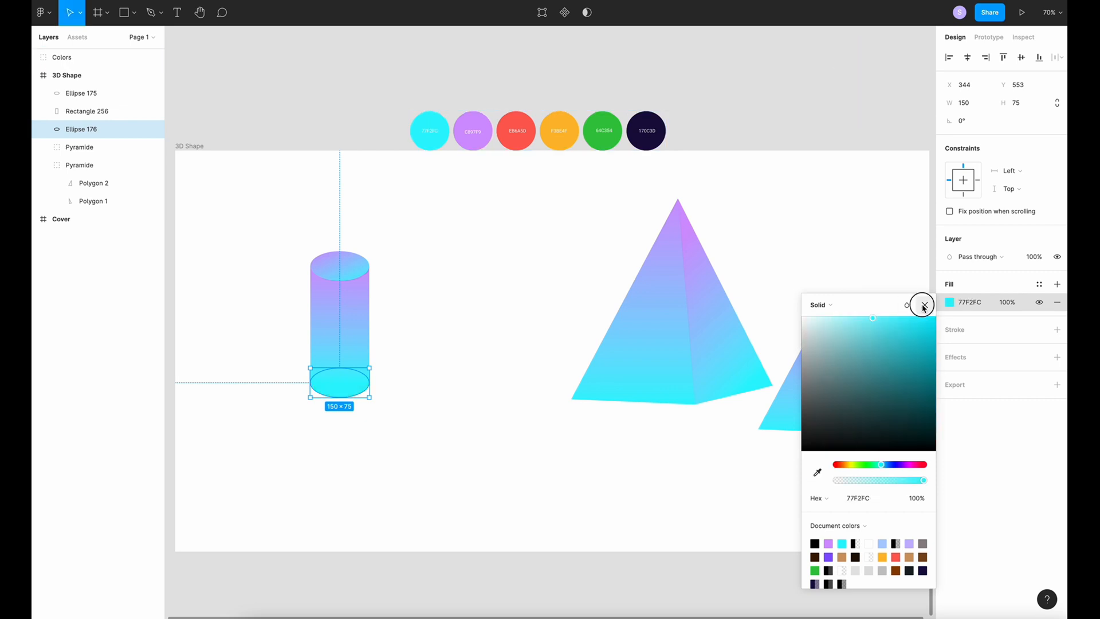
left_click(923, 304)
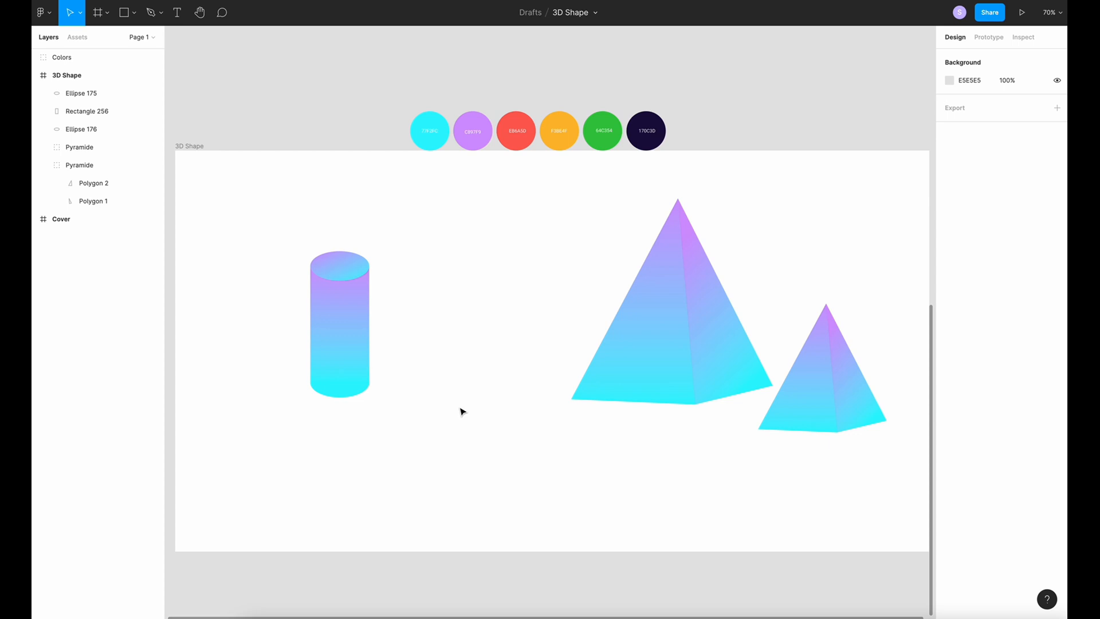
mouse_move(461, 411)
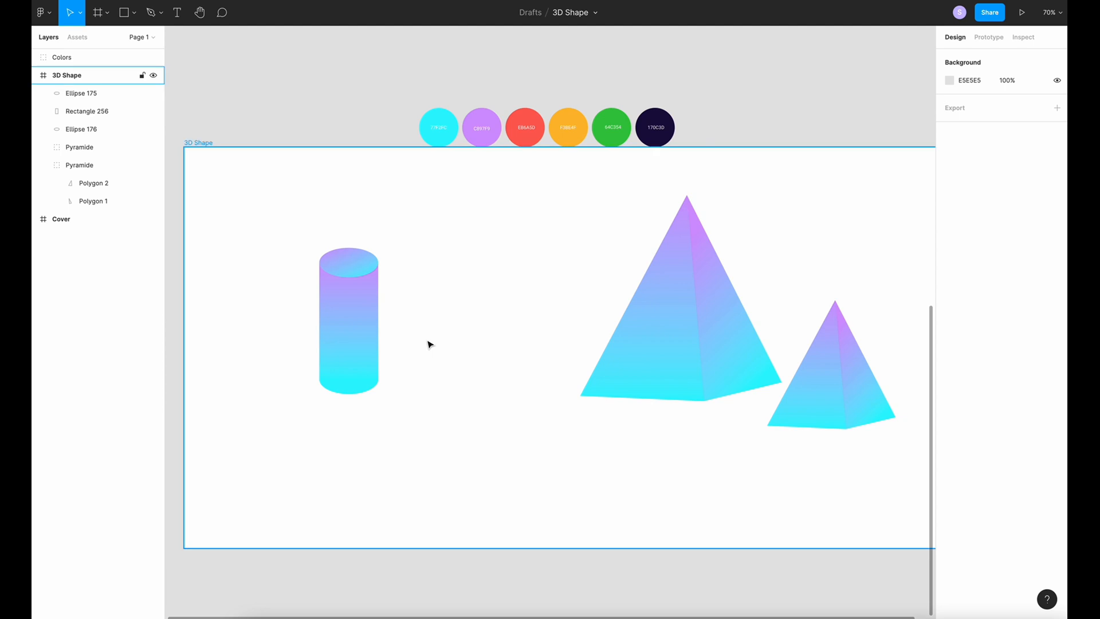
Group the two ellipses and rectangle and name the group 'Cylinder'
left_click(81, 92)
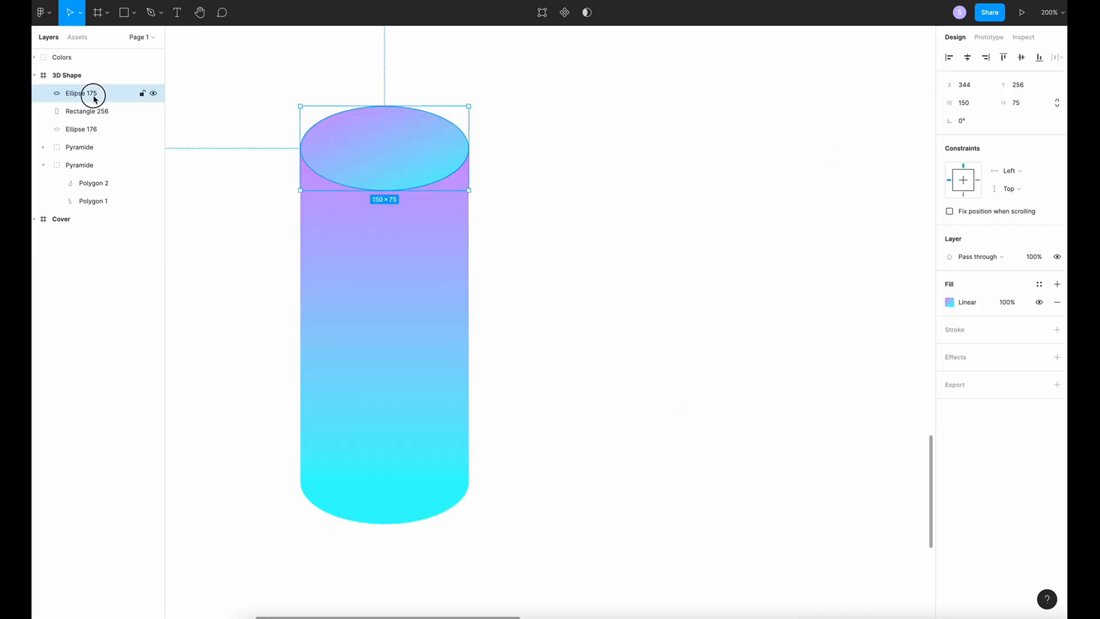
left_click(80, 130)
type("Cylender")
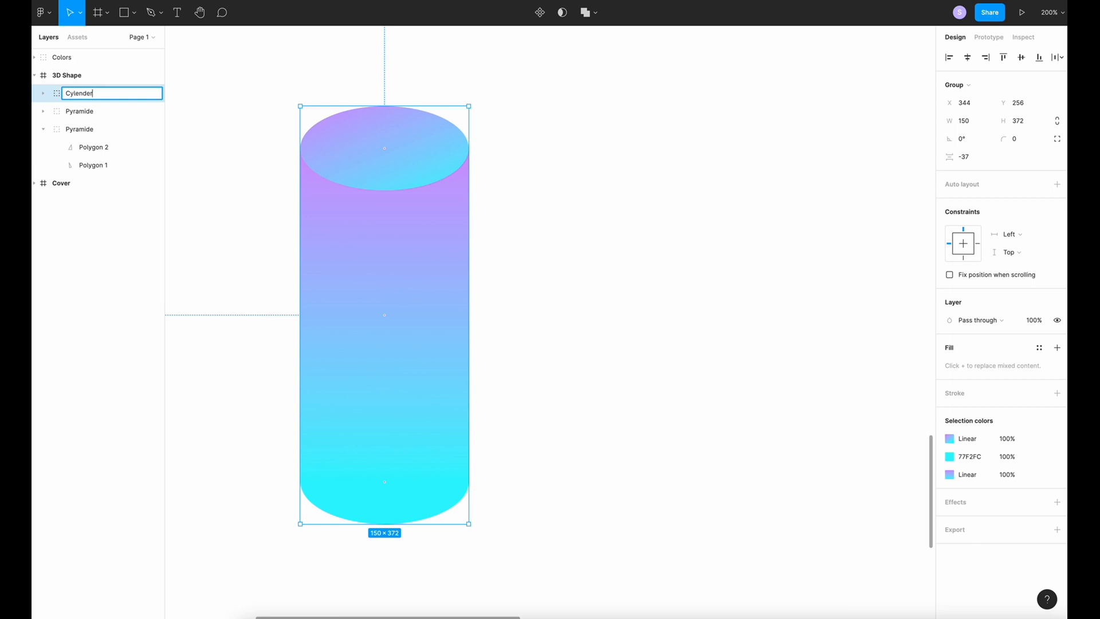
key("Backspace")
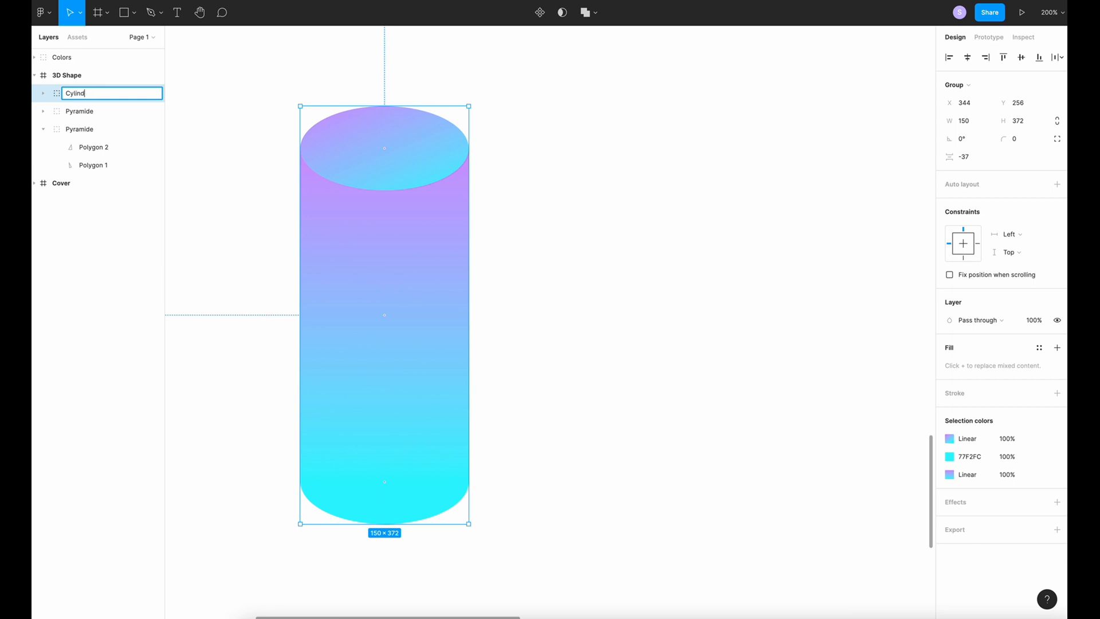
left_click(133, 12)
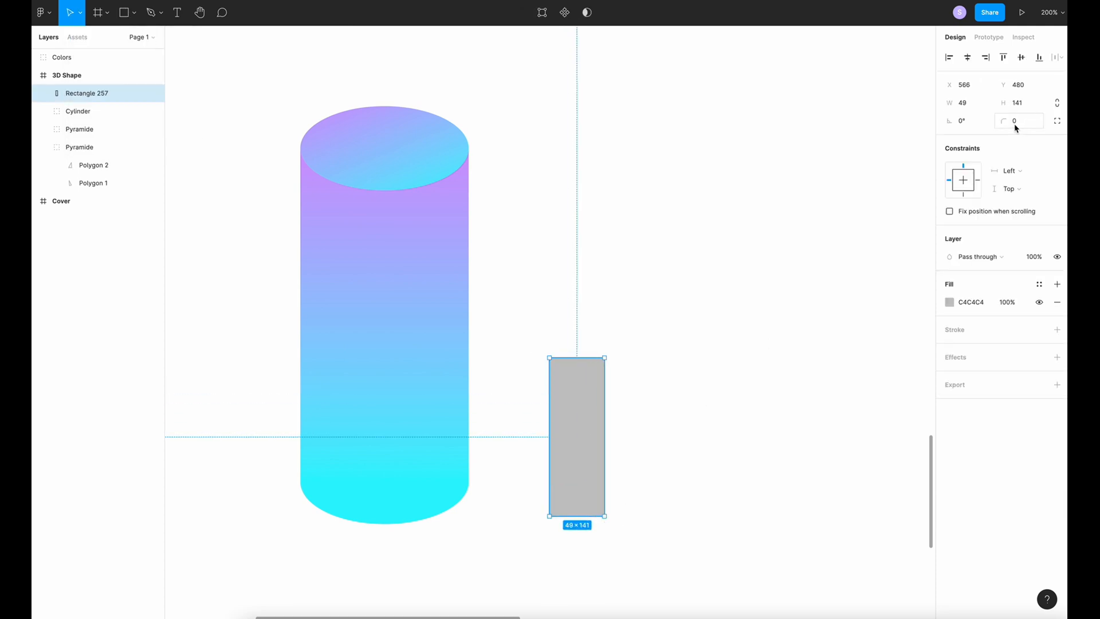
mouse_move(1014, 120)
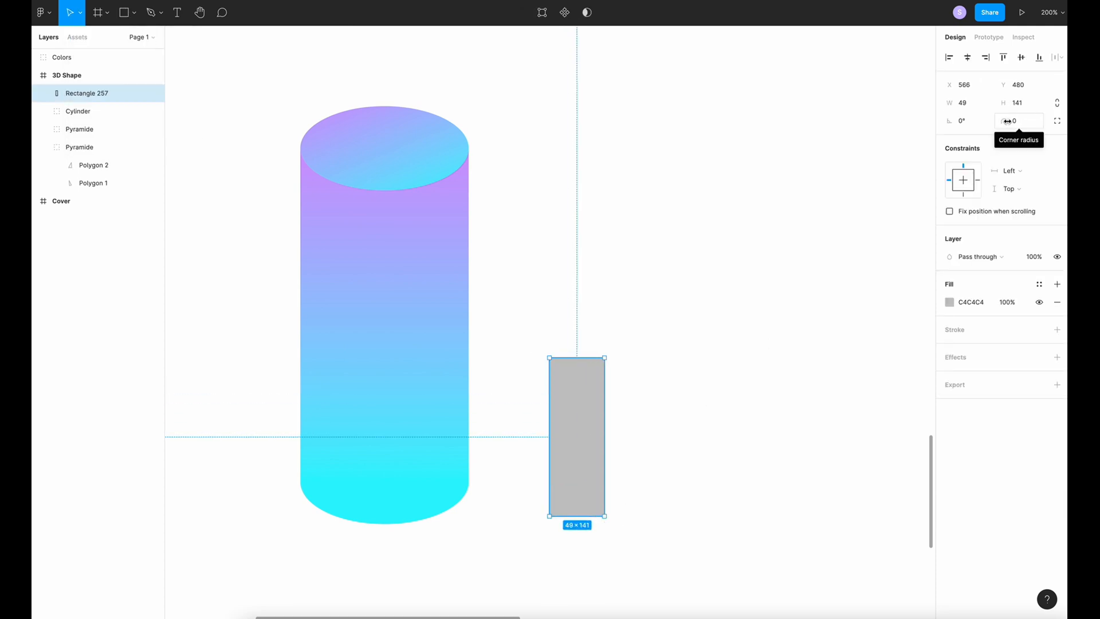
Round the 49×141 stick with corner radius 50 and tuck it behind the cylinder
type("50")
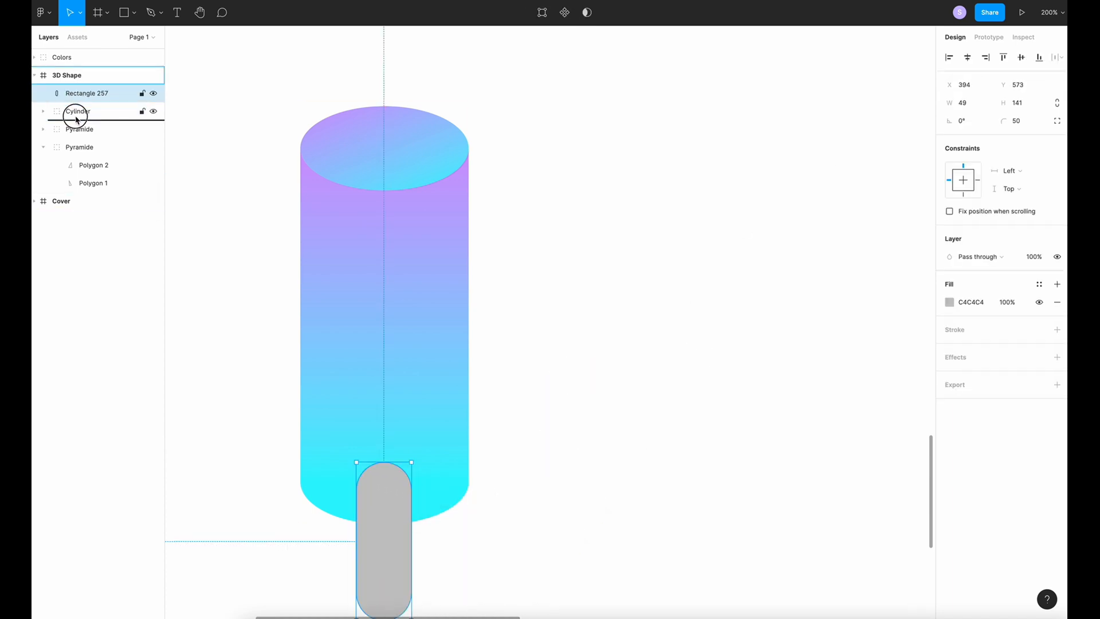
left_click(627, 401)
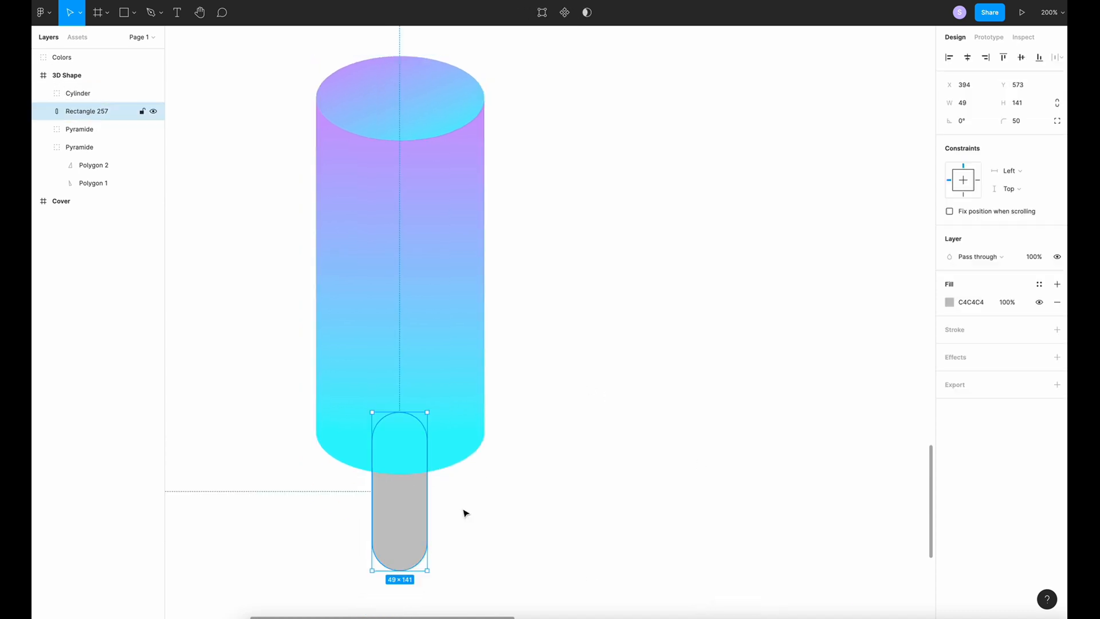
Give the stick a purple-to-cyan linear gradient fill
left_click(950, 301)
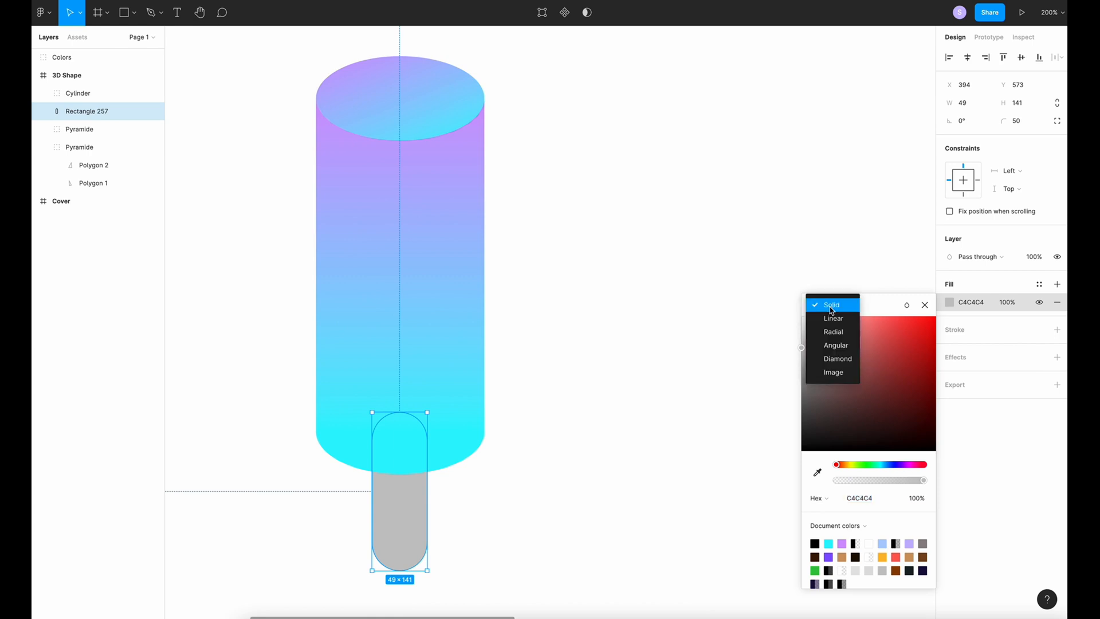
left_click(833, 317)
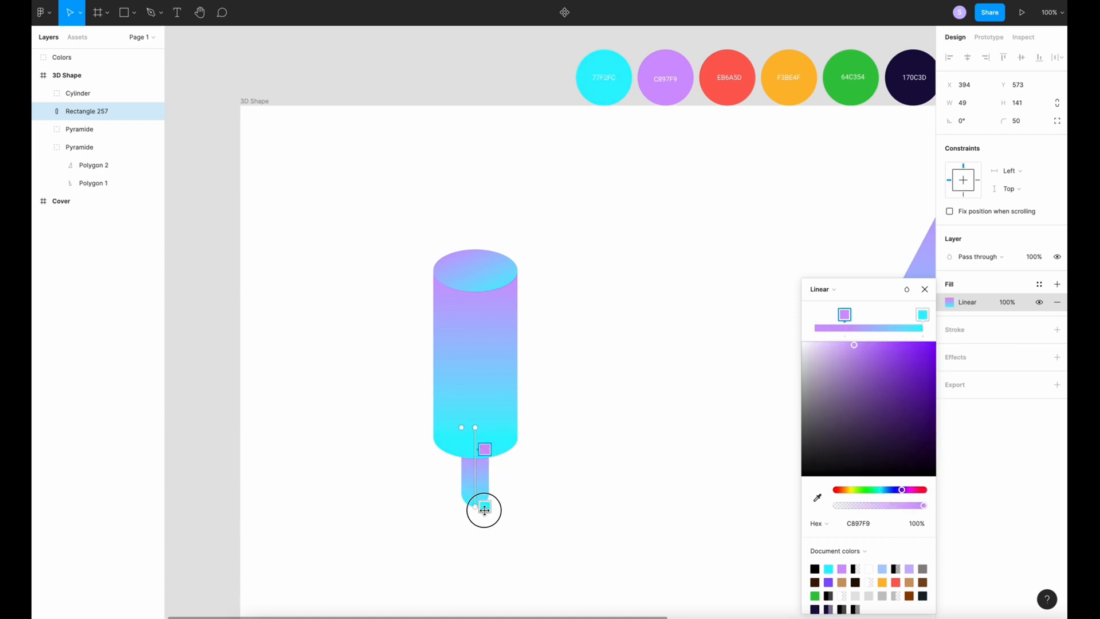
left_click(925, 289)
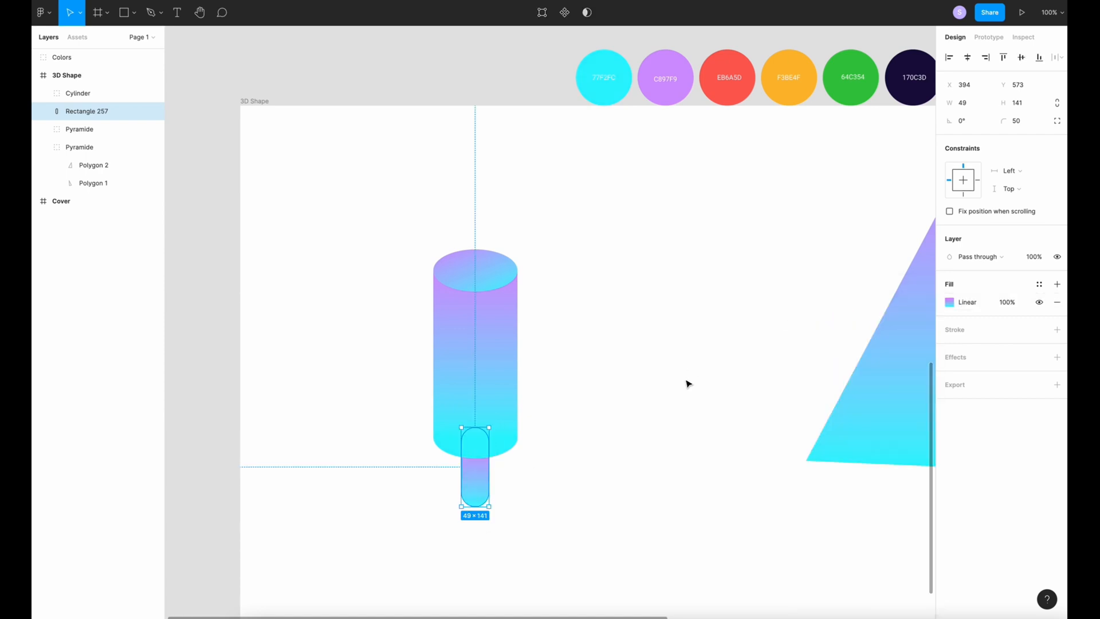
left_click(688, 384)
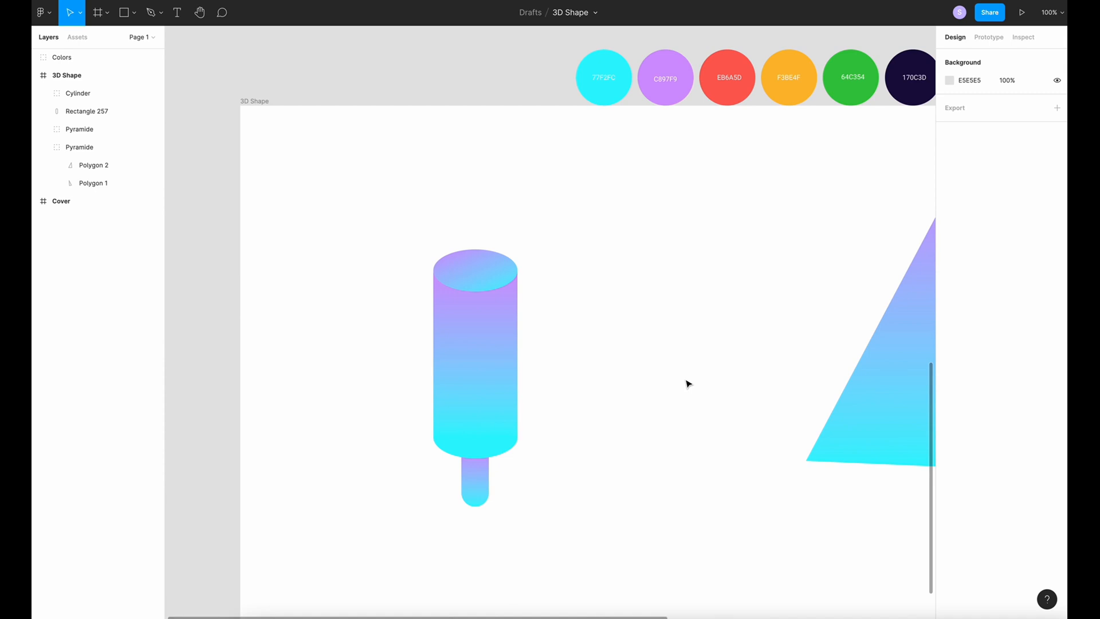
mouse_move(599, 368)
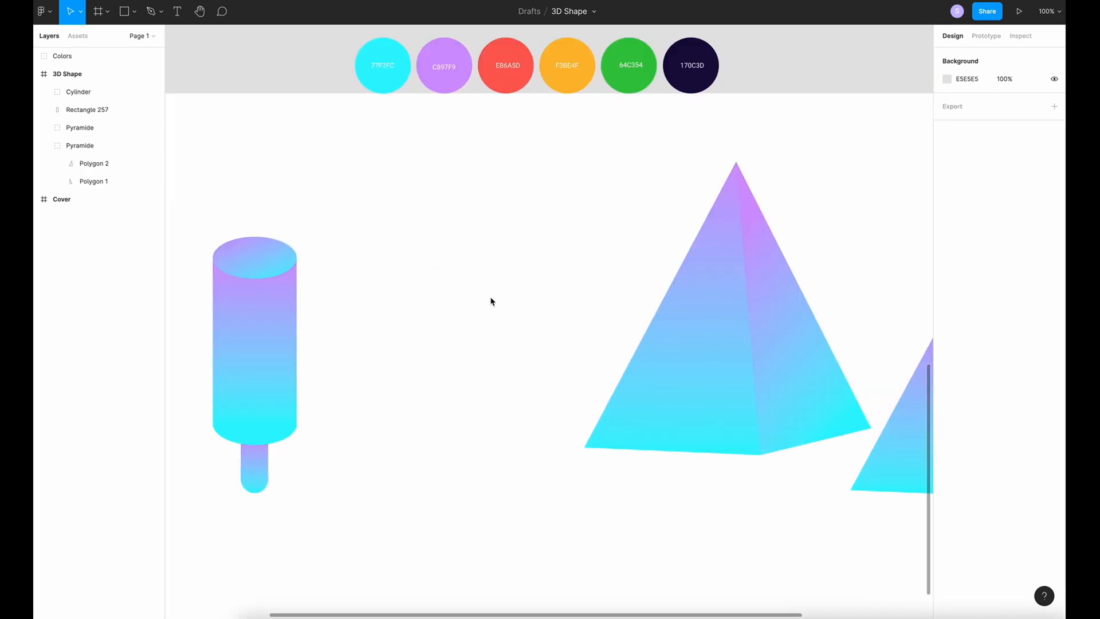
Draw a circle and give it a C897F9-to-77F2FC linear gradient fill
left_click(124, 12)
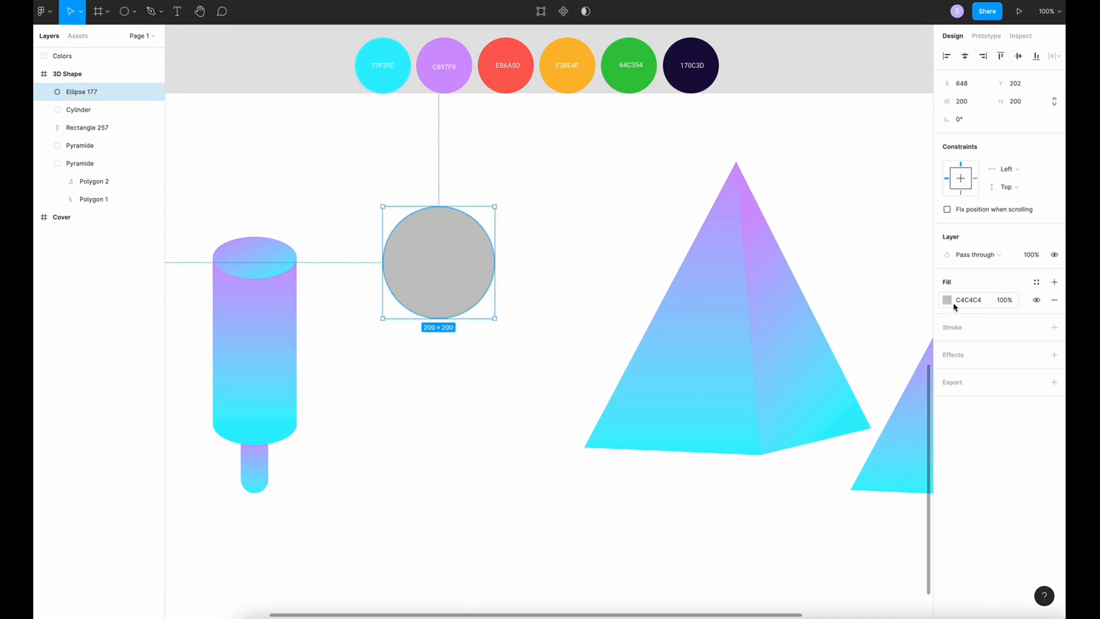
left_click(946, 299)
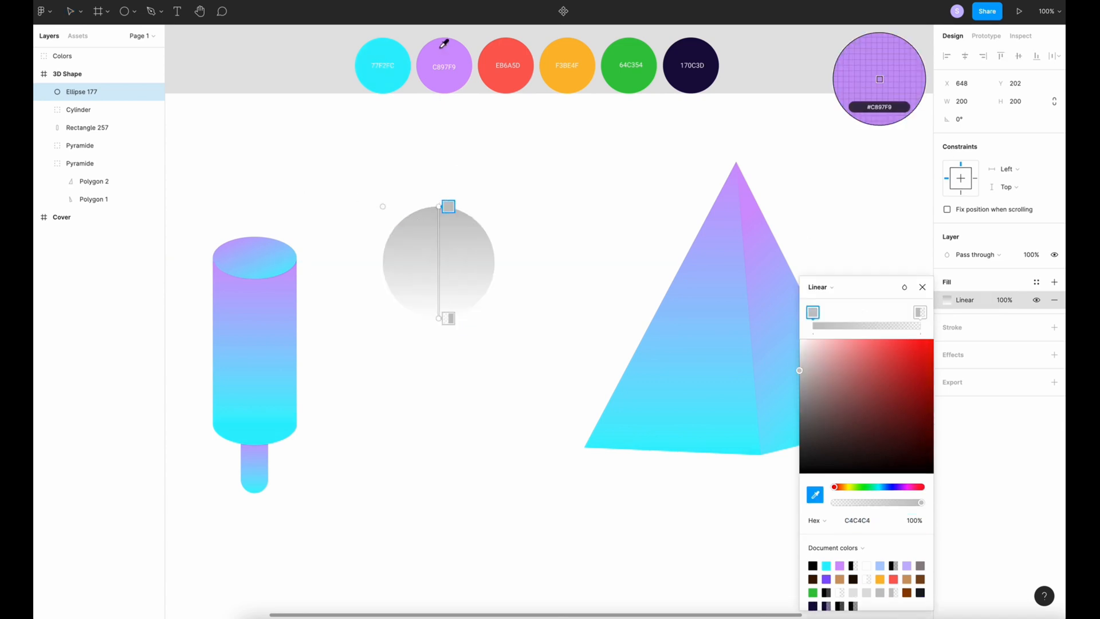
left_click(382, 65)
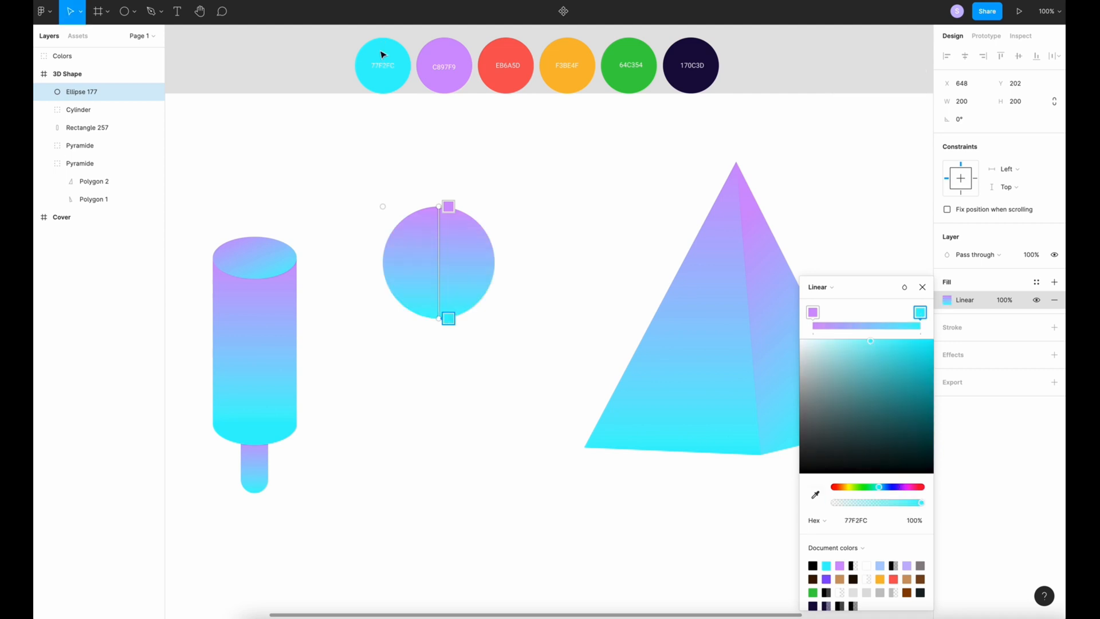
mouse_move(610, 207)
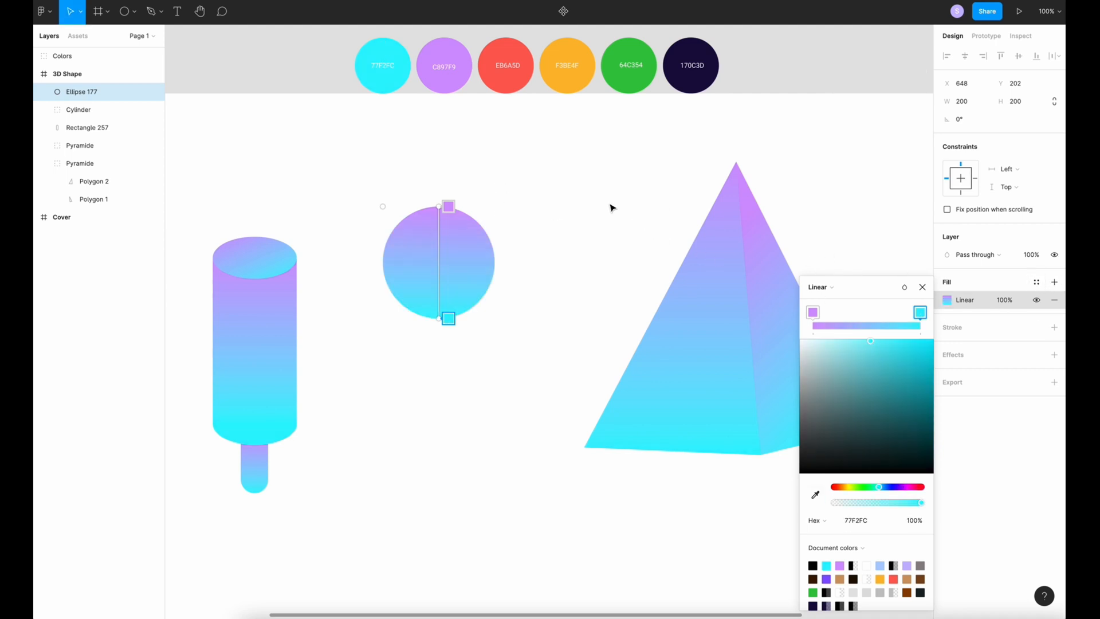
Add a second fill as a radial gradient with a white centre
left_click(1053, 282)
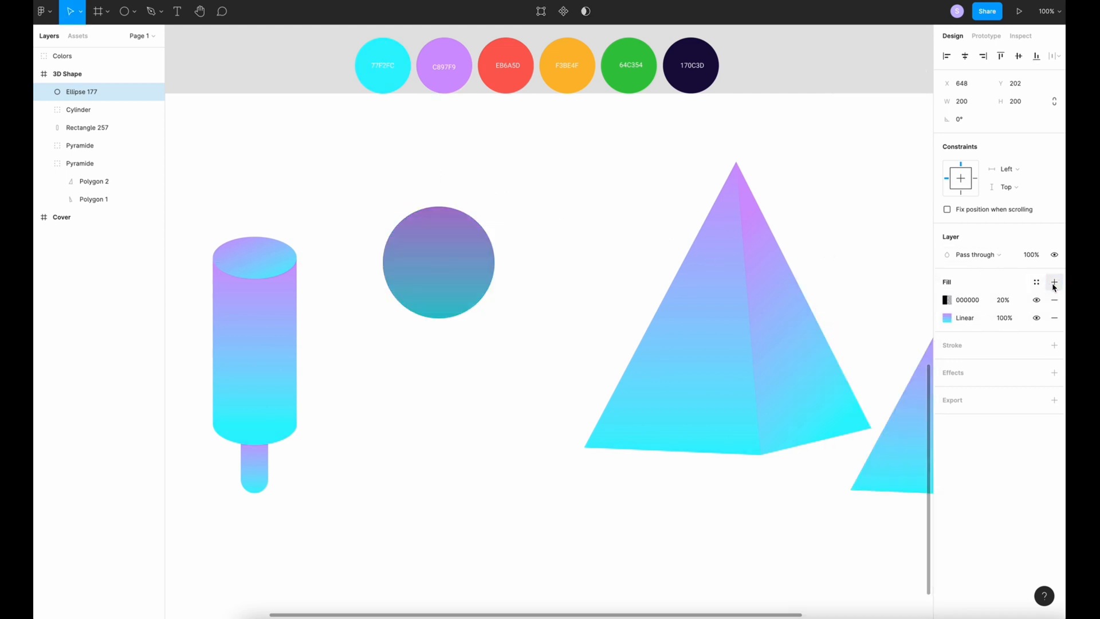
left_click(947, 299)
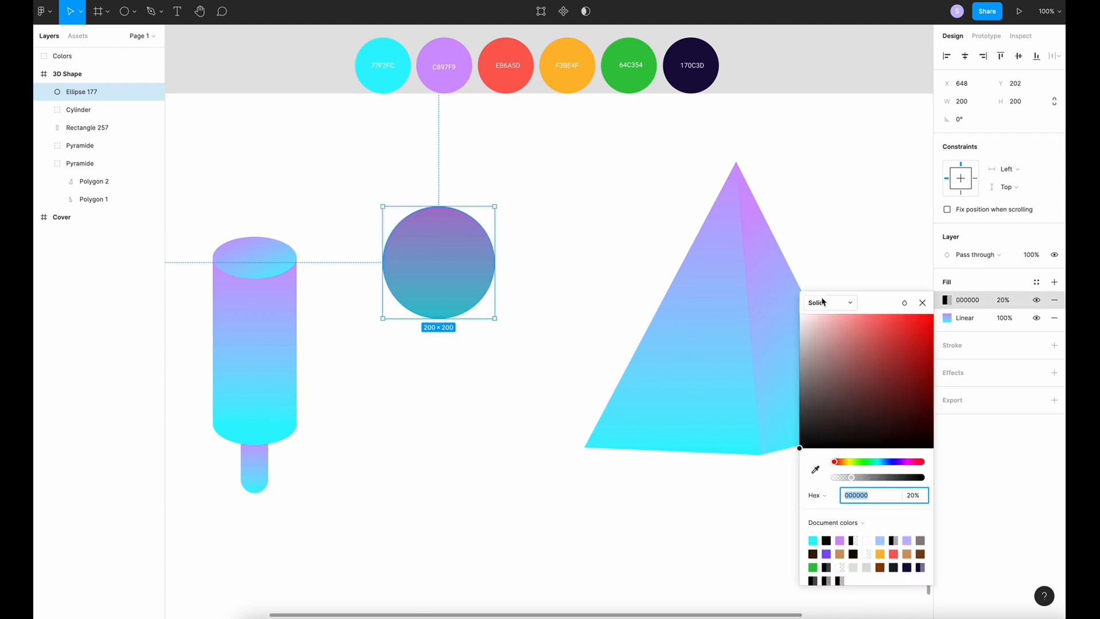
left_click(827, 301)
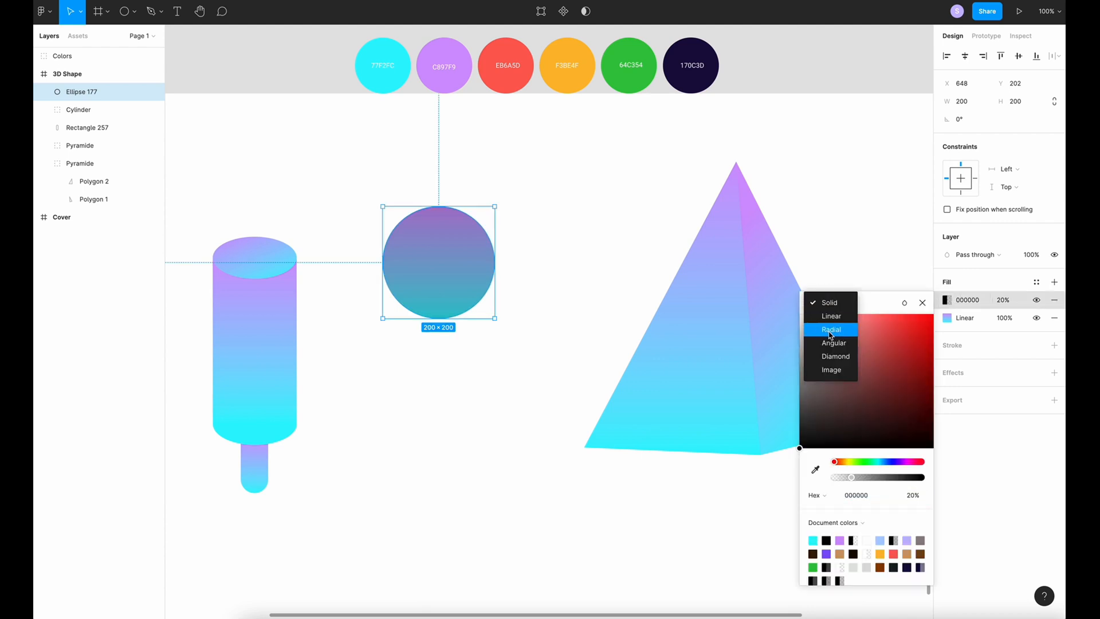
left_click(831, 330)
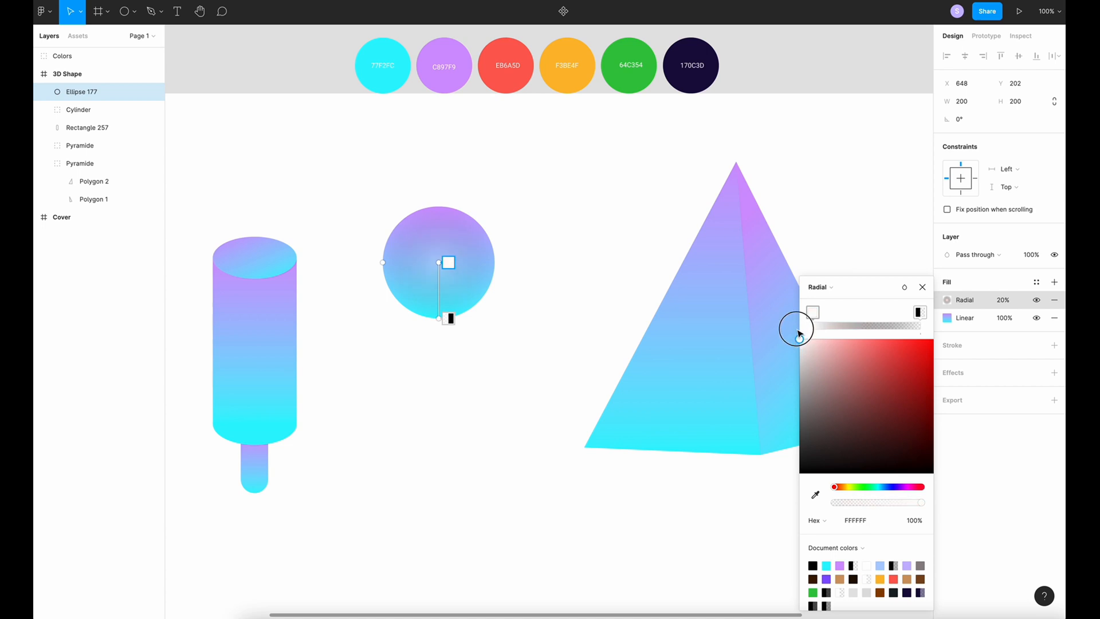
left_click(918, 312)
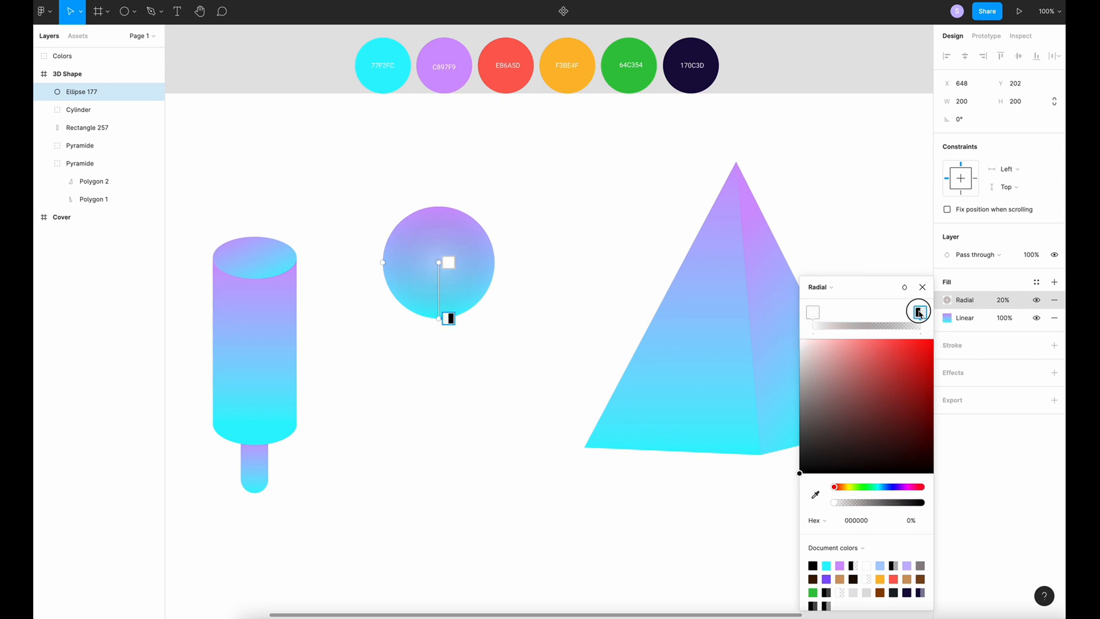
left_click(920, 311)
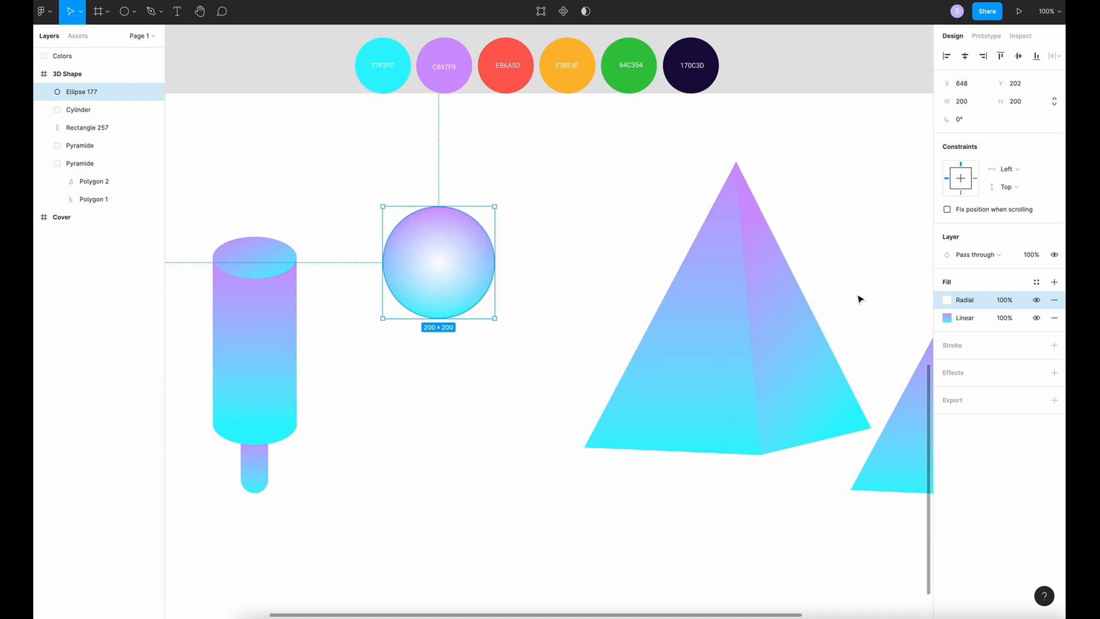
Move the radial highlight's handles toward the sphere's upper left
left_click(947, 299)
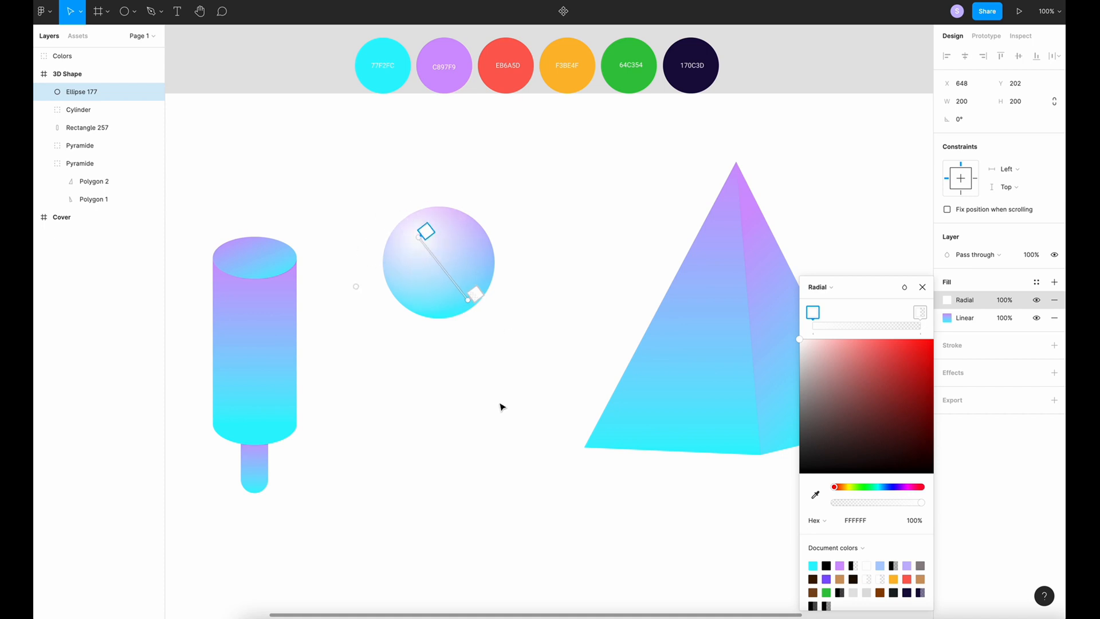
mouse_move(422, 242)
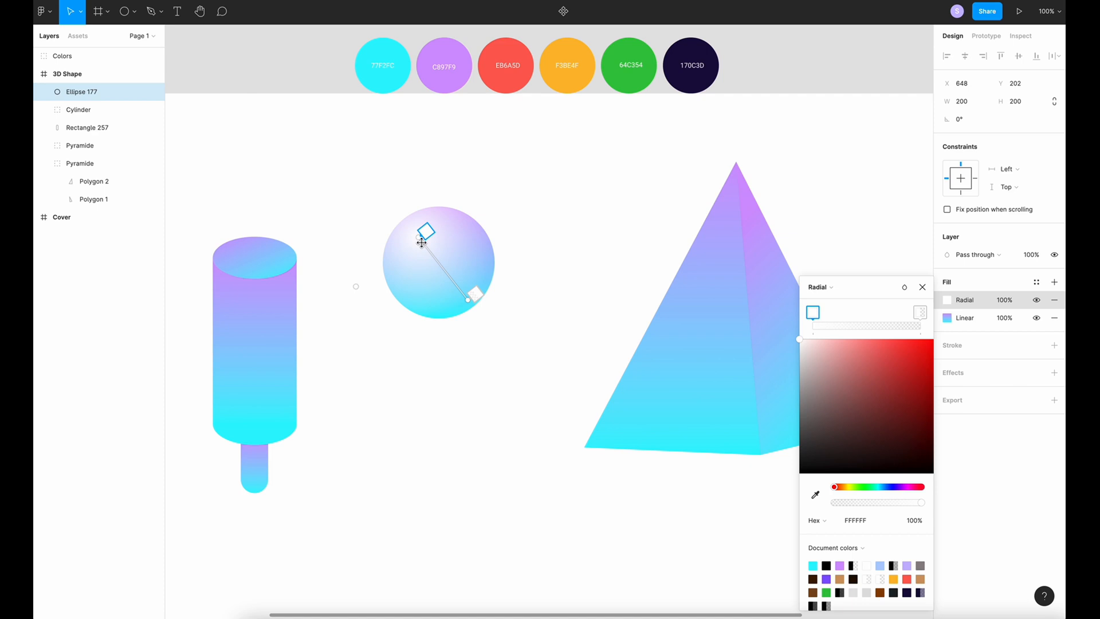
left_click(921, 286)
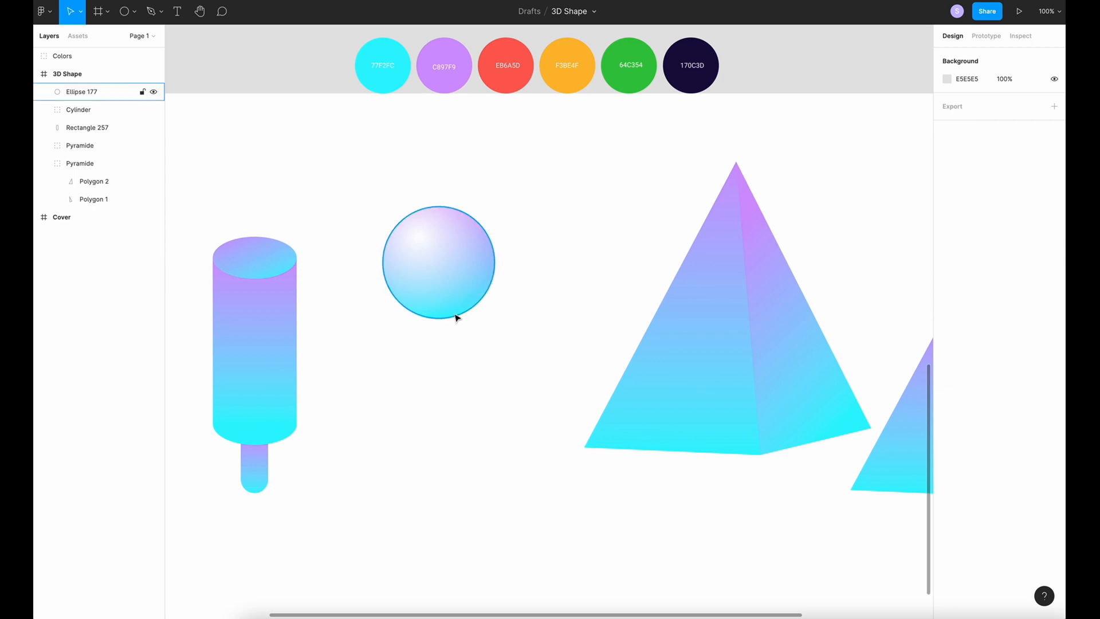
Draw a rounded gradient stick under the sphere and name the groups Lollipop and Popsicle
left_click(280, 496)
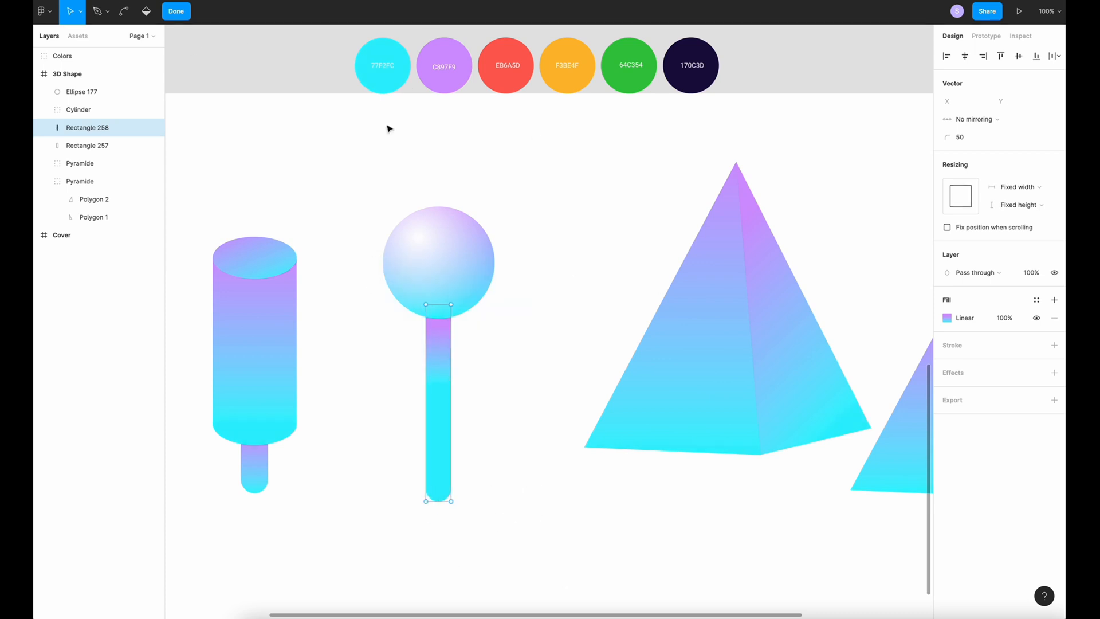
left_click(948, 317)
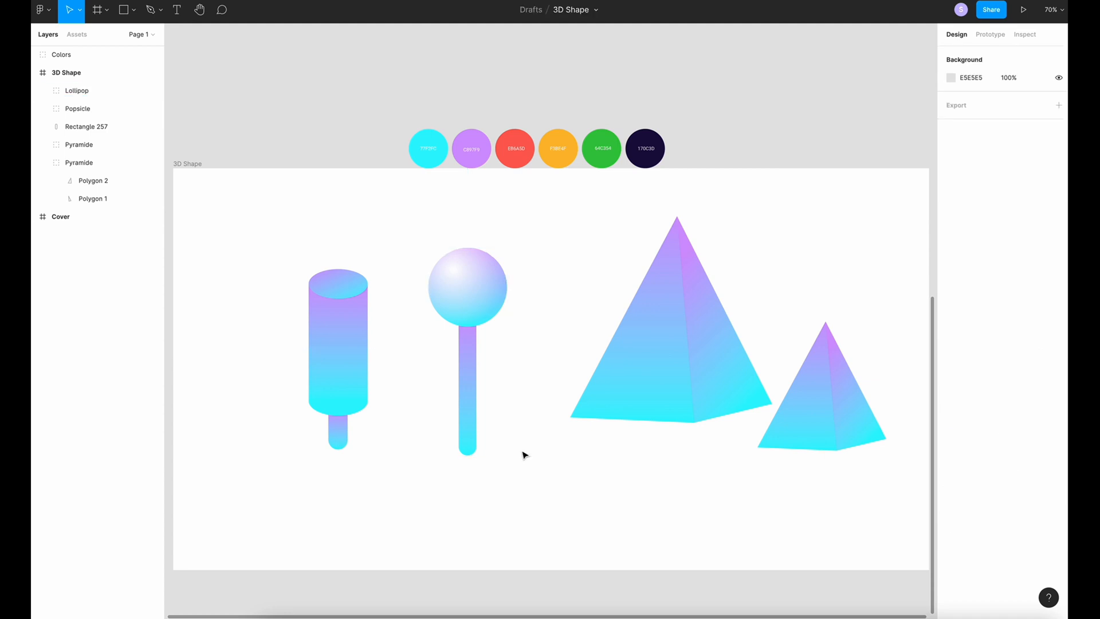
mouse_move(159, 29)
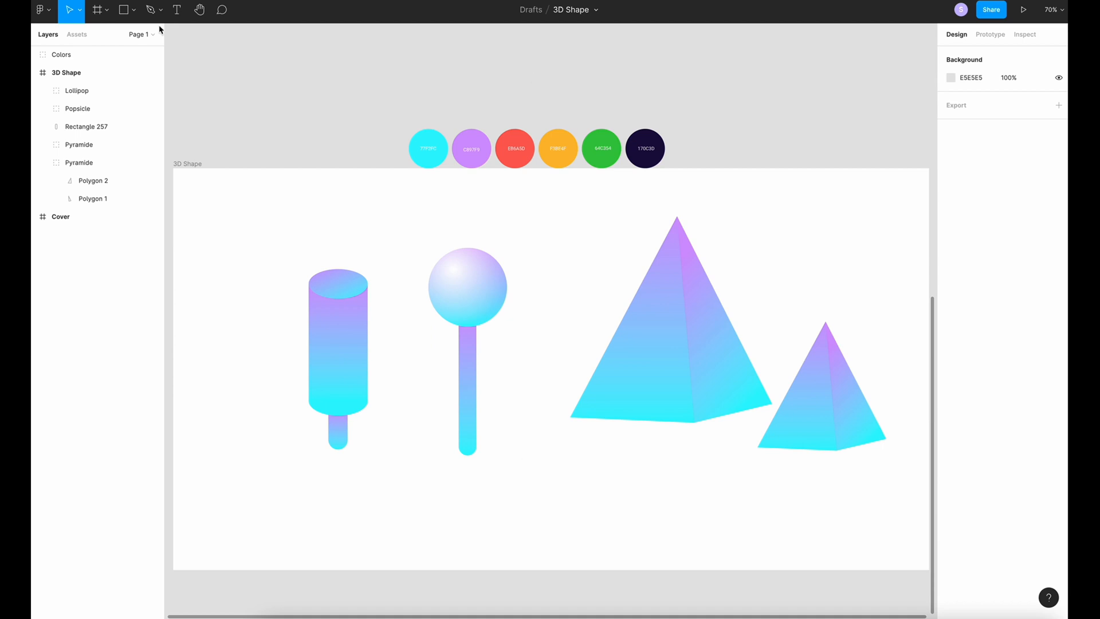
Draw three rectangles and skew their vector points into the faces of a cube
left_click(135, 10)
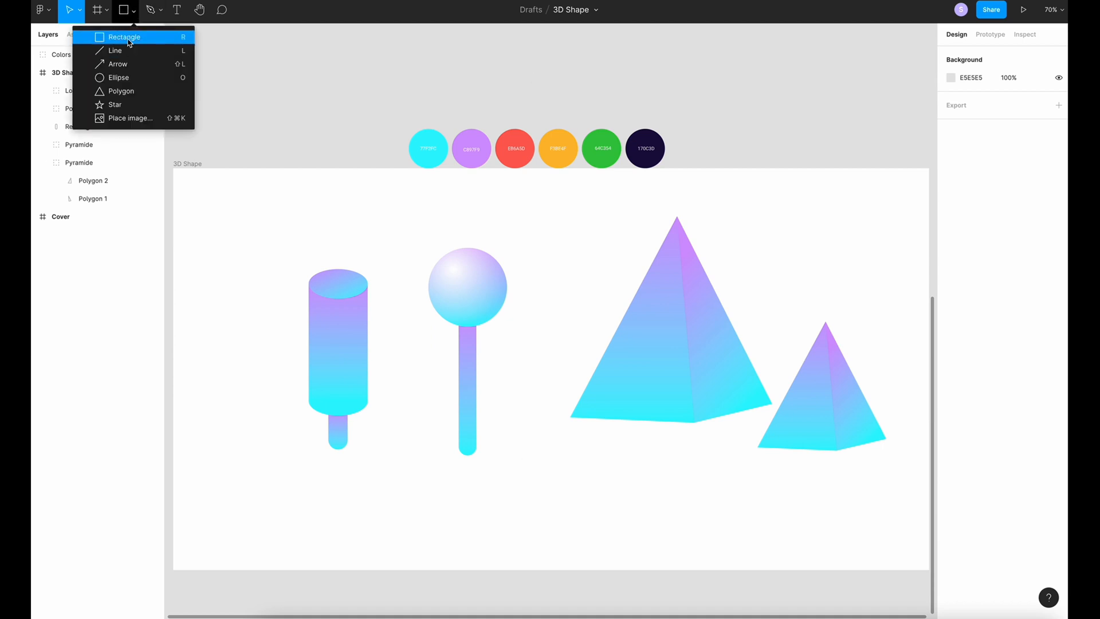
left_click(125, 36)
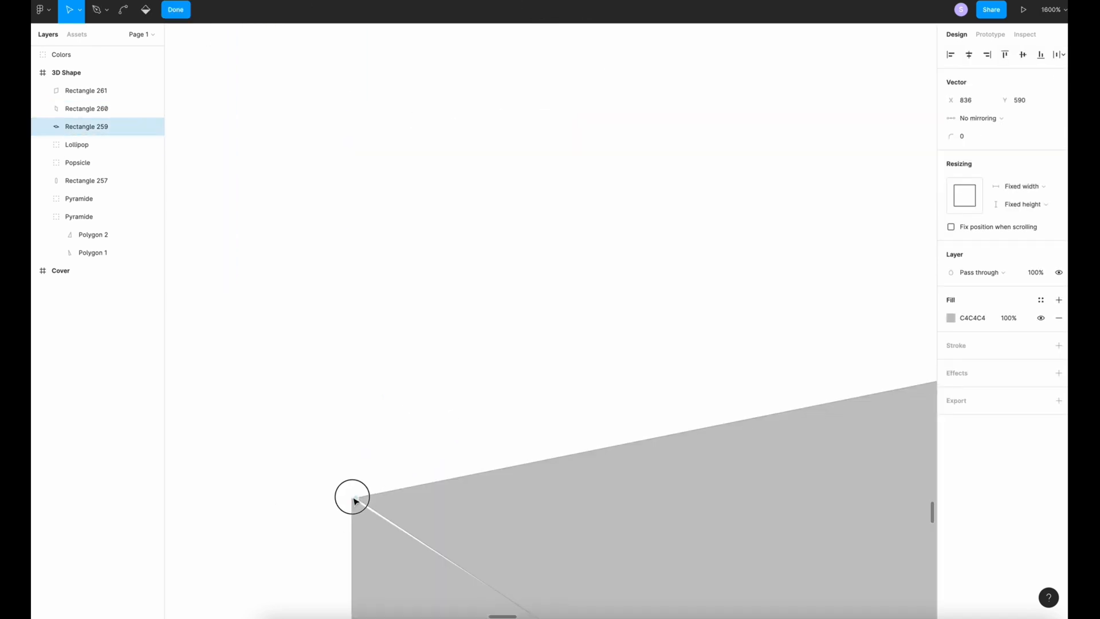
left_click(175, 9)
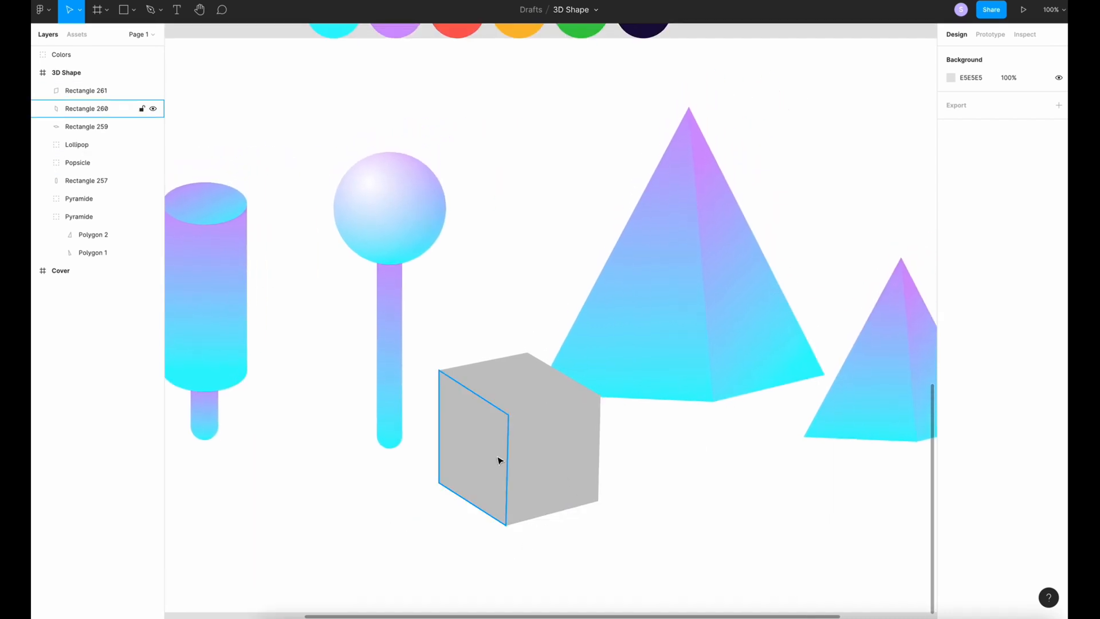
Give the cube's left face a linear purple-to-cyan gradient fill
left_click(480, 449)
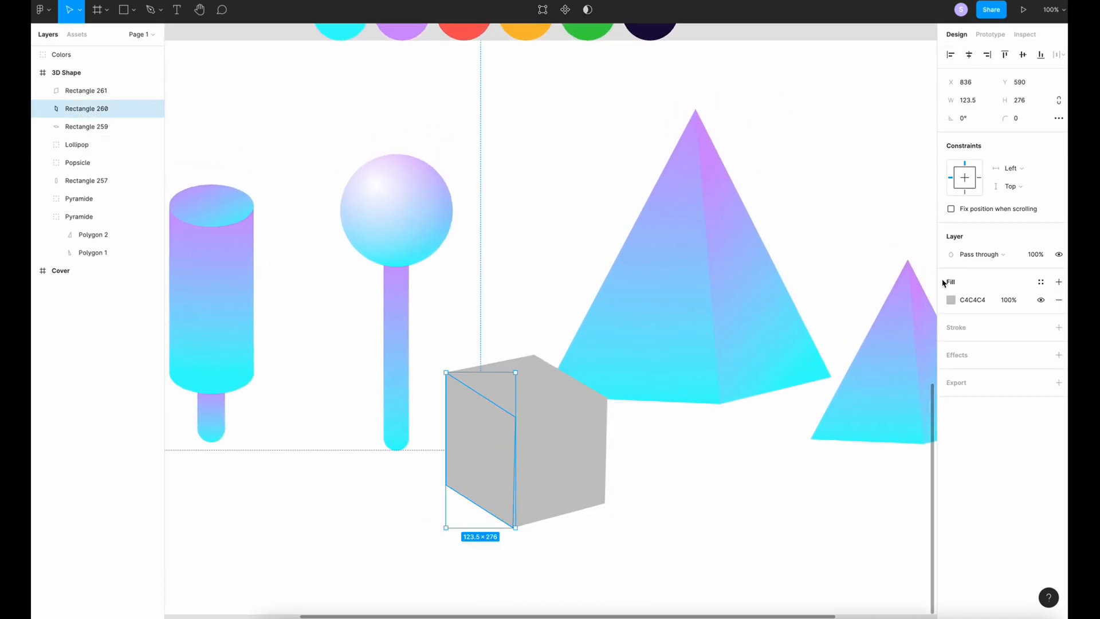
left_click(951, 299)
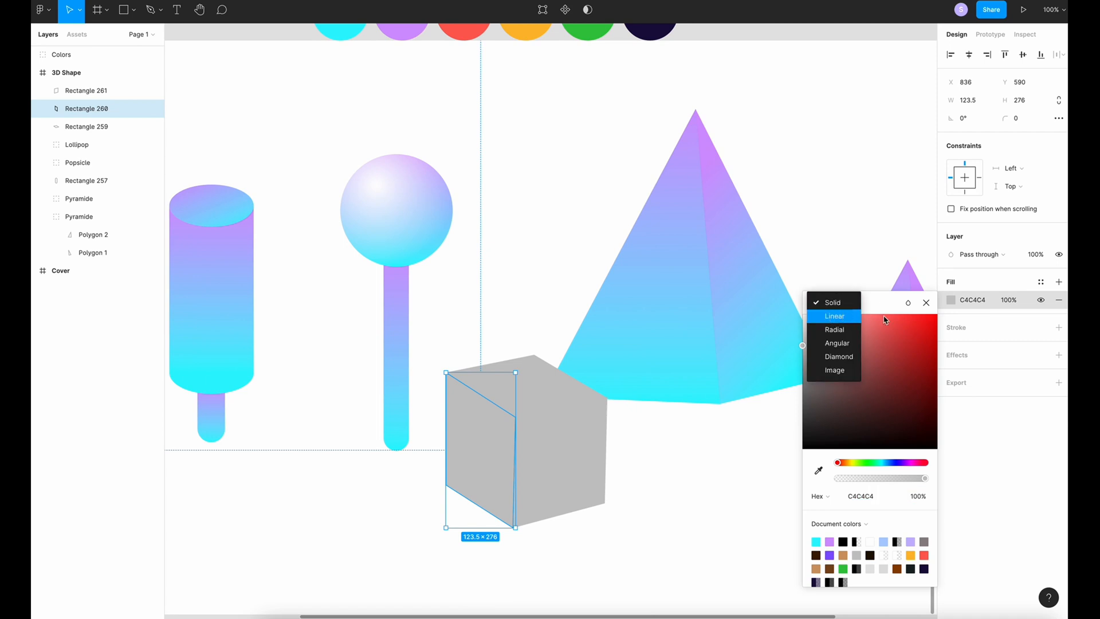
left_click(834, 316)
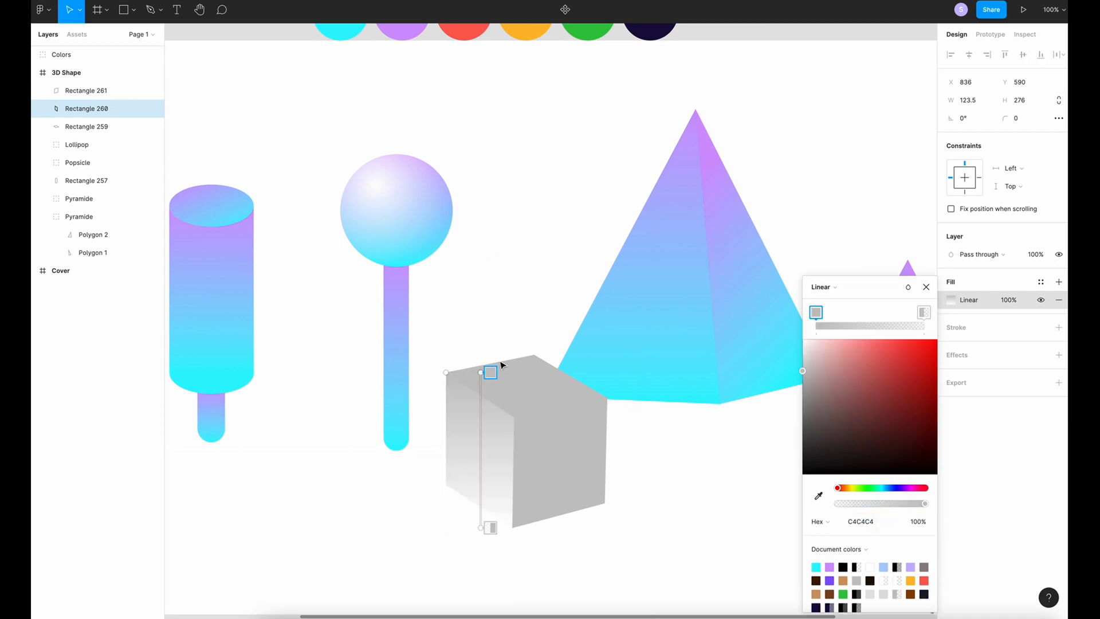
scroll("down", 3)
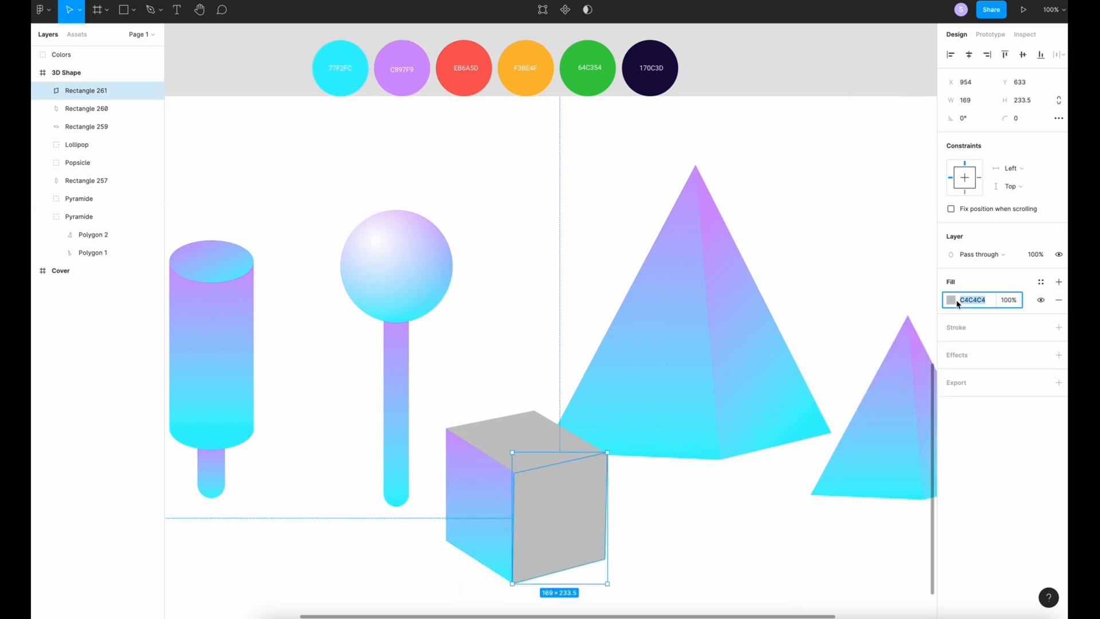
Apply the same linear gradient to the cube's right and top faces
left_click(951, 299)
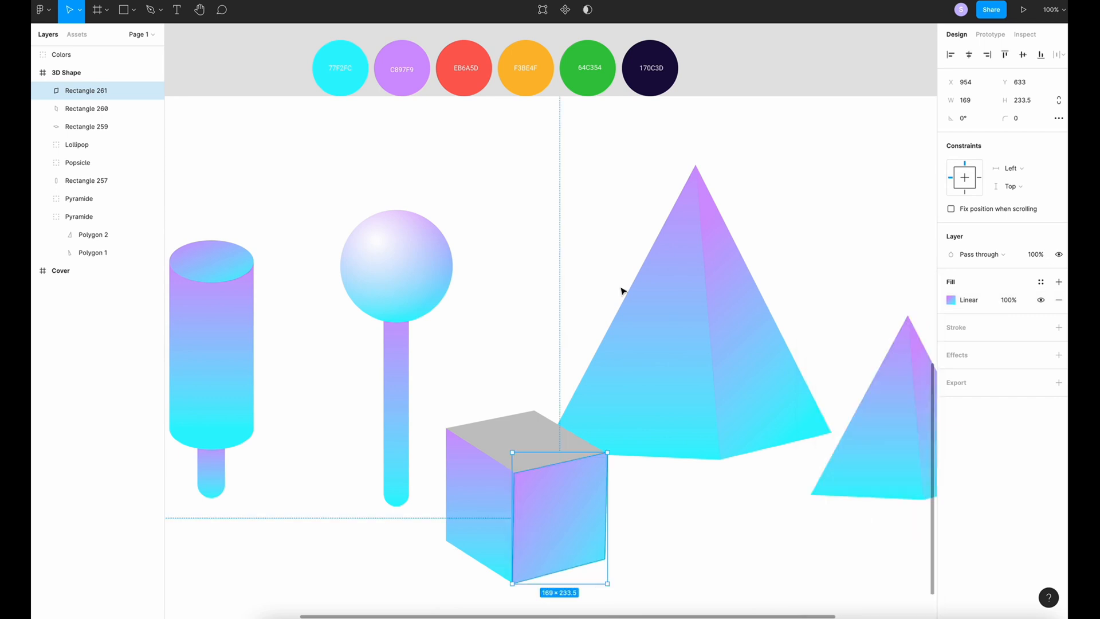
left_click(86, 126)
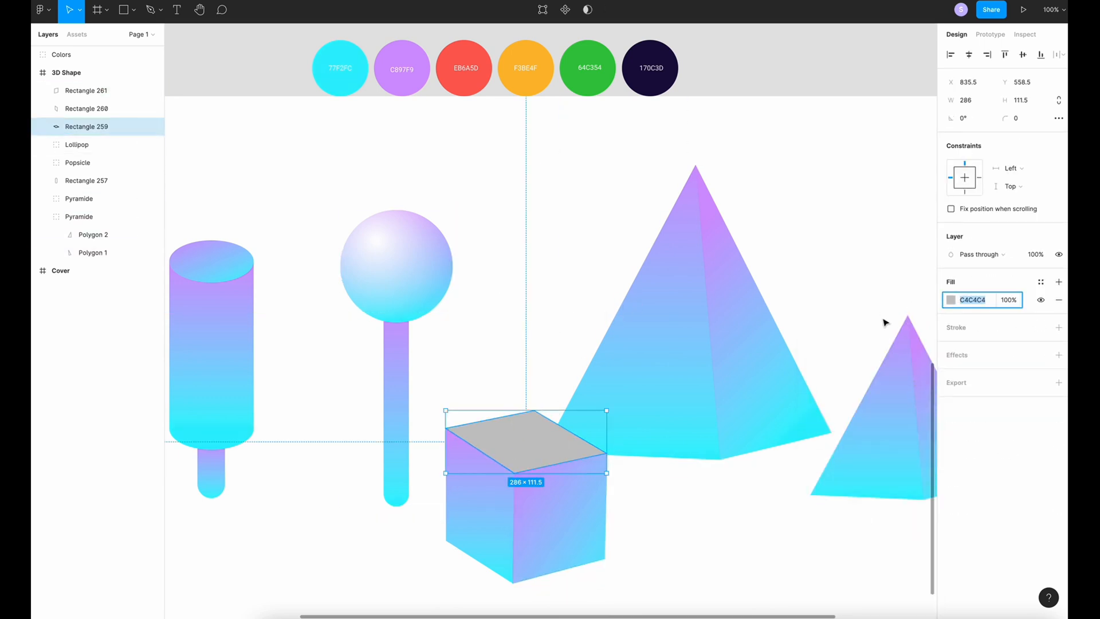
left_click(954, 299)
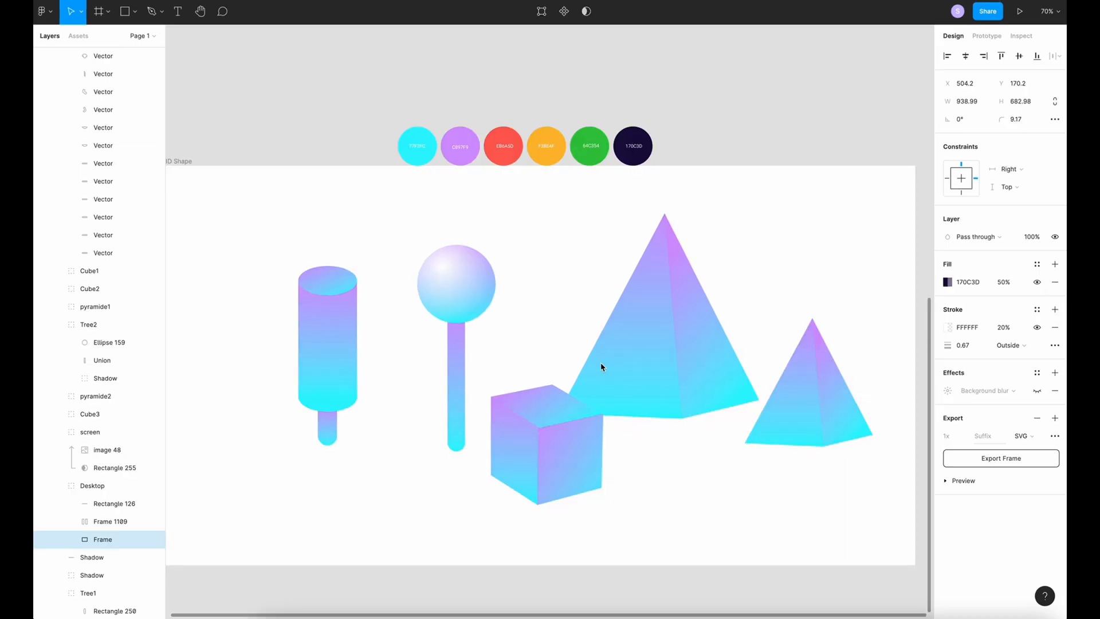
mouse_move(779, 351)
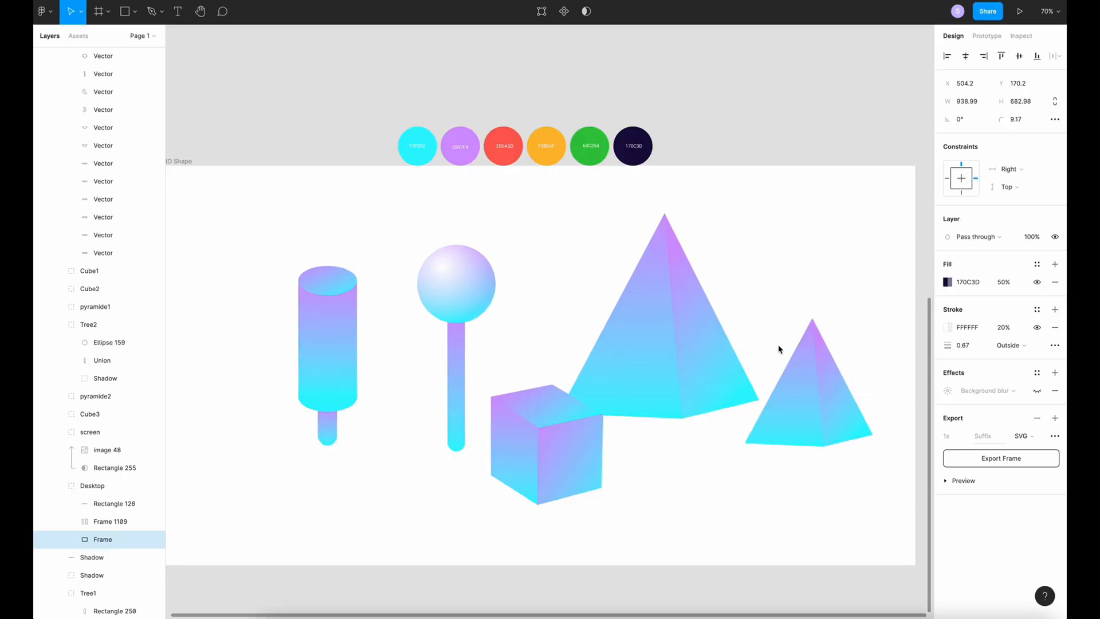
mouse_move(257, 52)
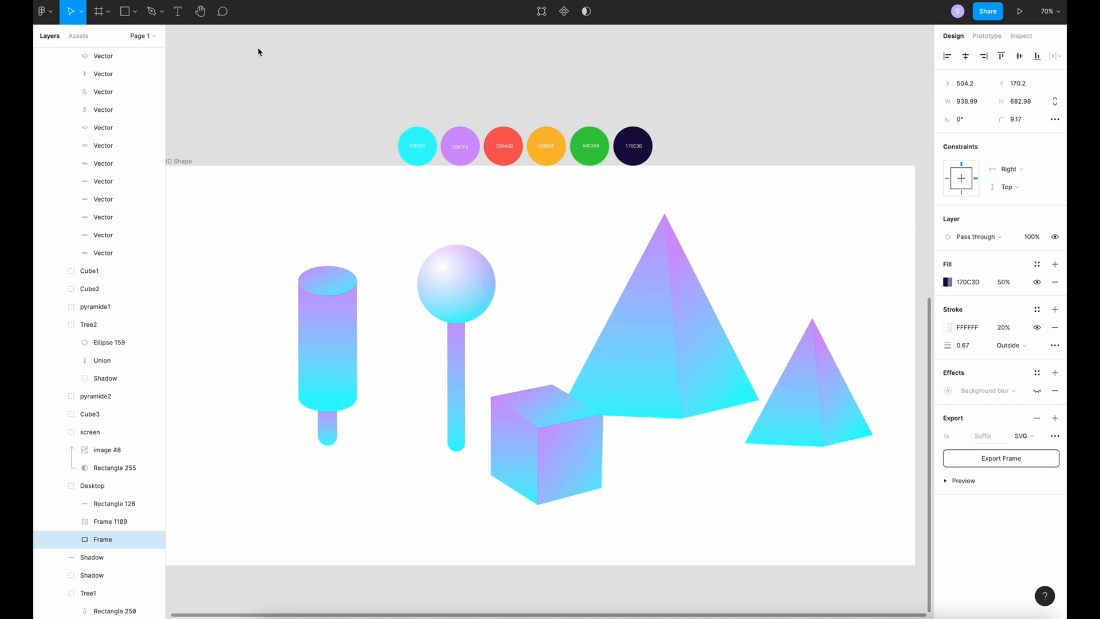
Draw a 939×683 grey rectangle across the middle of the 3D Shape frame
left_click(135, 12)
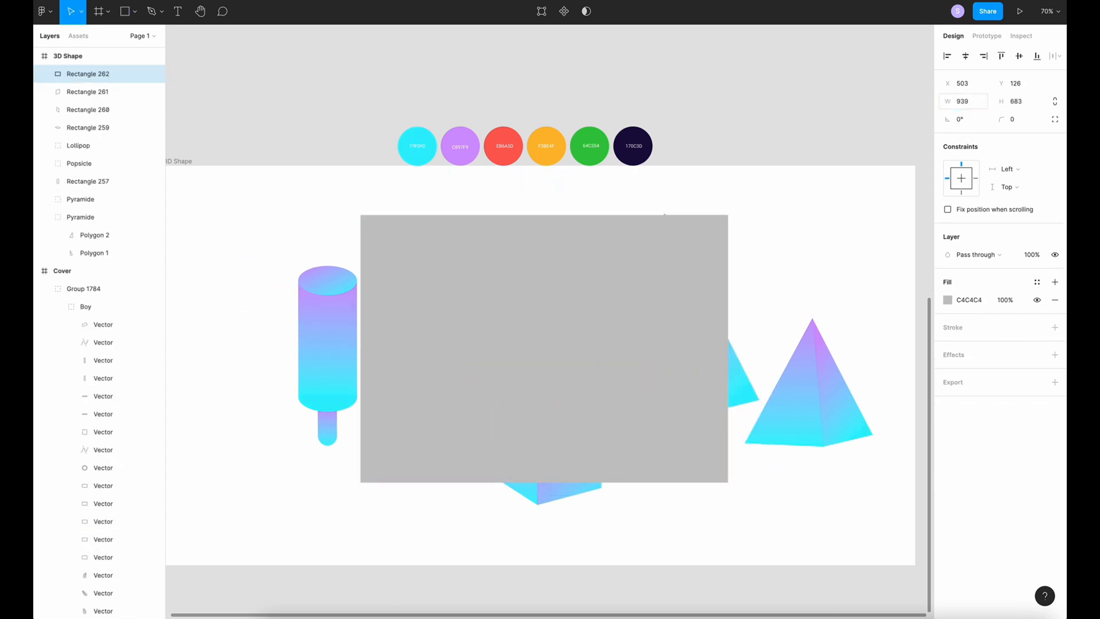
Give the rectangle corner radius 10 and a dark navy 170C3D fill at 50%
left_click(543, 348)
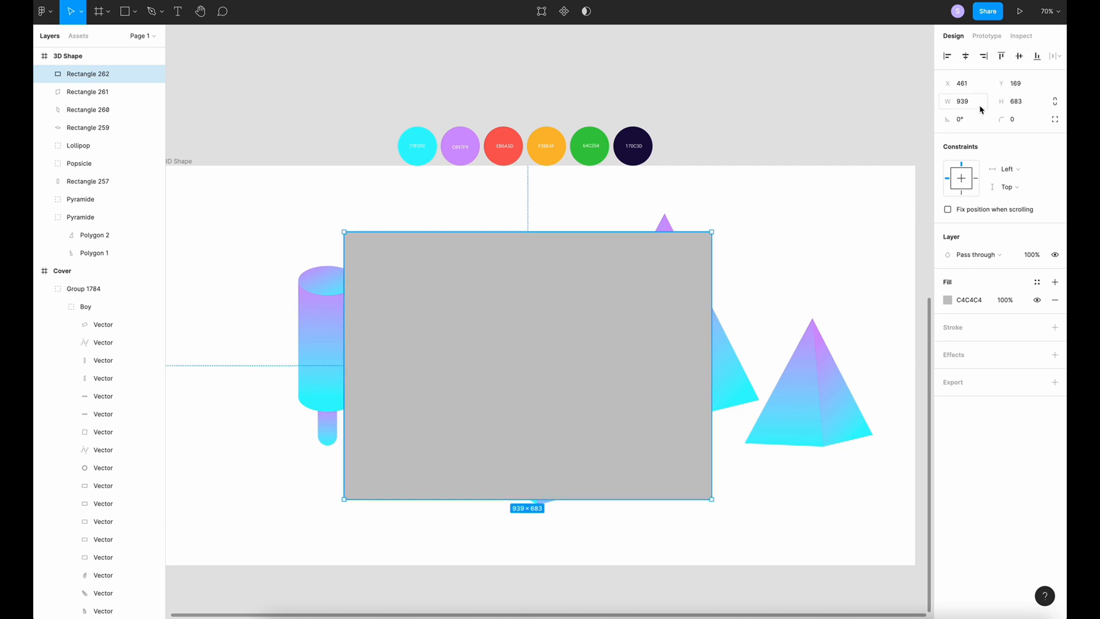
mouse_move(1017, 118)
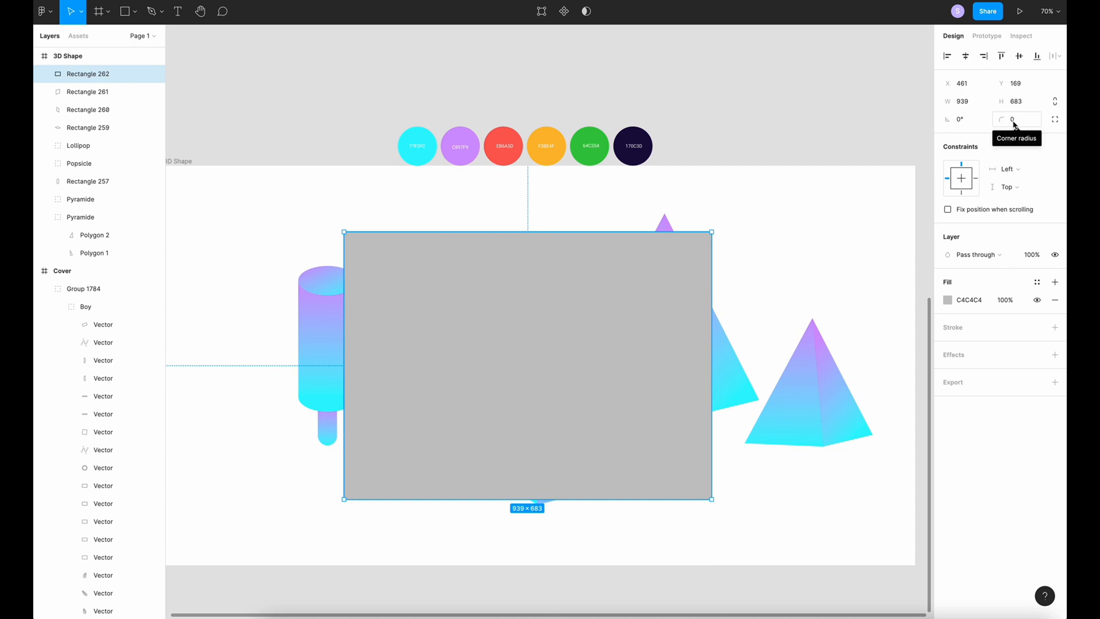
left_click(1016, 118)
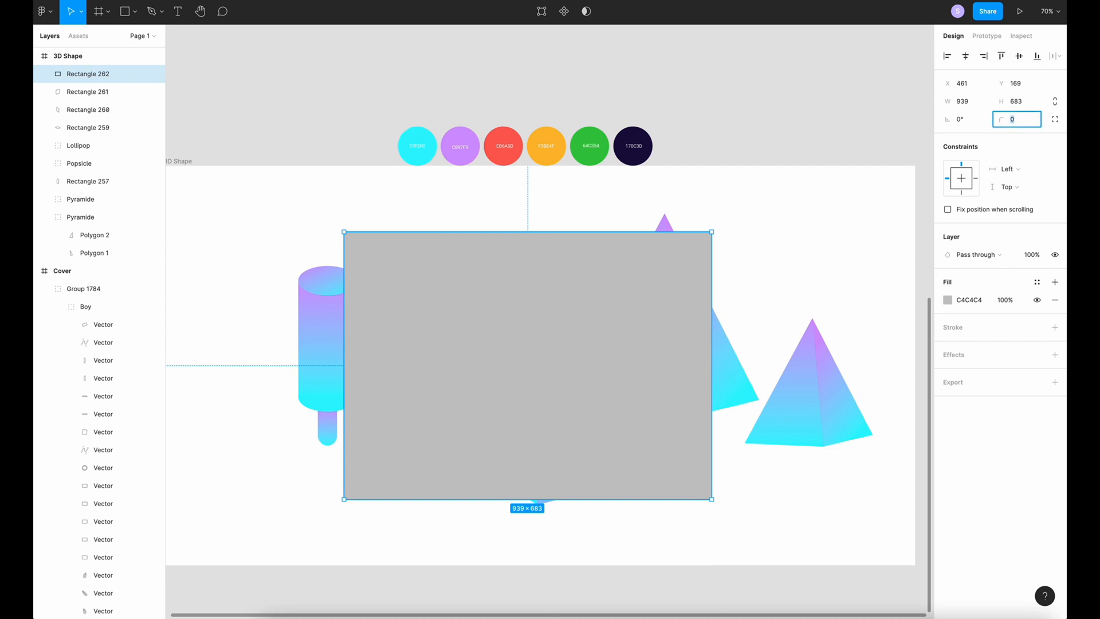
type("10")
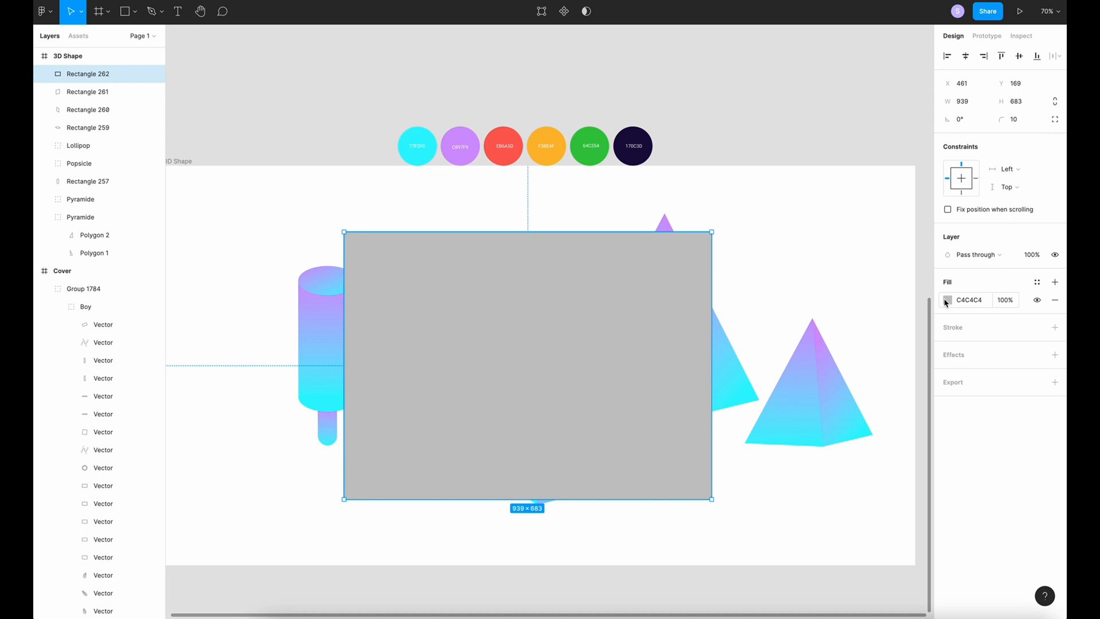
left_click(947, 299)
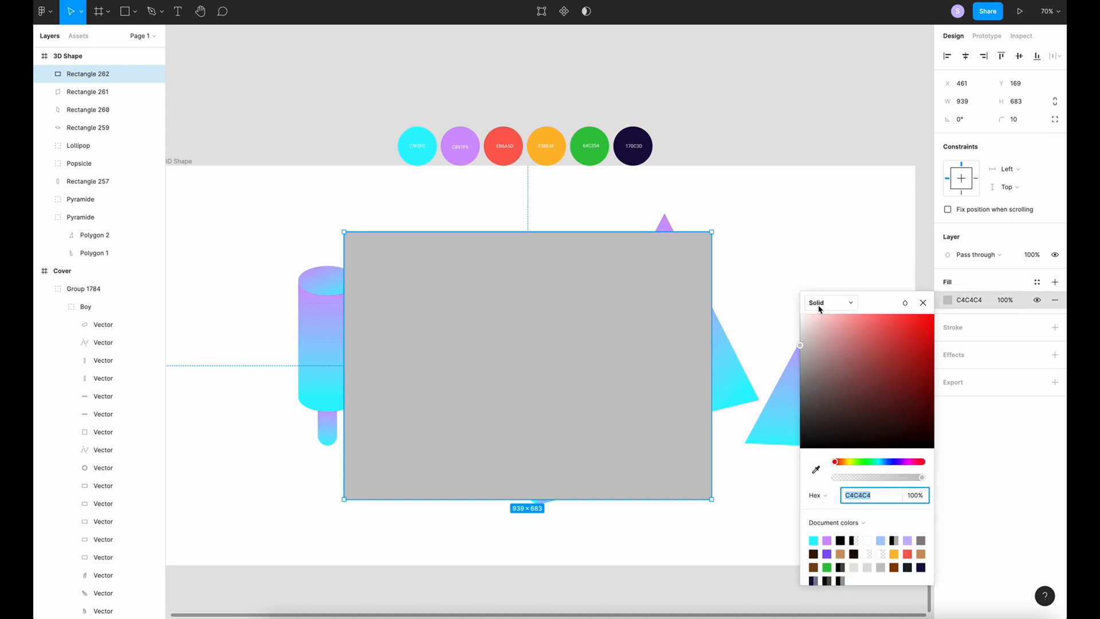
left_click(633, 145)
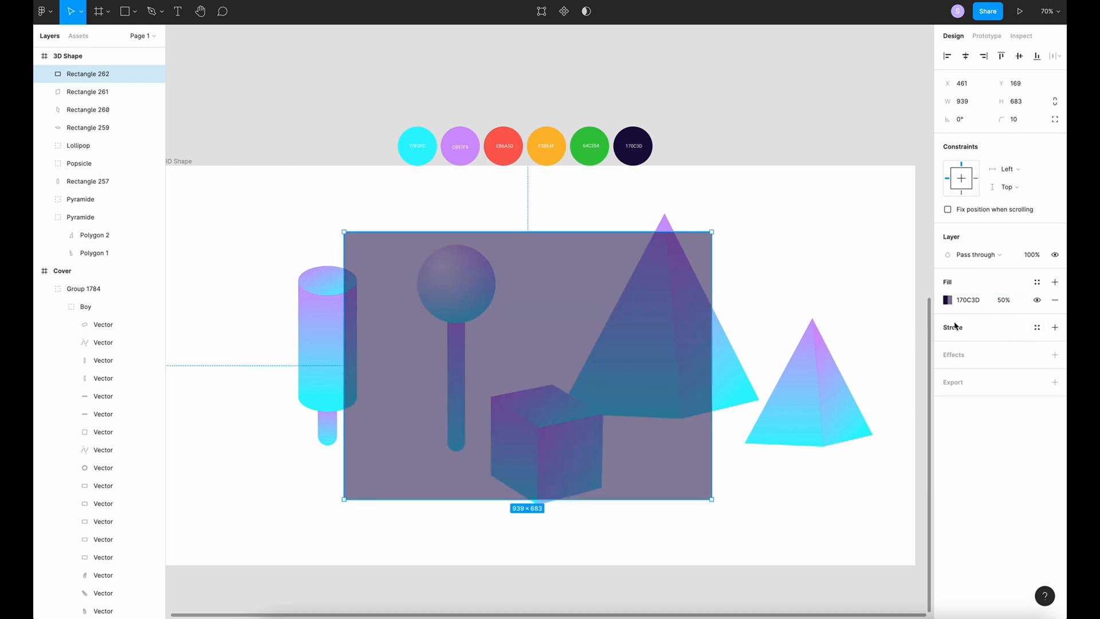
Add a white FFFFFF stroke at 20%, positioned Outside, width 0.67
left_click(1054, 327)
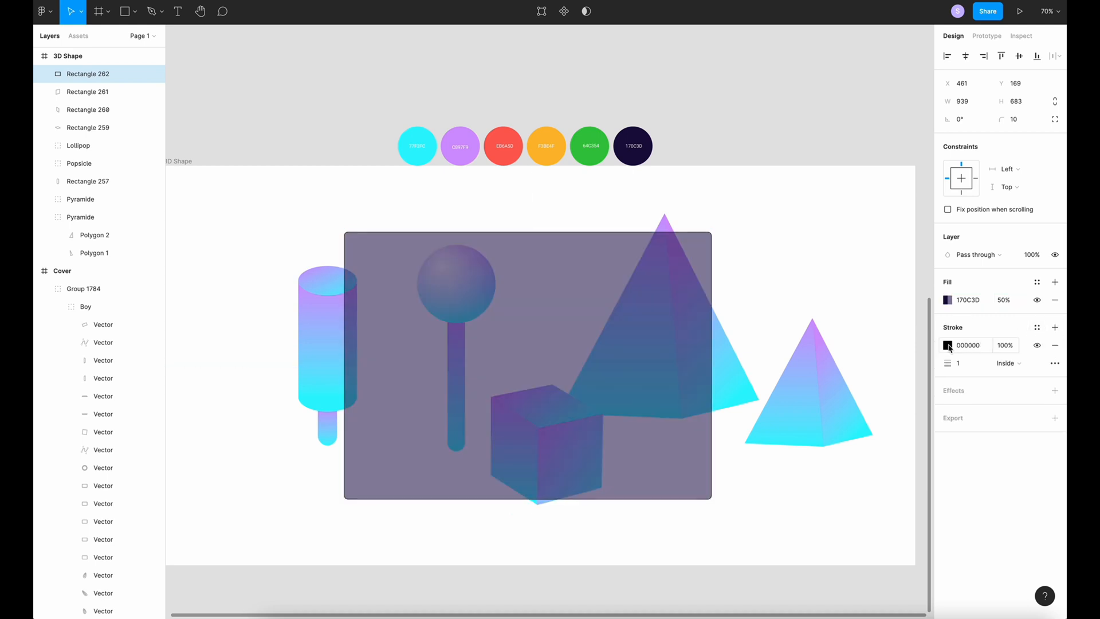
left_click(948, 345)
type("FFFFFF 20")
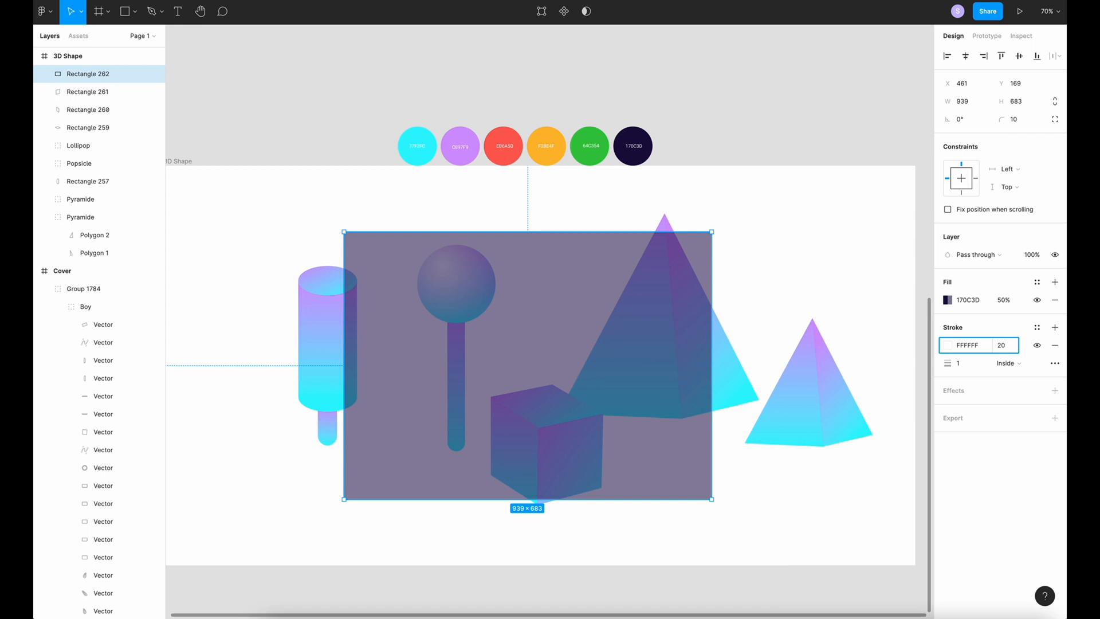
left_click(1008, 363)
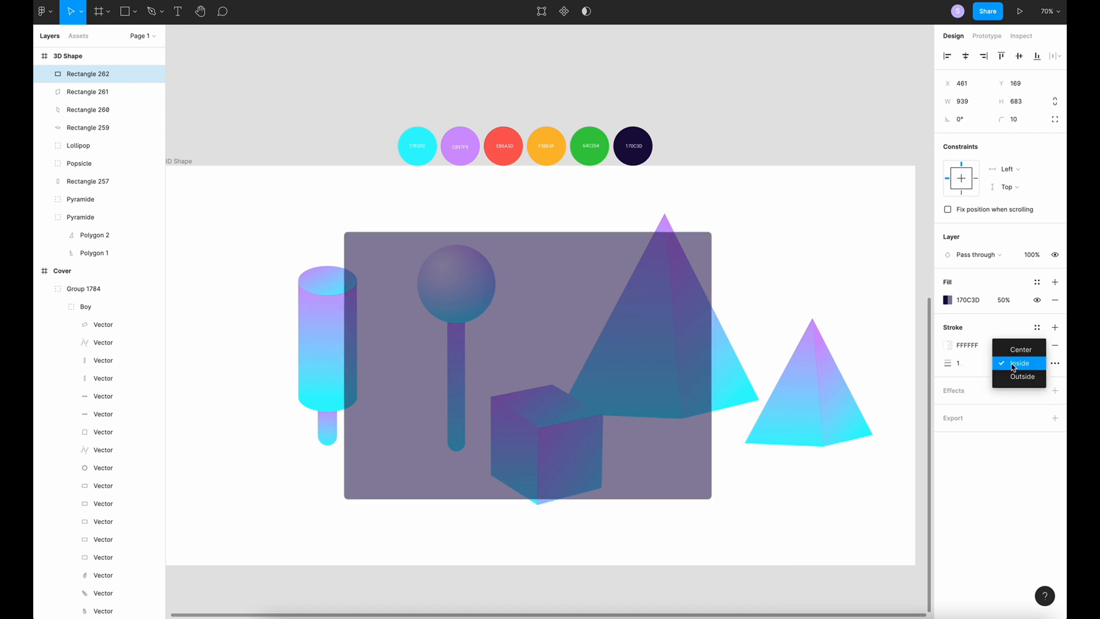
left_click(1021, 377)
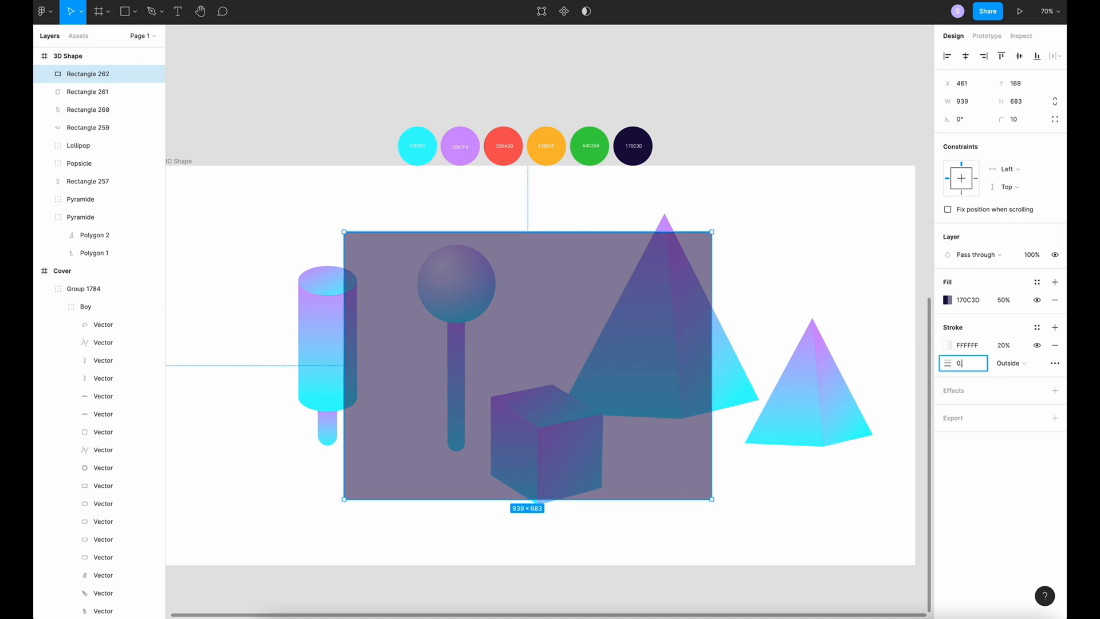
type("0.67")
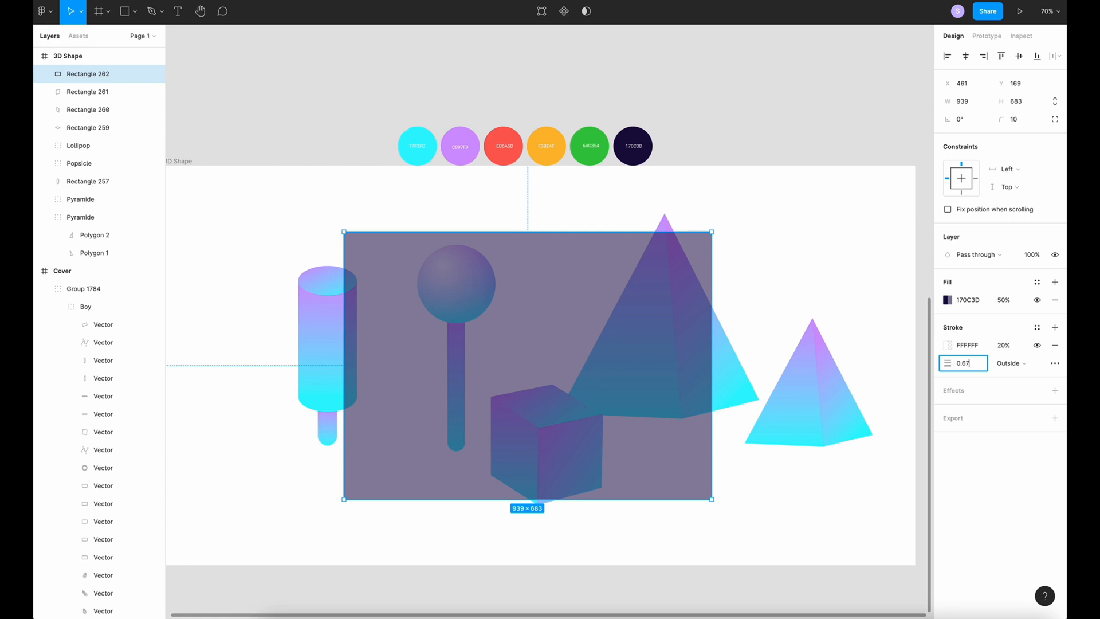
left_click(763, 308)
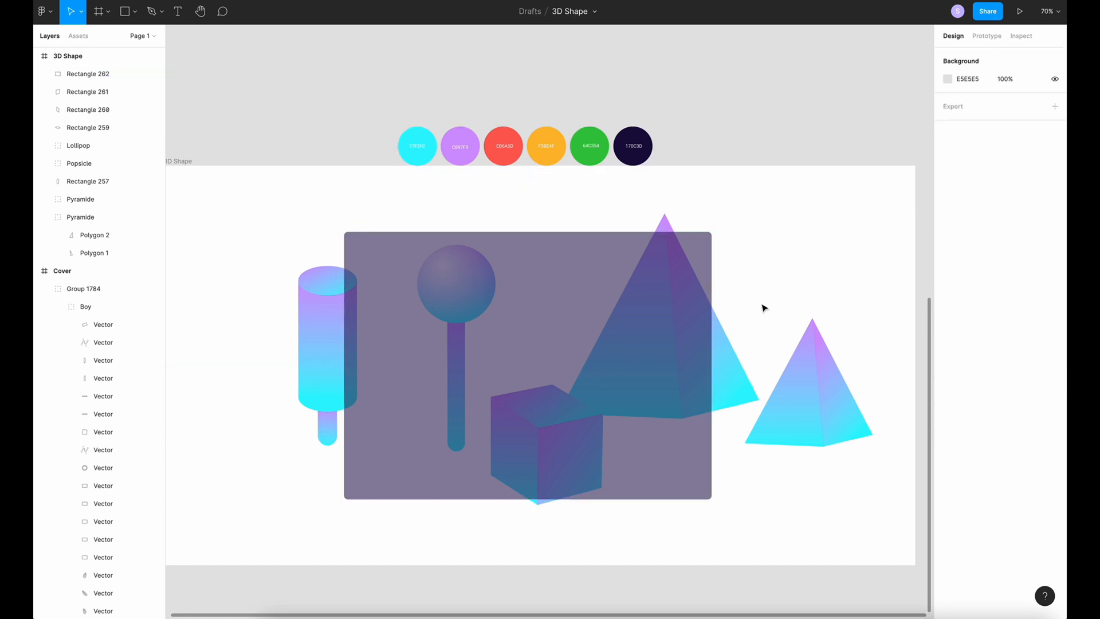
Draw a 10×10 ellipse in the window's corner and duplicate it twice
left_click(810, 393)
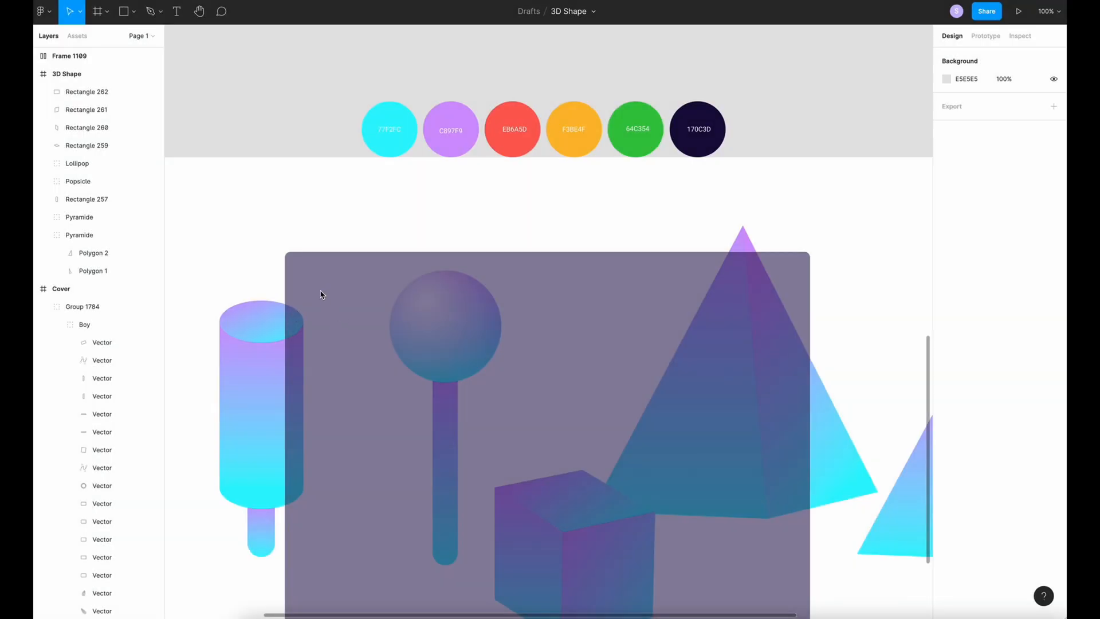
mouse_move(303, 271)
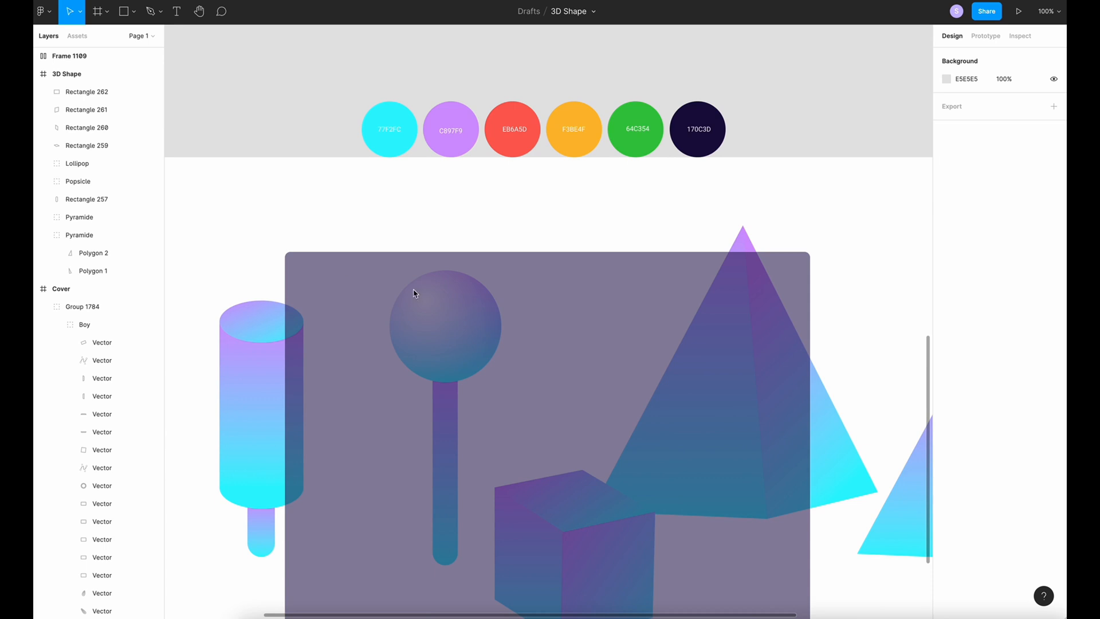
mouse_move(391, 305)
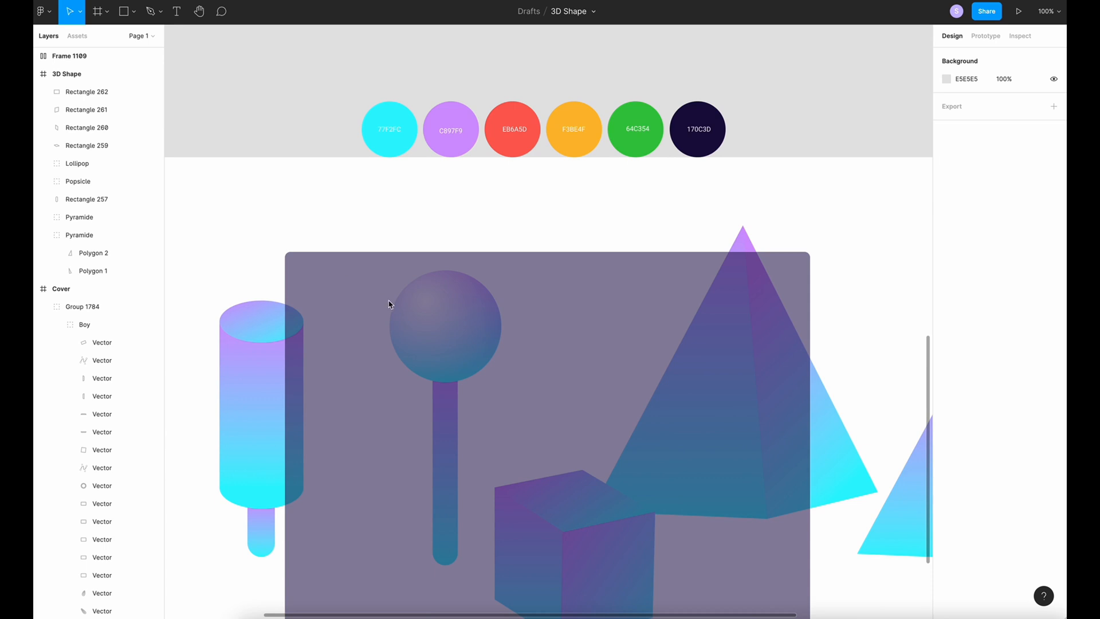
left_click(124, 12)
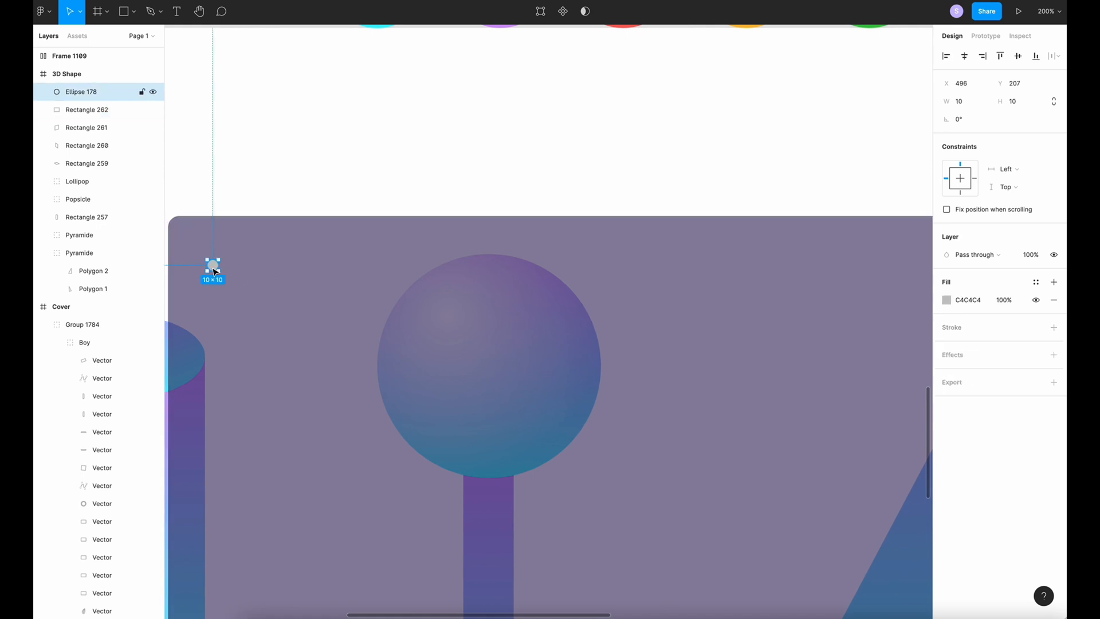
key("Ctrl+v")
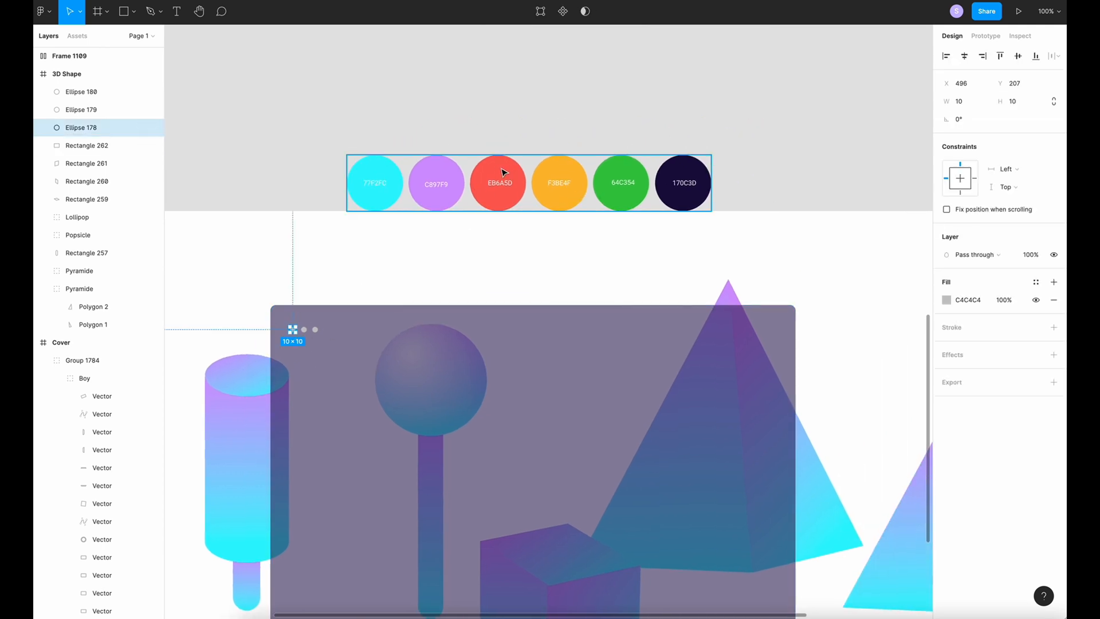
Colour the dots red EB6A5D, yellow F3BE4F and green 64C354 and group them
left_click(498, 182)
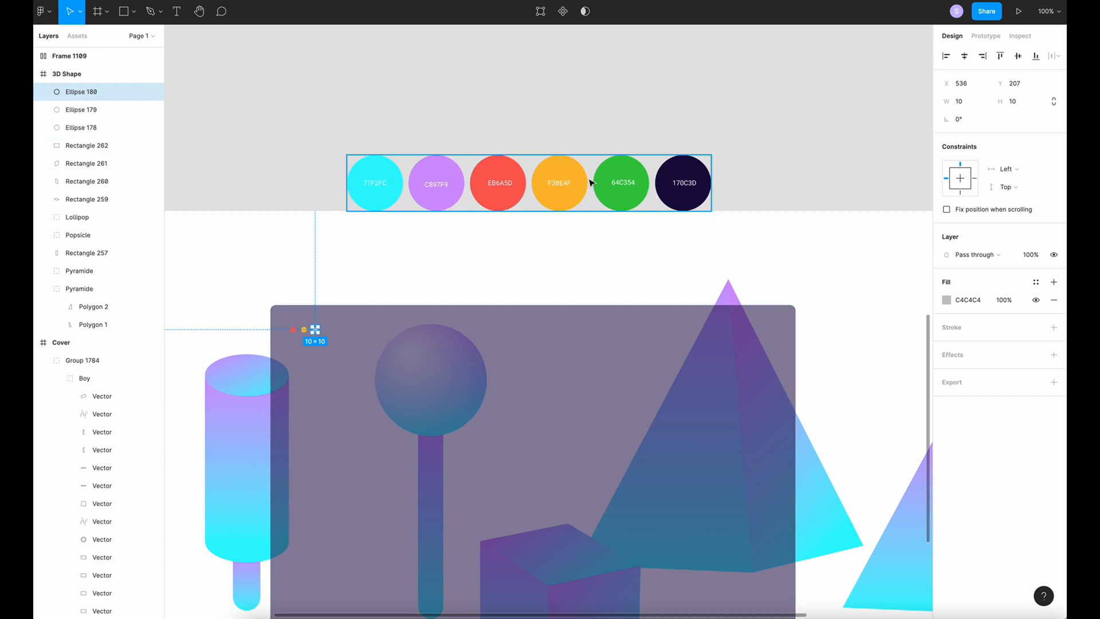
mouse_move(617, 169)
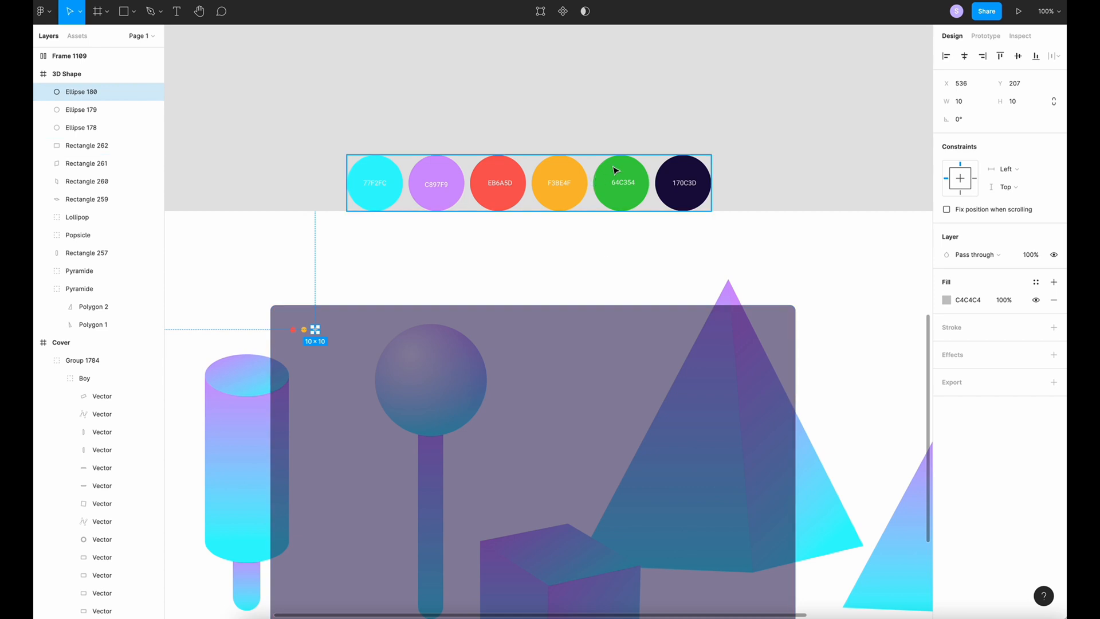
left_click(80, 110)
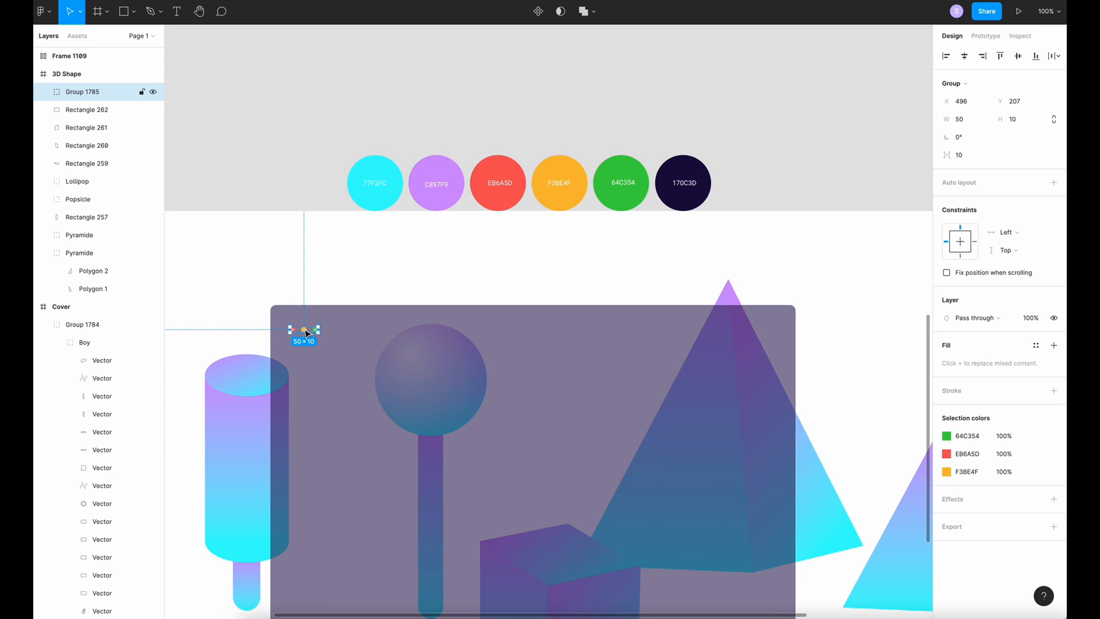
left_click(88, 110)
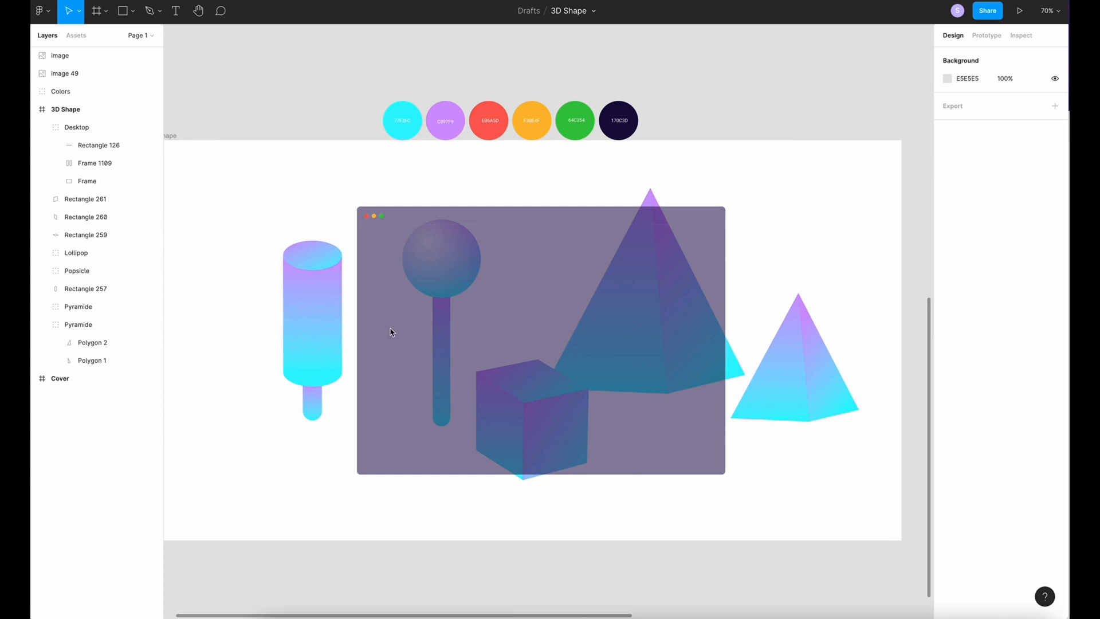
mouse_move(857, 536)
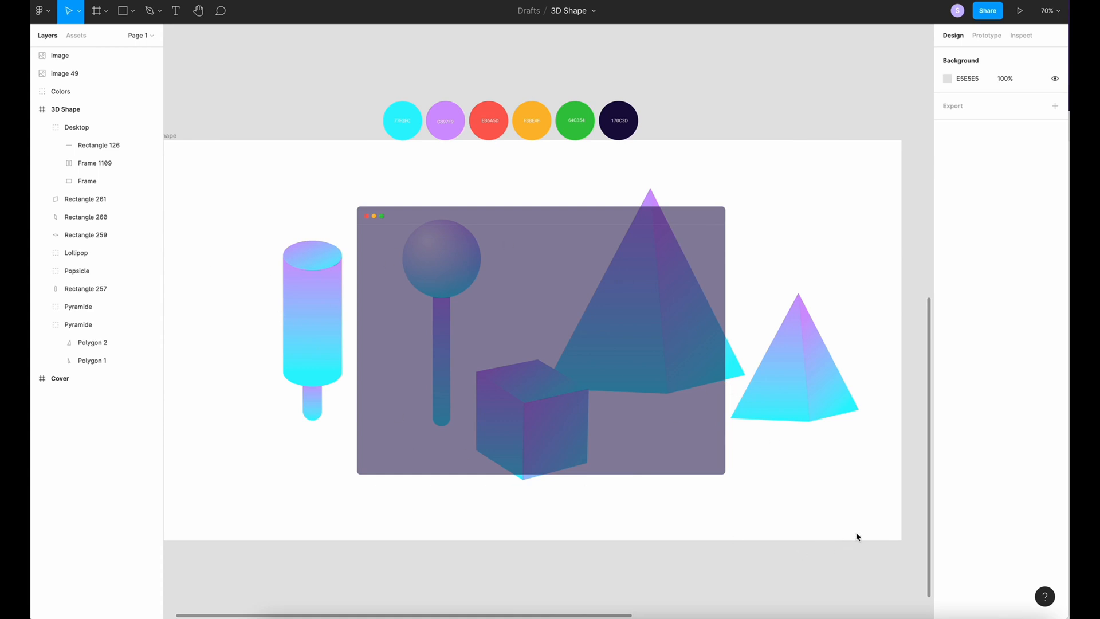
Move the Cube and Lollipop above Desktop and reposition the pyramids, popsicle and lollipop around the window
left_click(78, 324)
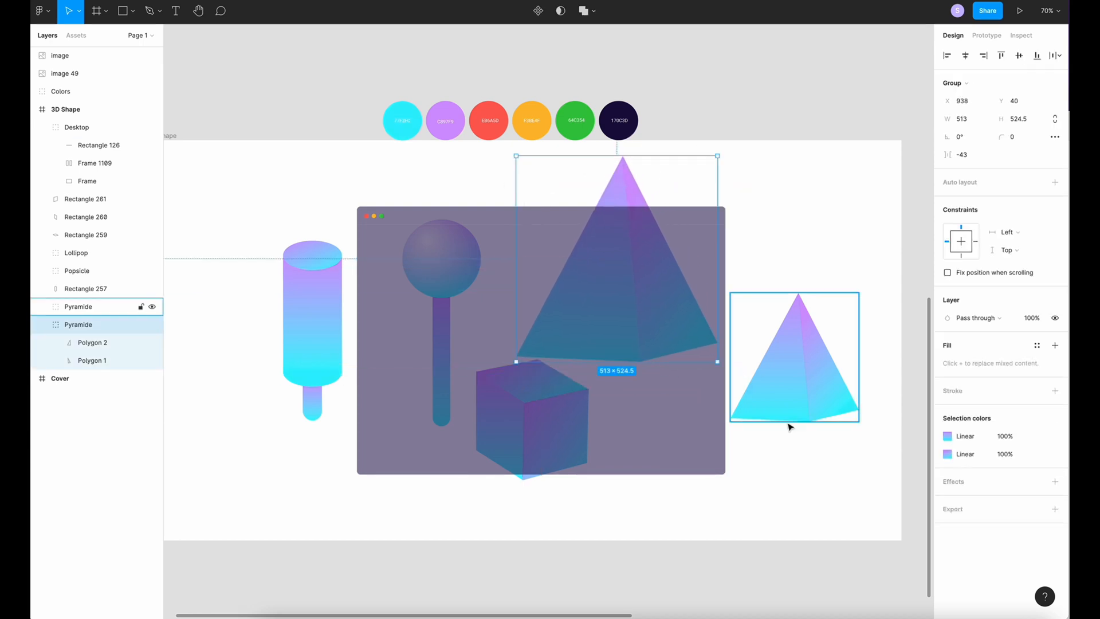
left_click(72, 198)
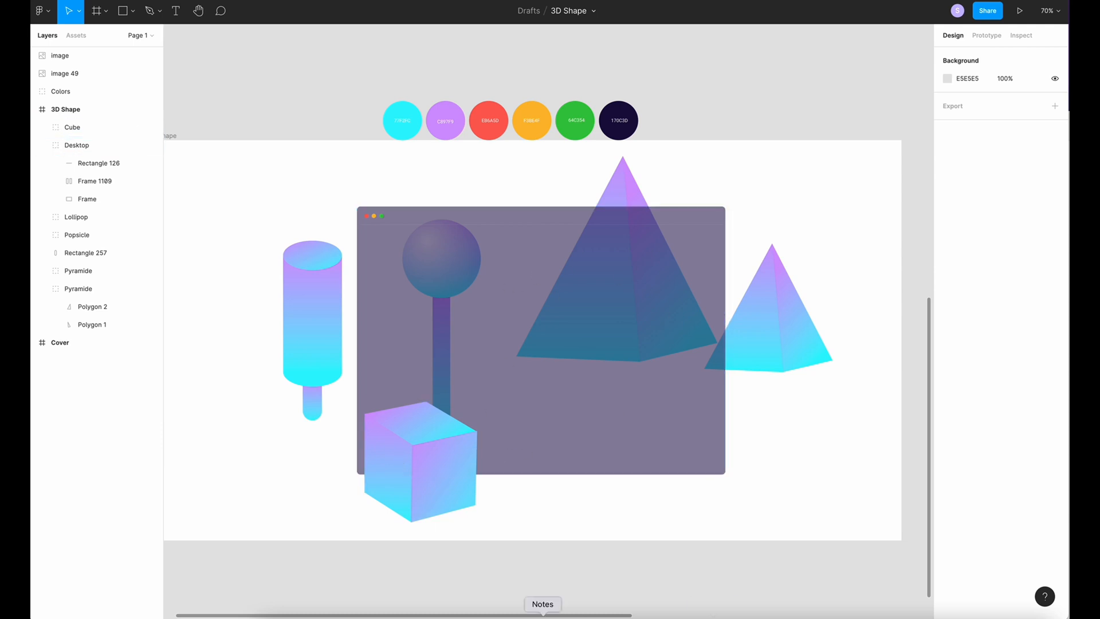
left_click(77, 233)
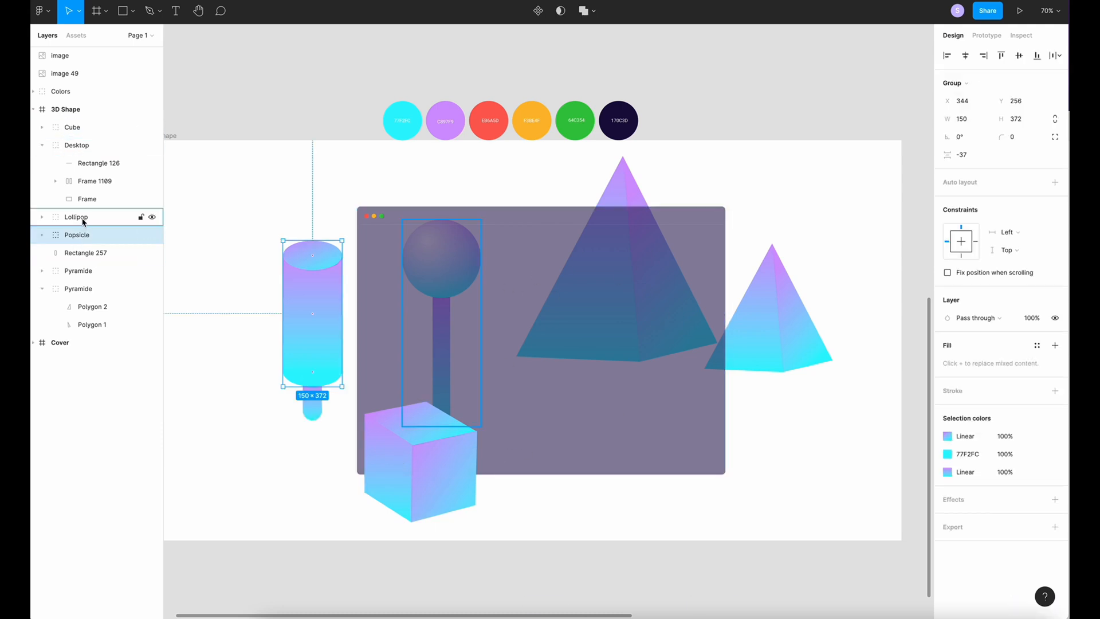
left_click(76, 145)
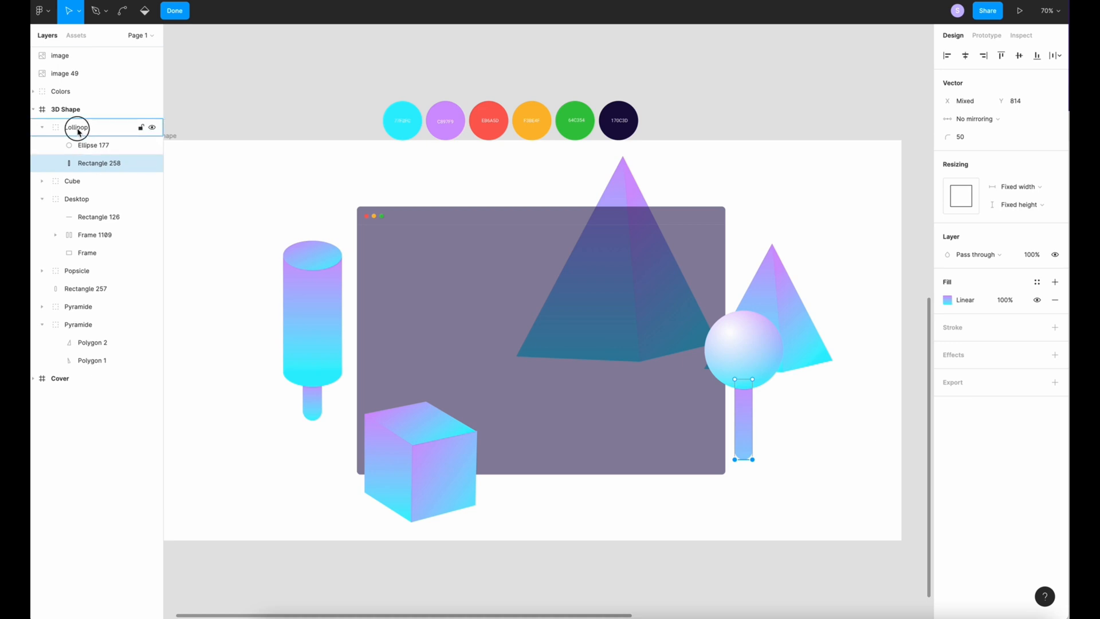
left_click(174, 10)
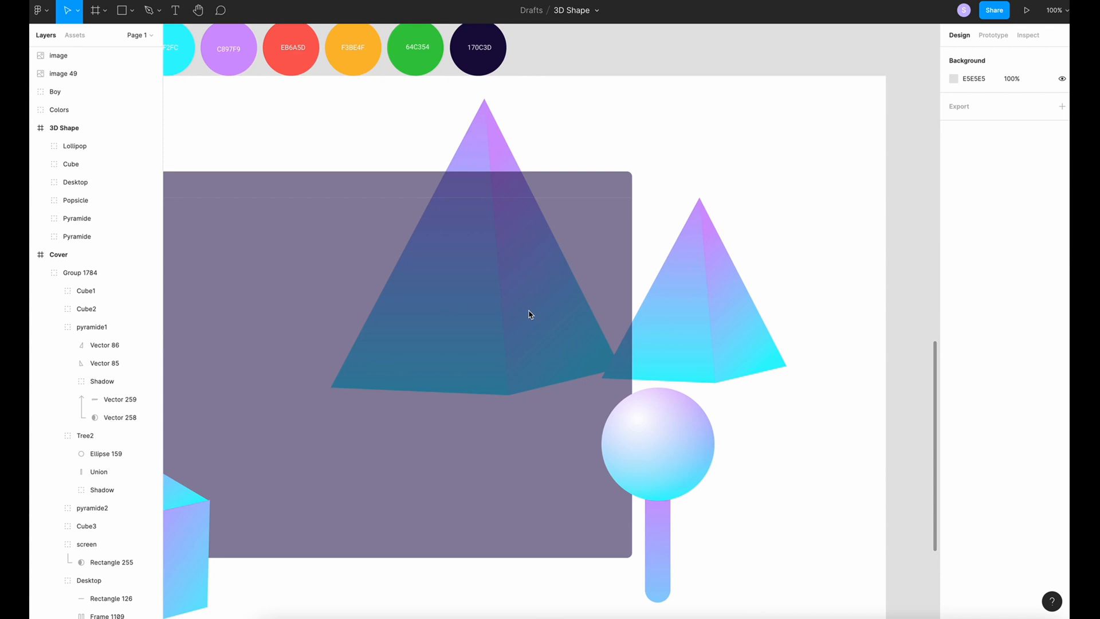
mouse_move(629, 253)
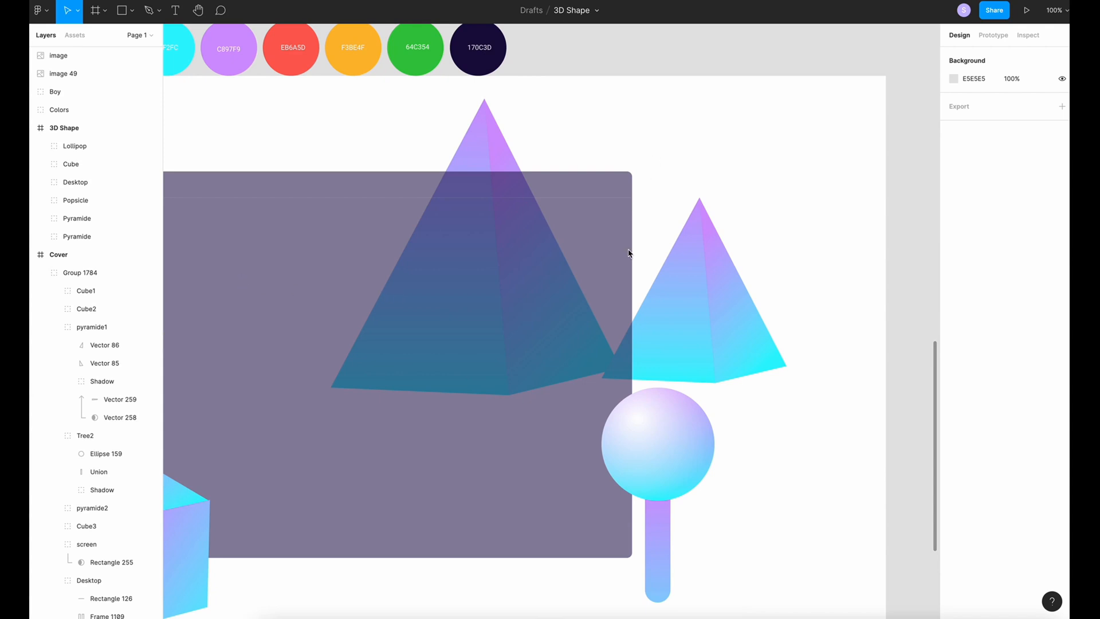
mouse_move(755, 401)
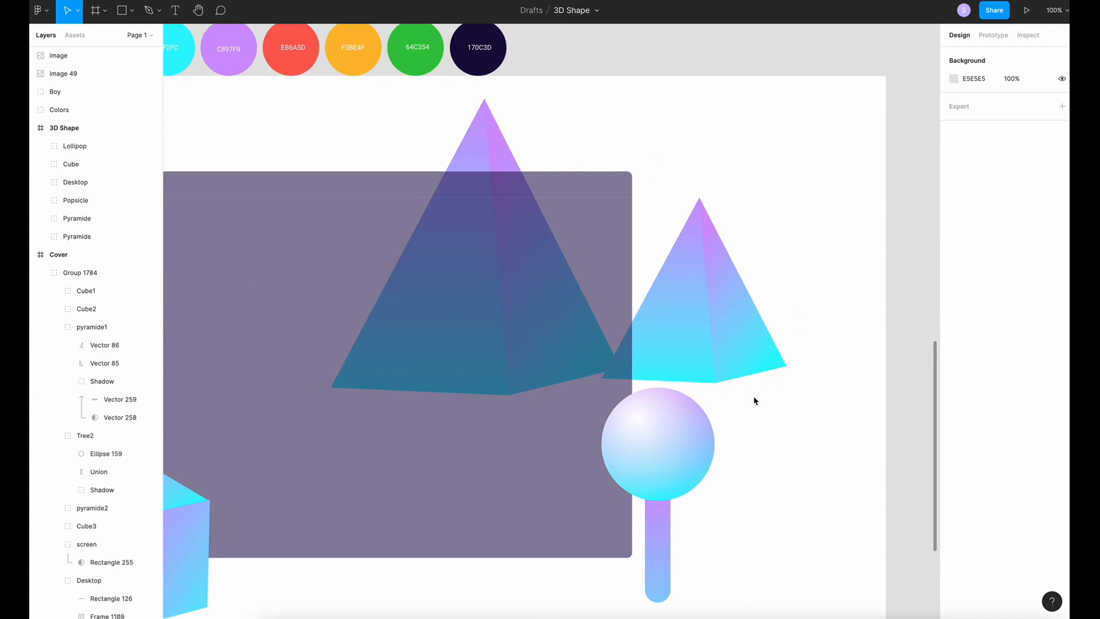
mouse_move(779, 388)
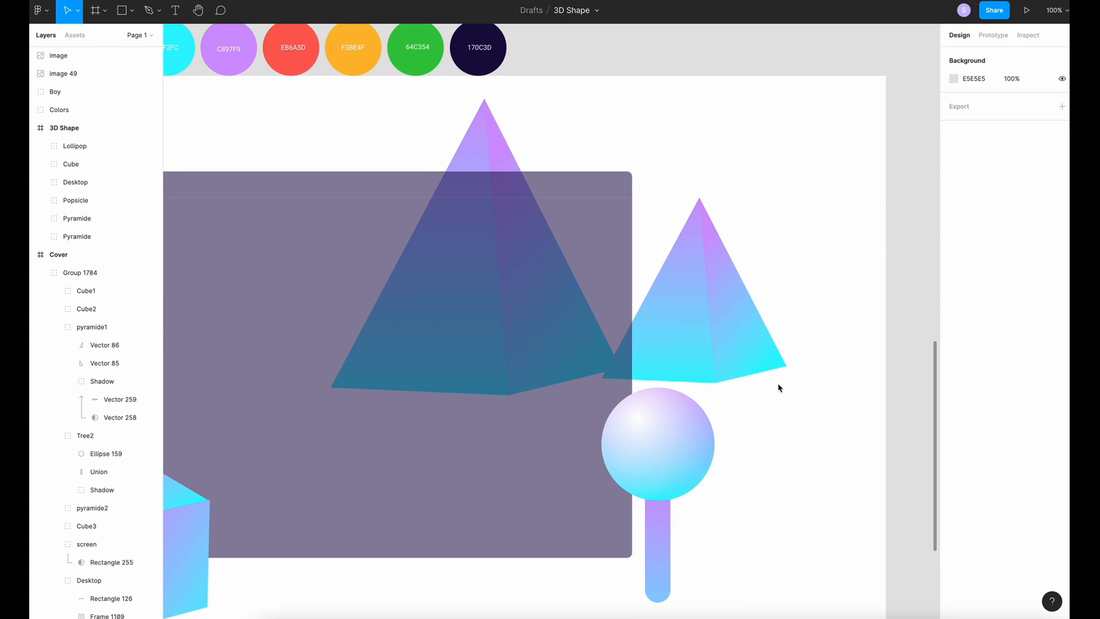
Draw a quadrilateral with the Pen tool and fill it with a black-to-transparent linear gradient
left_click(147, 10)
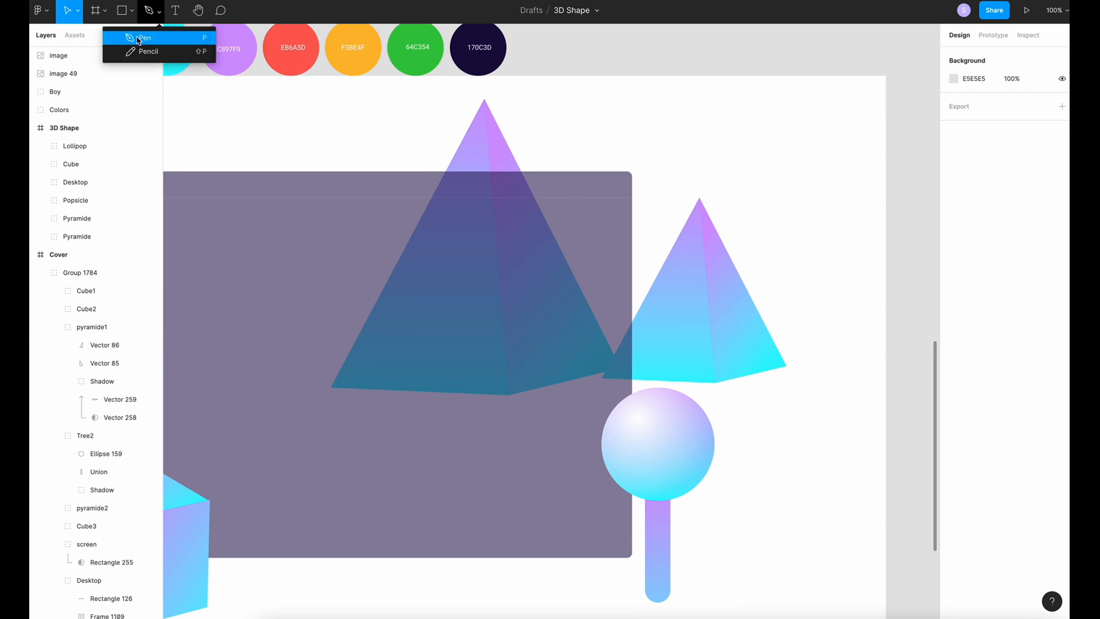
left_click(144, 38)
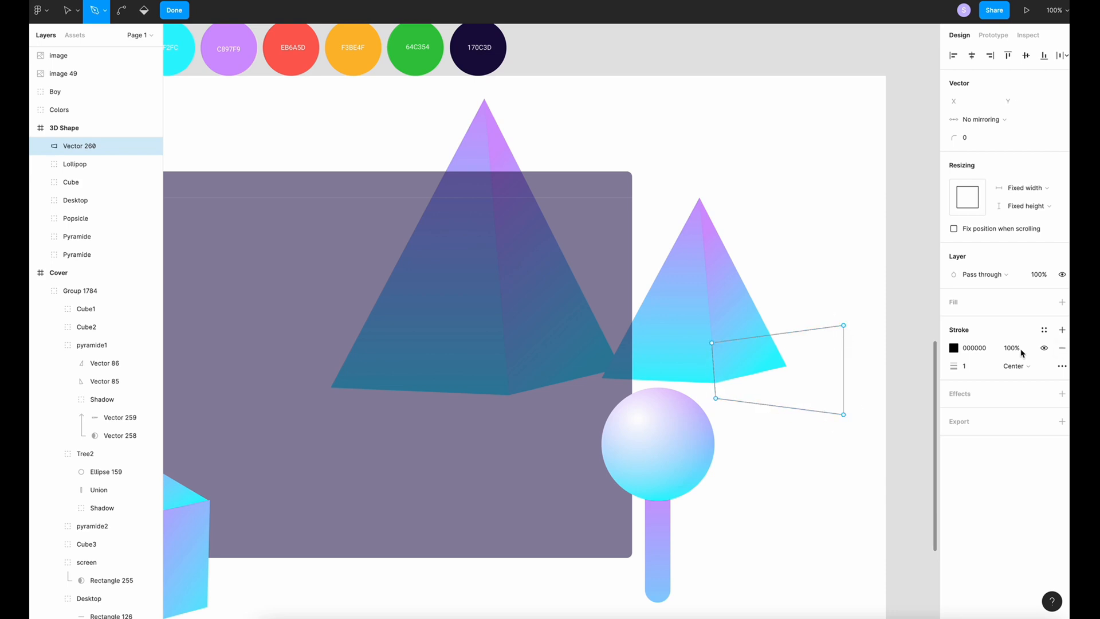
left_click(1061, 348)
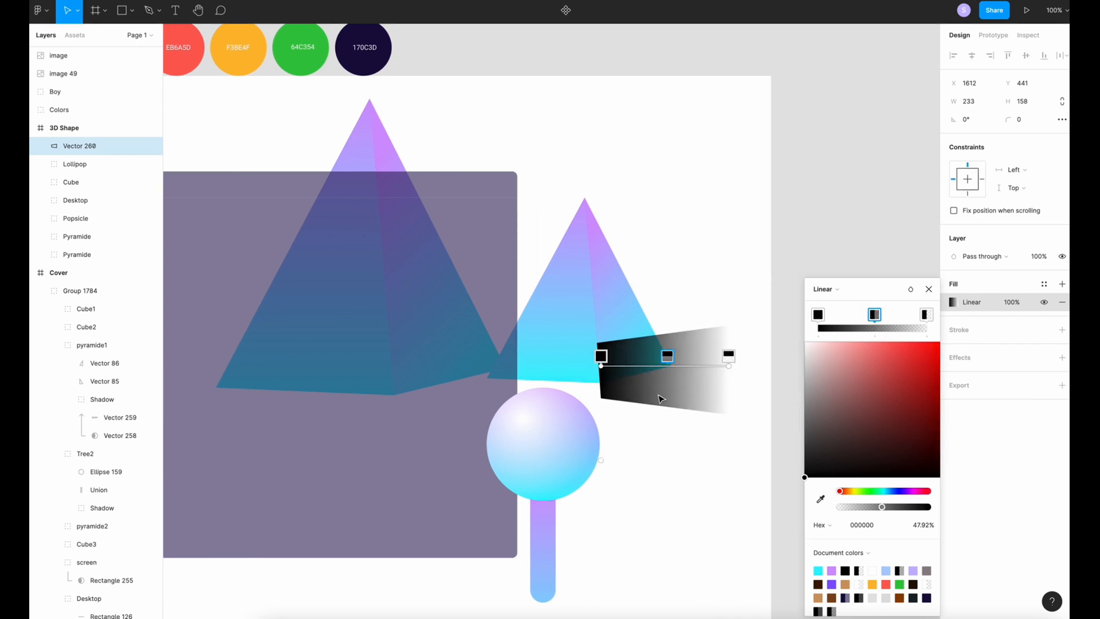
left_click(875, 314)
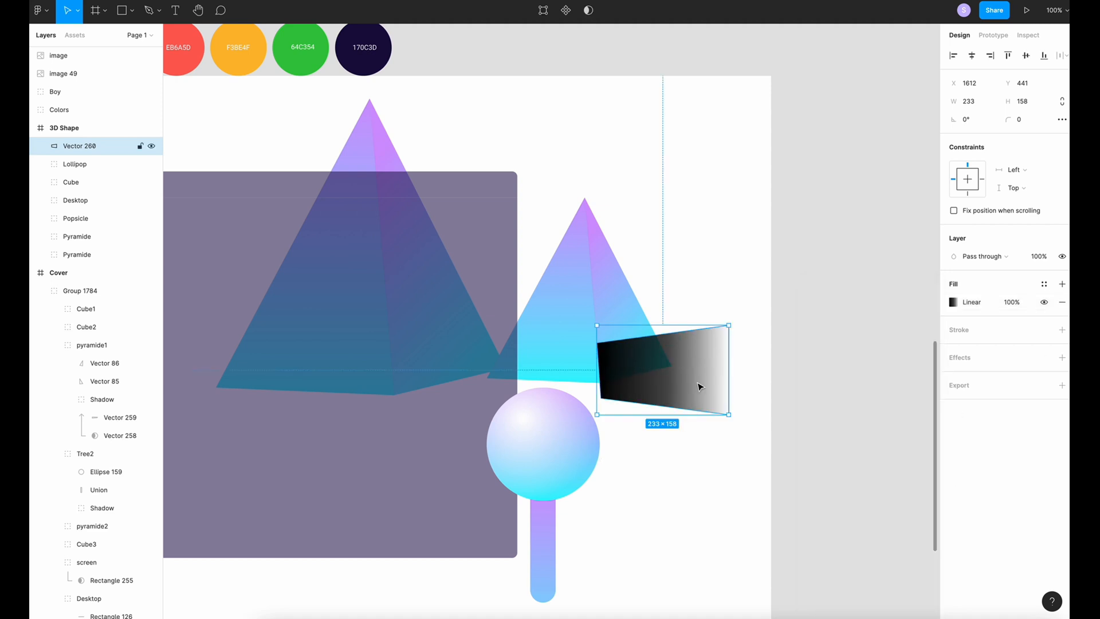
mouse_move(730, 354)
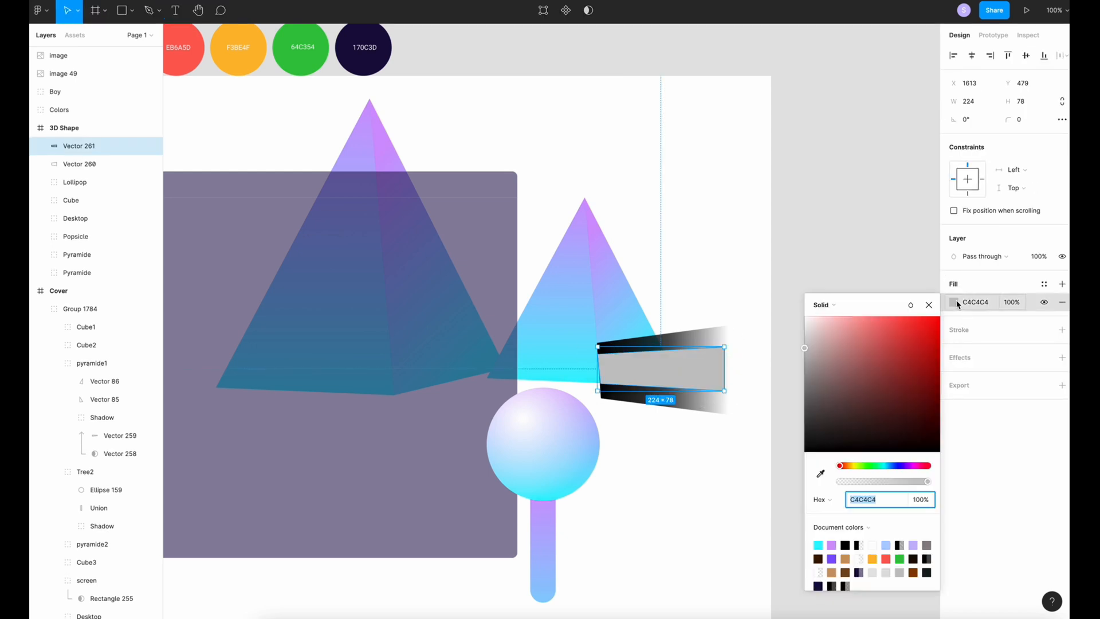
Draw a second gradient shape, give it a Layer blur effect and group both as shadow
left_click(823, 303)
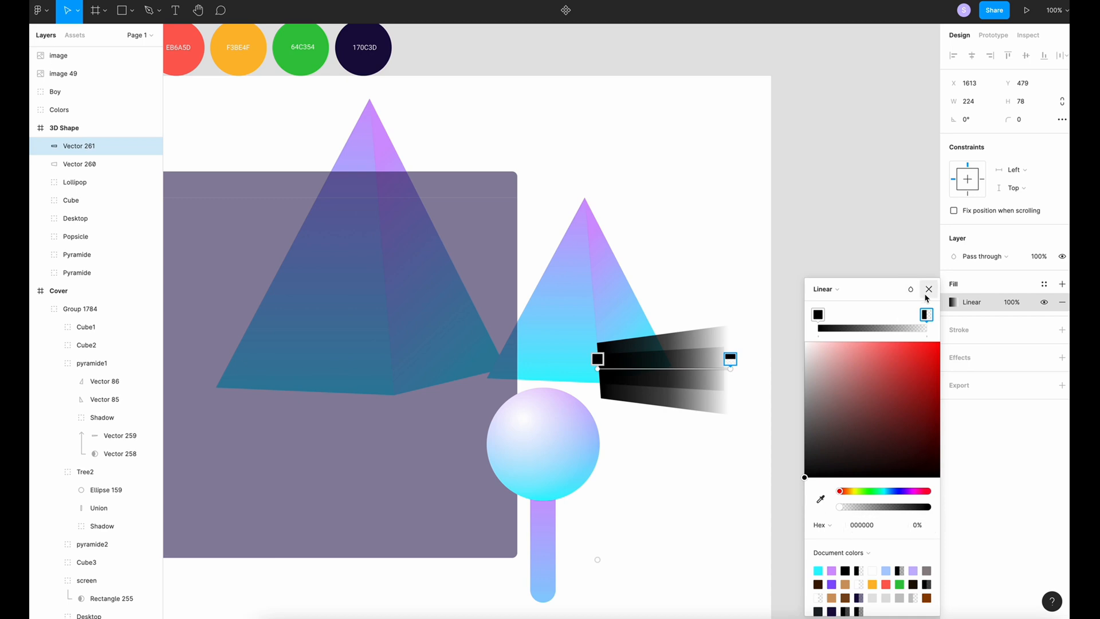
left_click(929, 289)
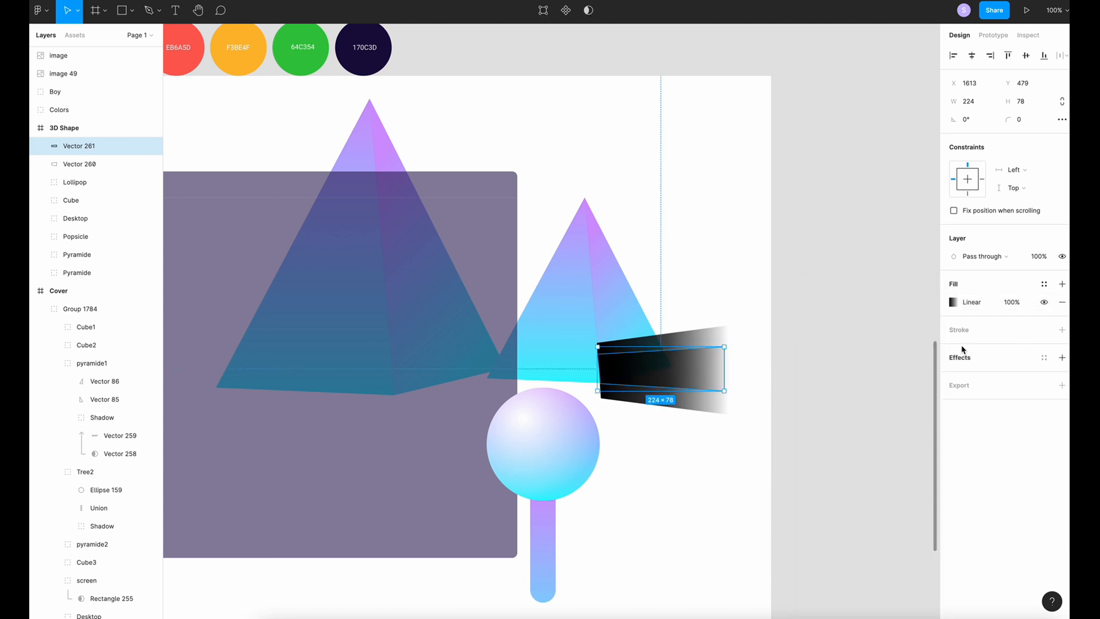
left_click(1061, 356)
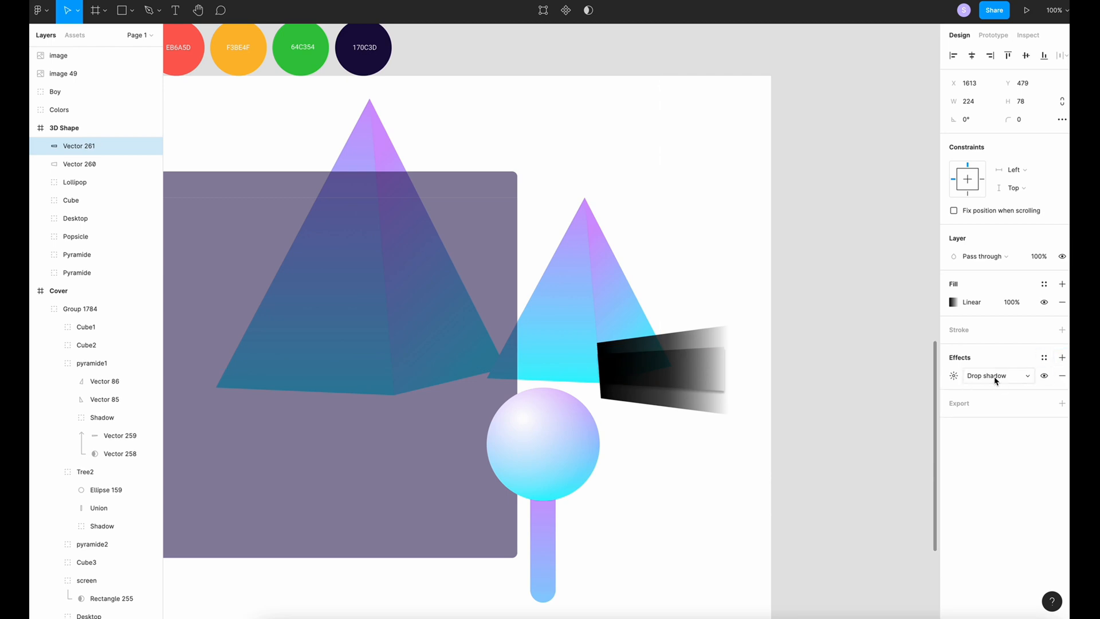
left_click(995, 375)
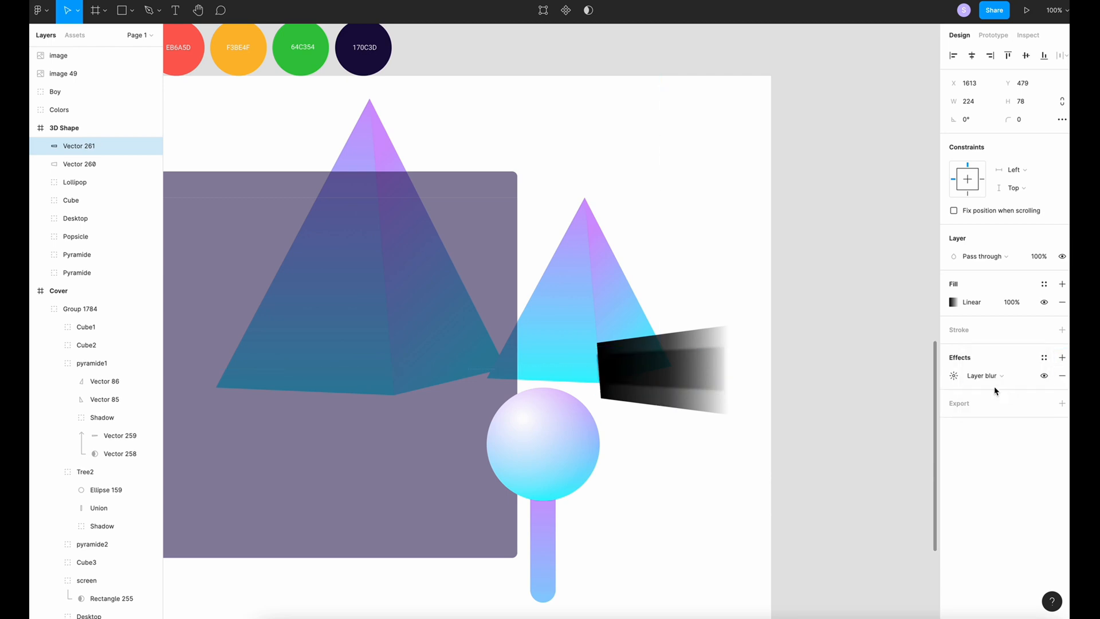
left_click(954, 375)
type("shadow")
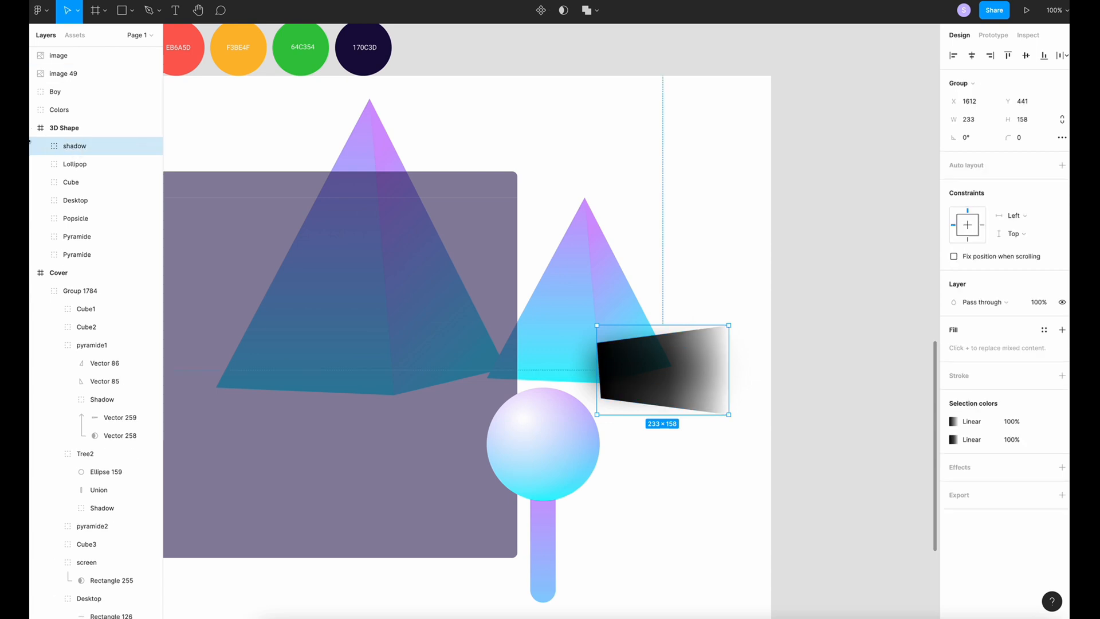
Set Vector 260 as a mask inside the shadow group, then collapse the group
left_click(40, 145)
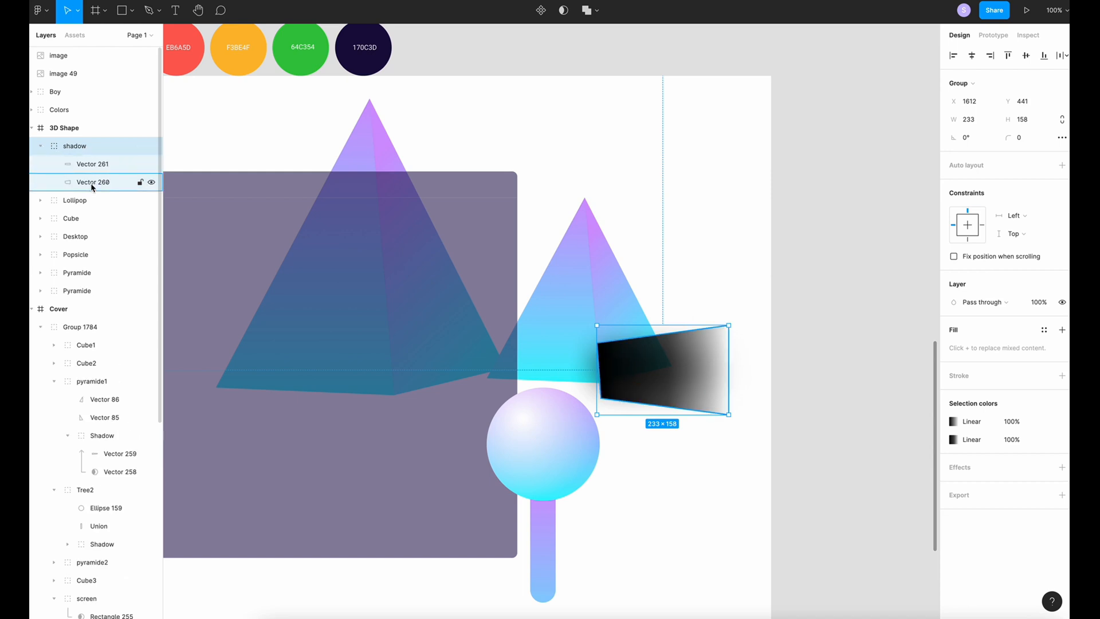
right_click(92, 182)
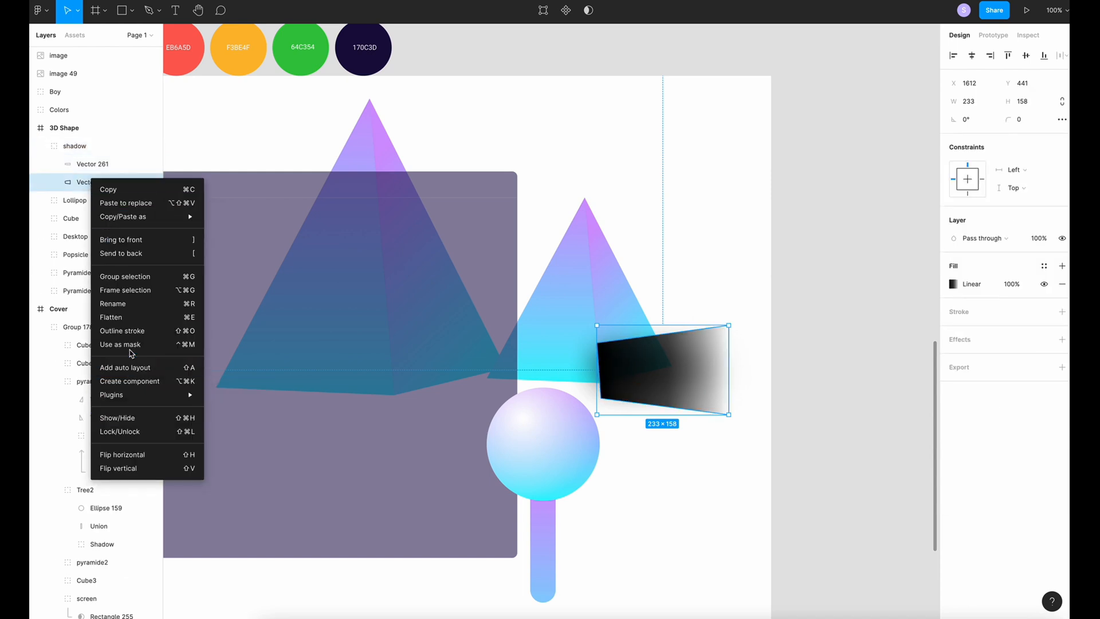
left_click(120, 343)
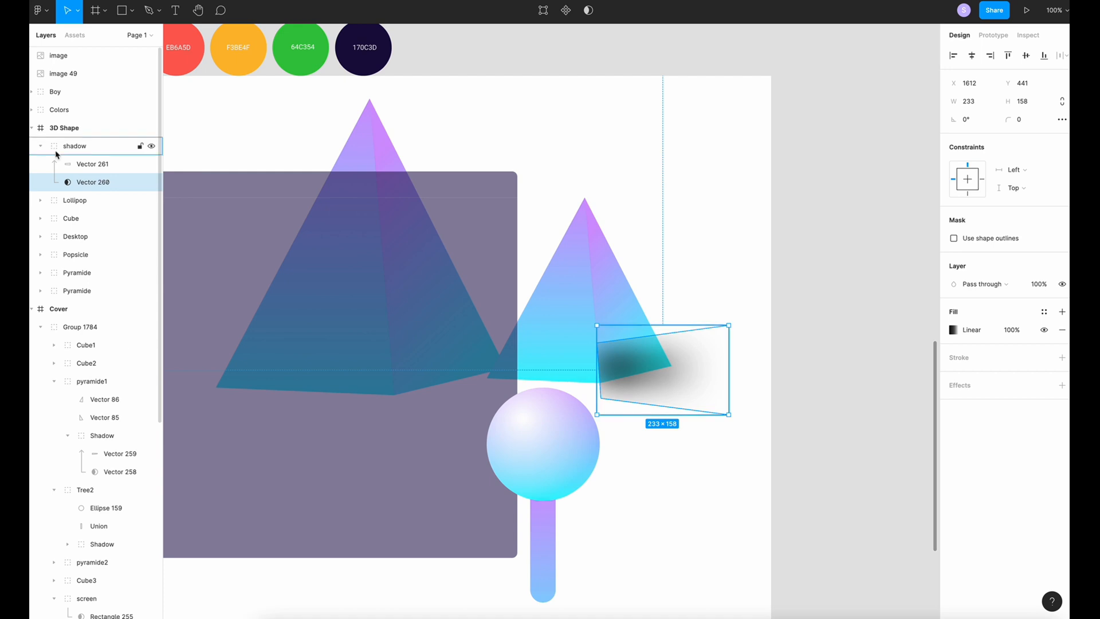
left_click(40, 145)
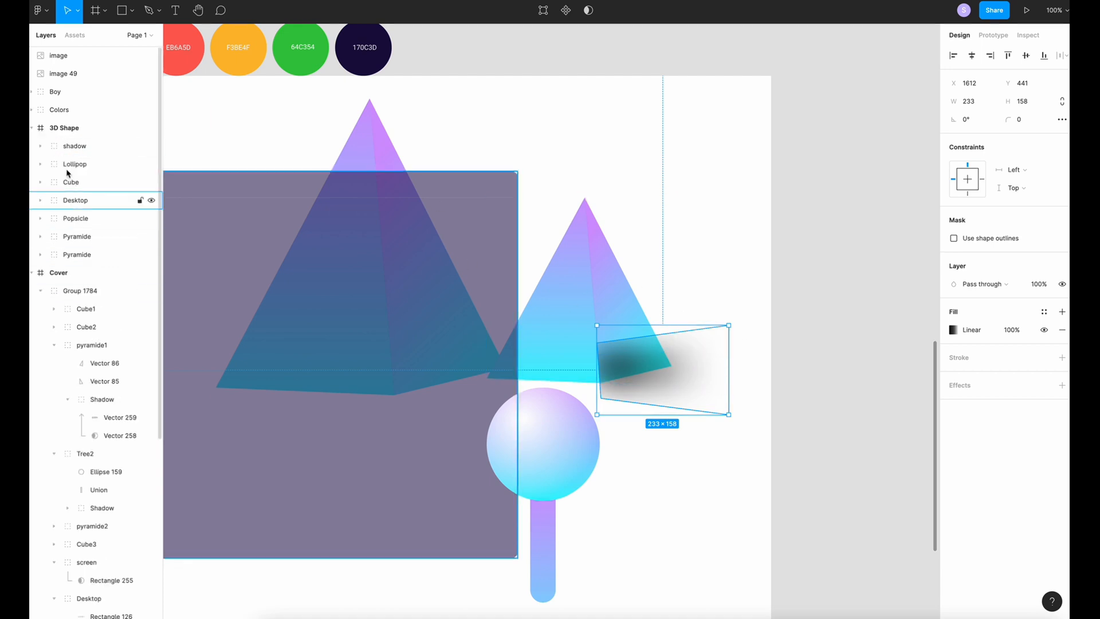
left_click(77, 236)
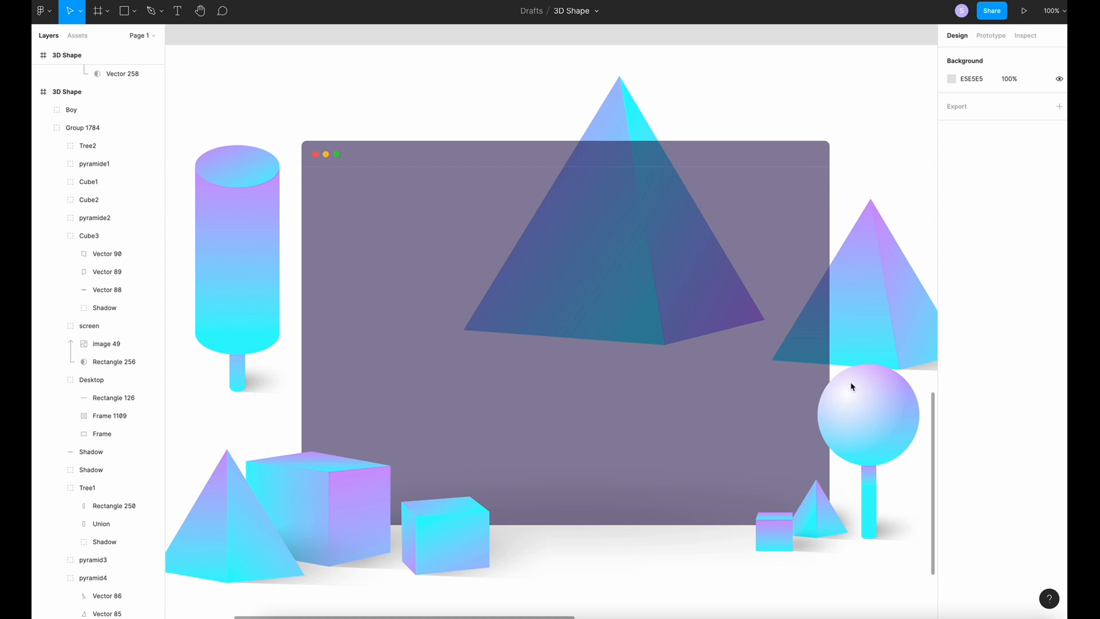
mouse_move(640, 224)
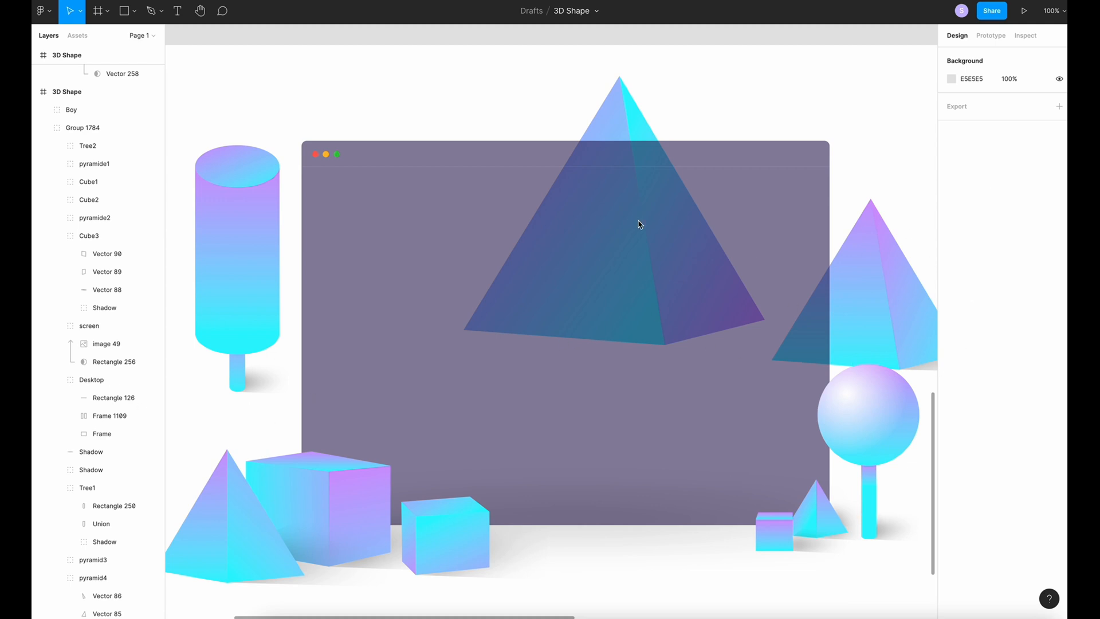
mouse_move(736, 351)
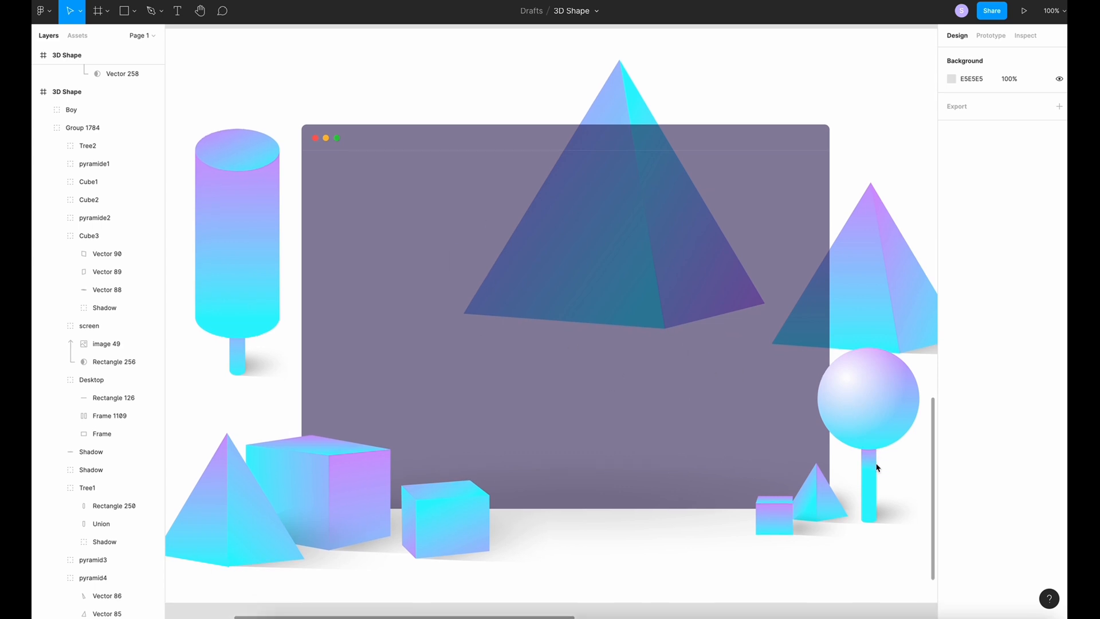
mouse_move(130, 14)
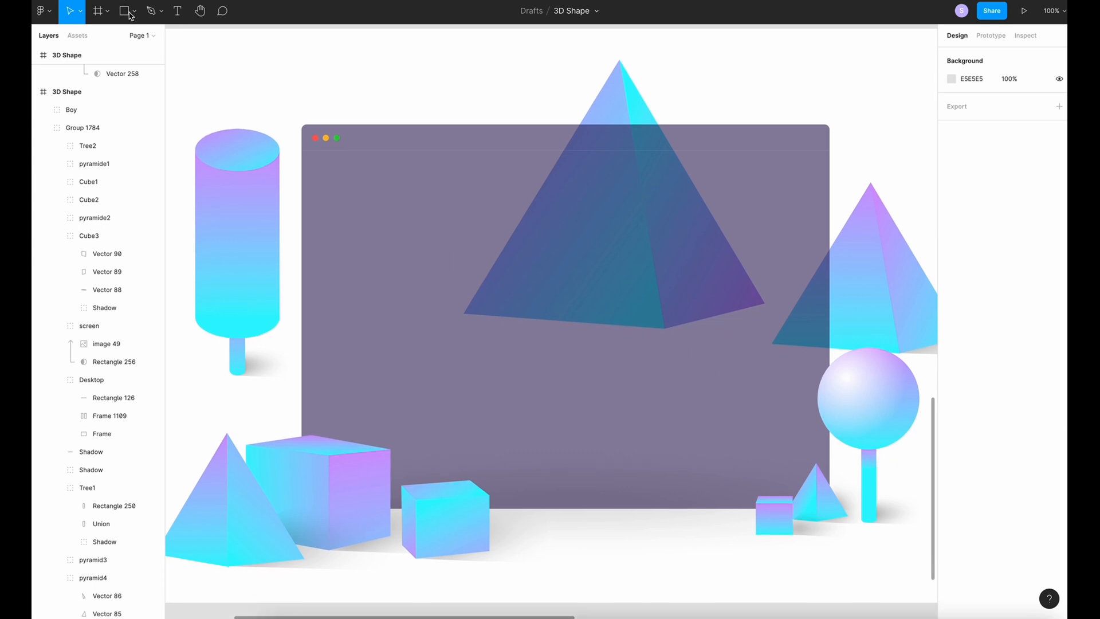
Draw a rectangle over the screenshot, group them as Screen and use the rectangle as a mask
left_click(127, 11)
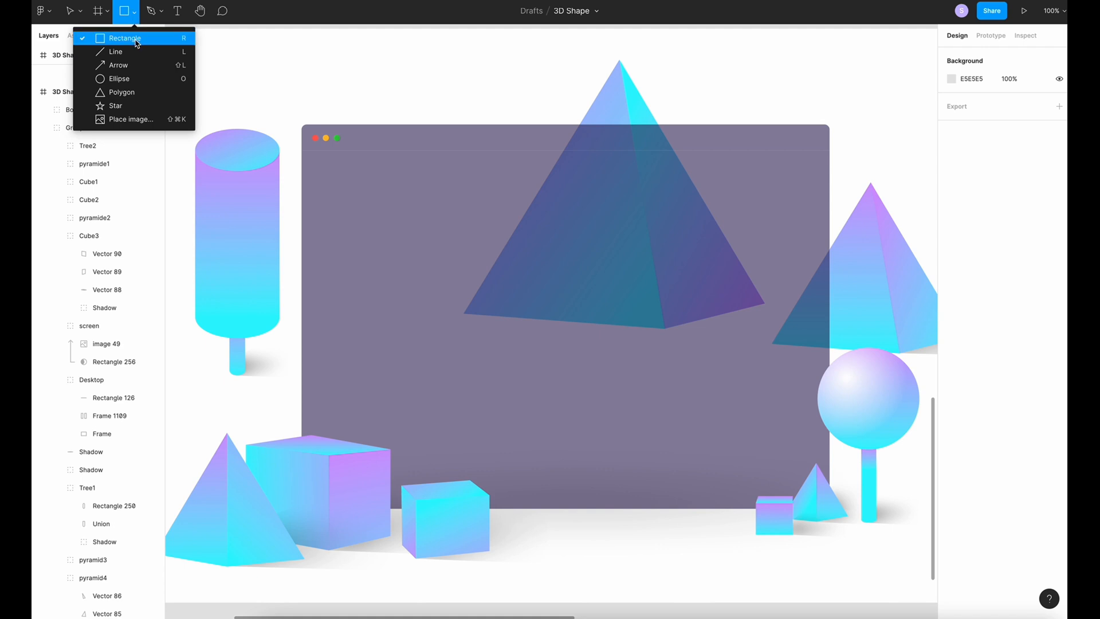
left_click(125, 38)
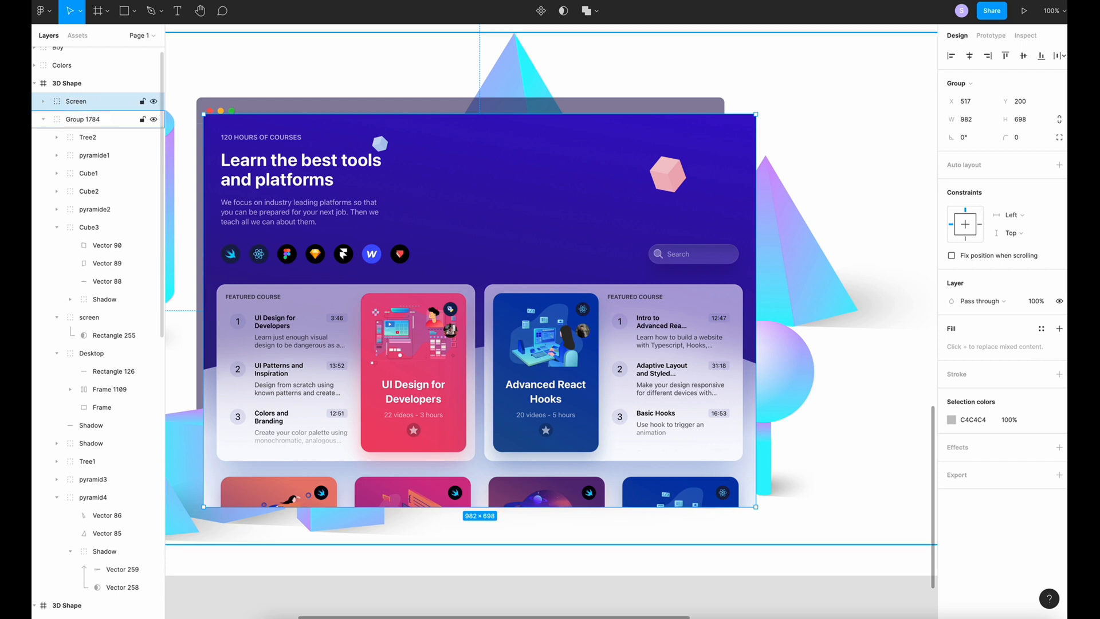
left_click(89, 137)
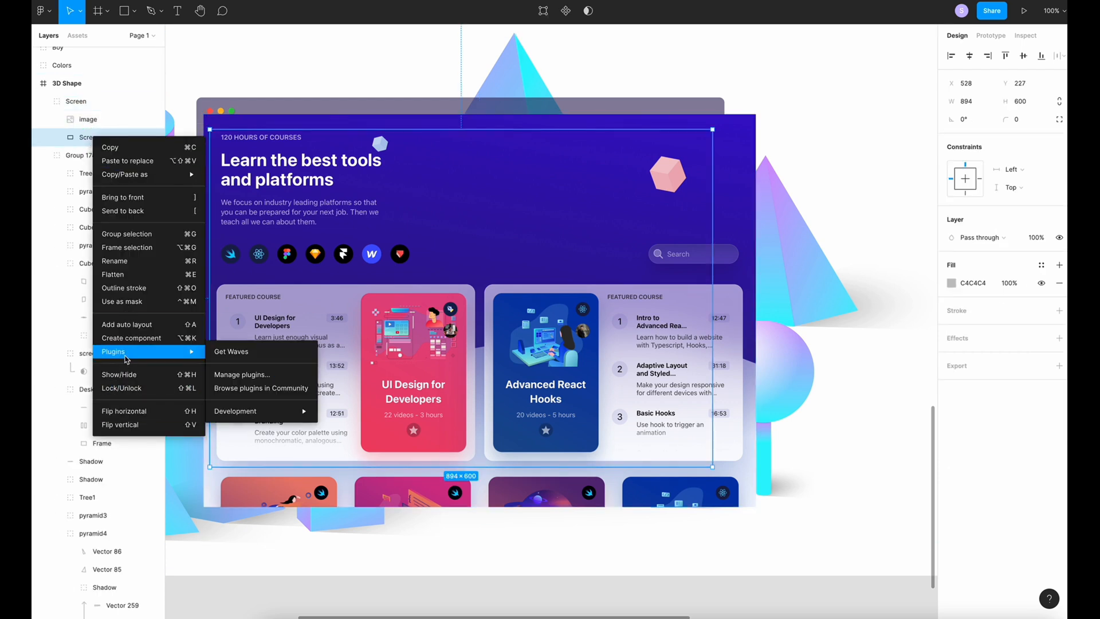
mouse_move(131, 301)
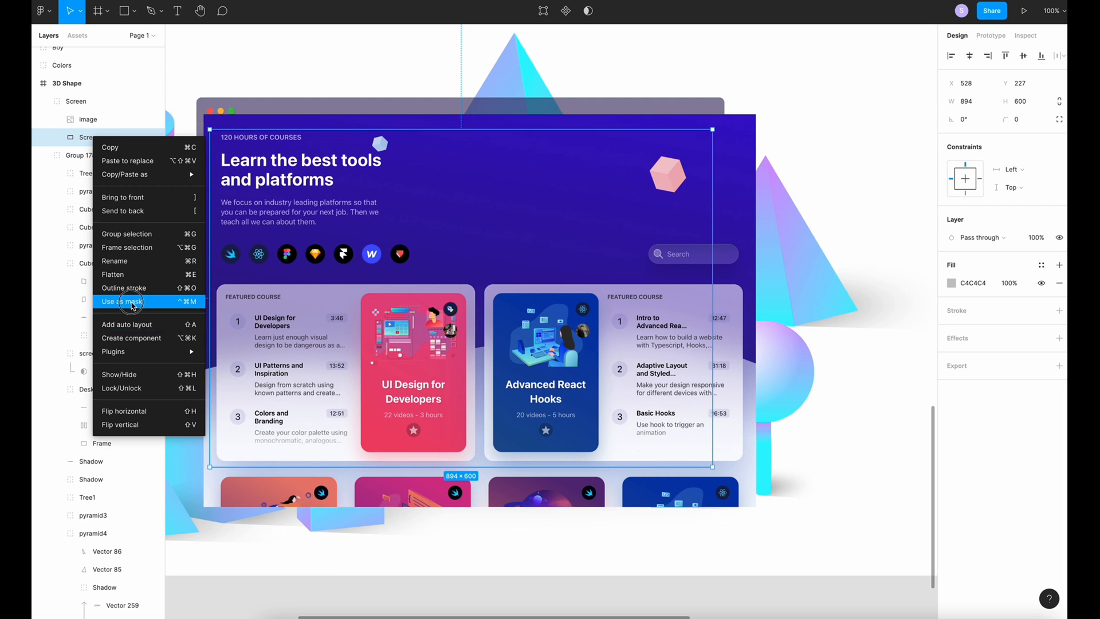
left_click(120, 301)
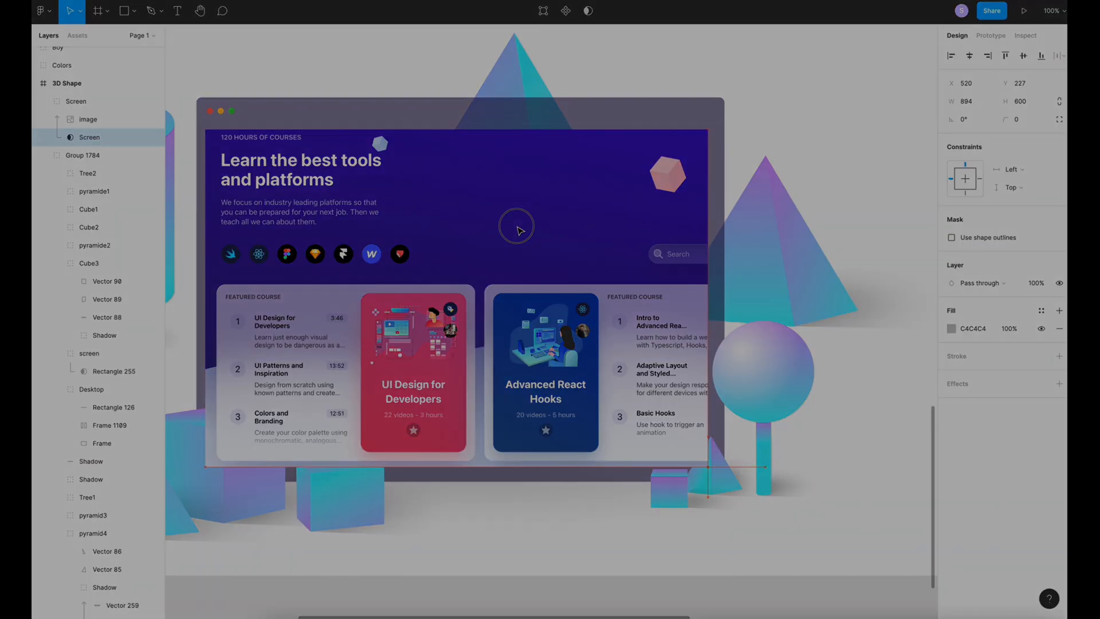
left_click(1023, 10)
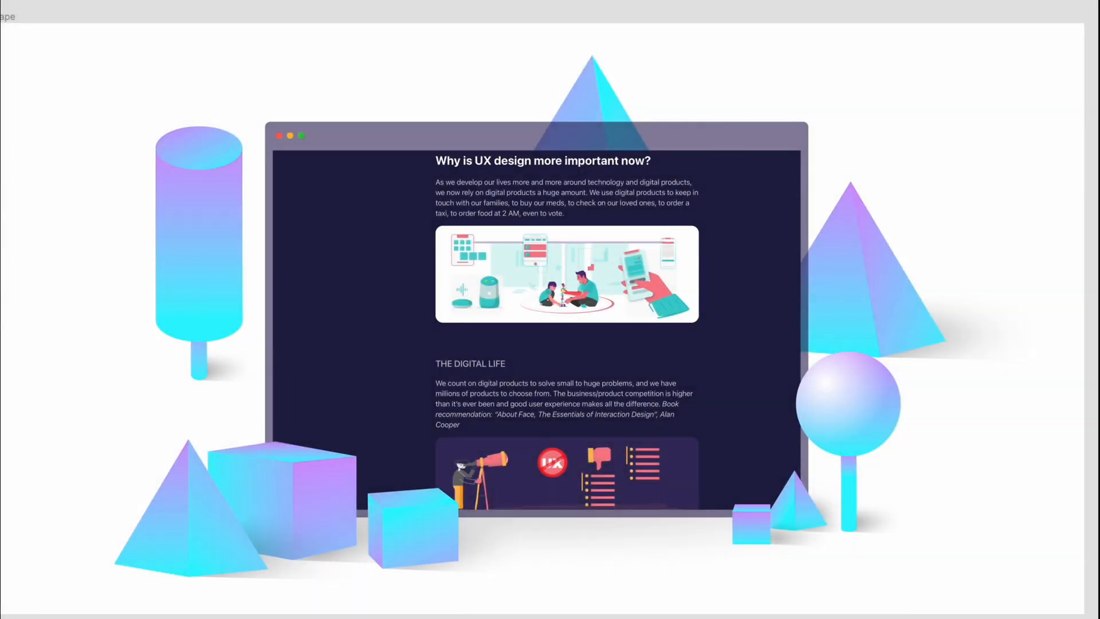